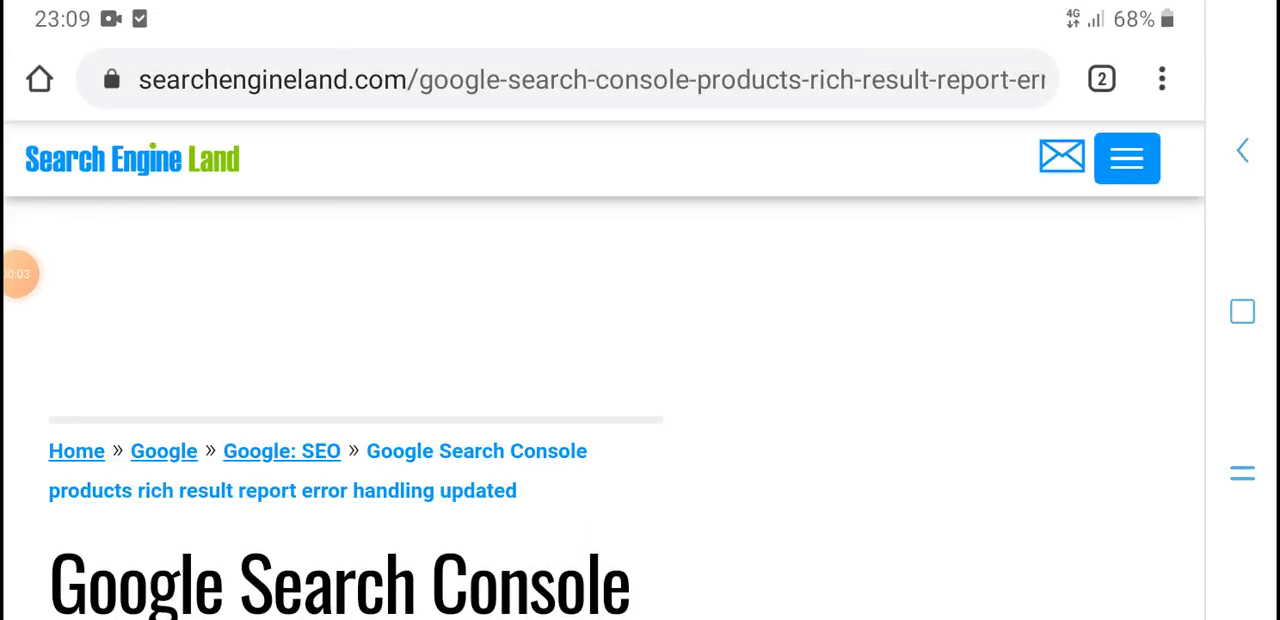
Scroll past the structured data error article's headline, byline and newsletter box
{"action": "scroll", "scroll_direction": "down", "scroll_amount": 3}
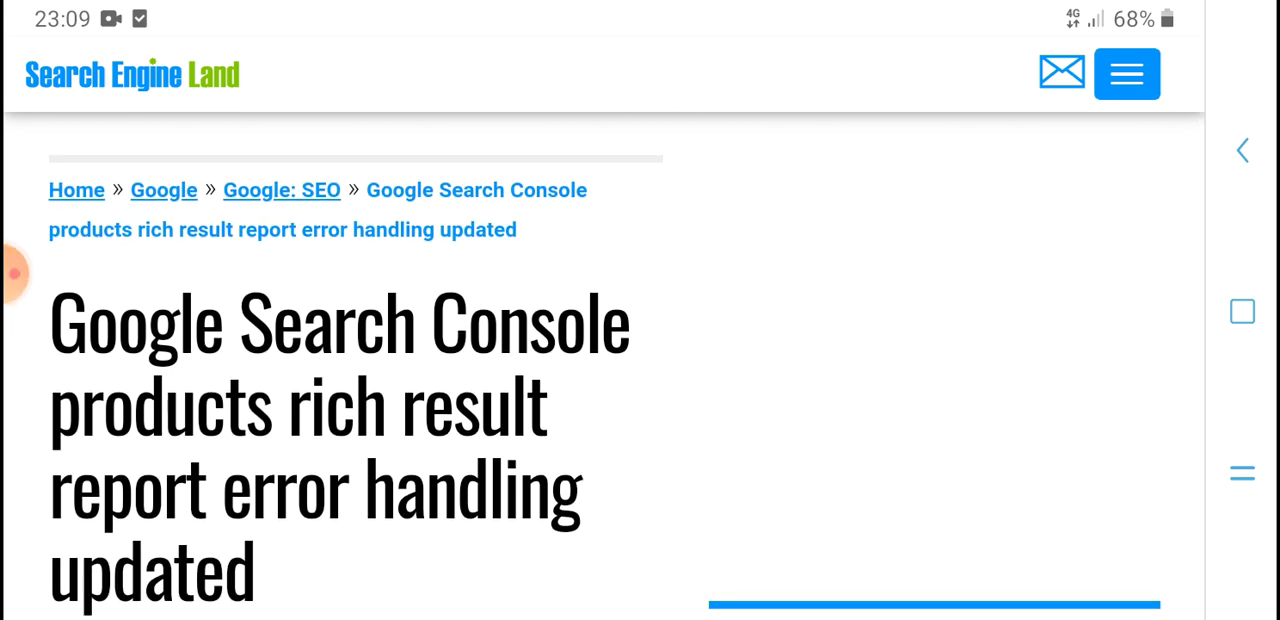
{"action": "scroll", "scroll_direction": "down", "scroll_amount": 3}
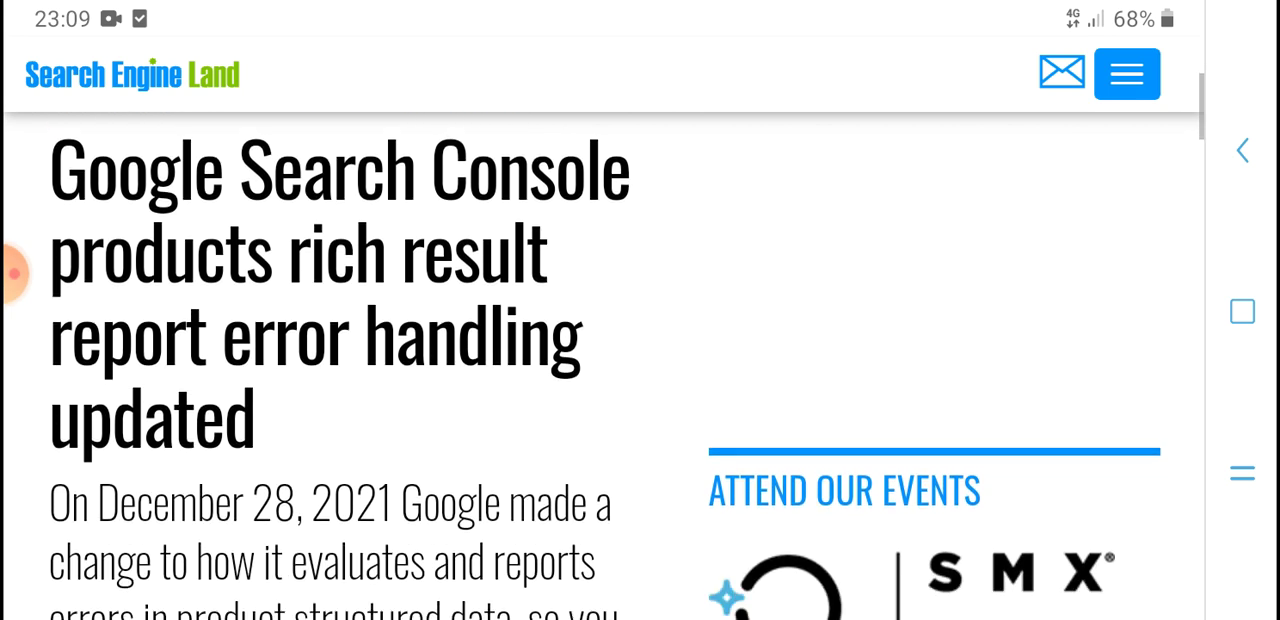
{"action": "scroll", "scroll_direction": "down", "scroll_amount": 3}
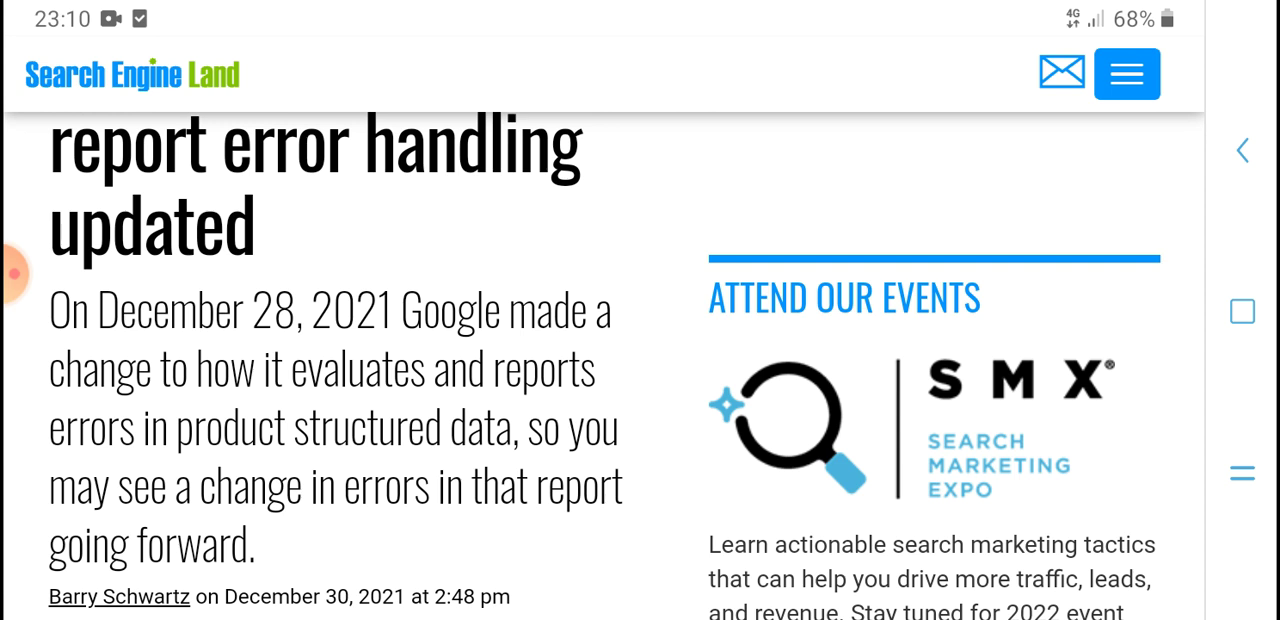
{"action": "scroll", "scroll_direction": "down", "scroll_amount": 3}
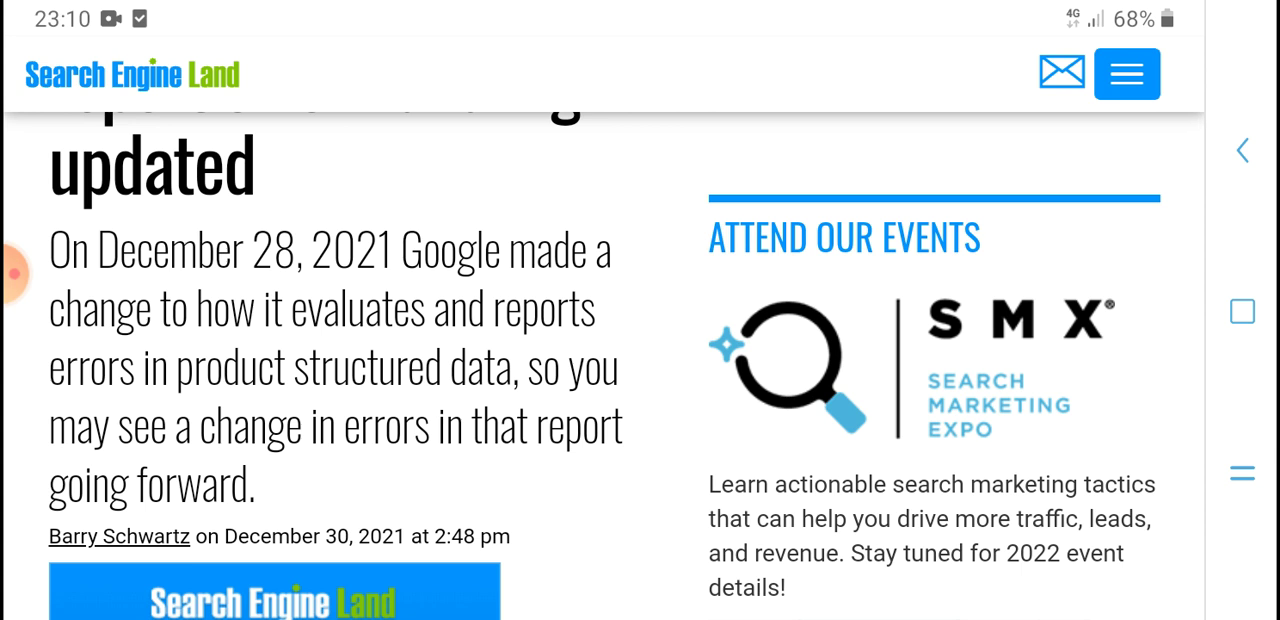
{"action": "scroll", "scroll_direction": "down", "scroll_amount": 3}
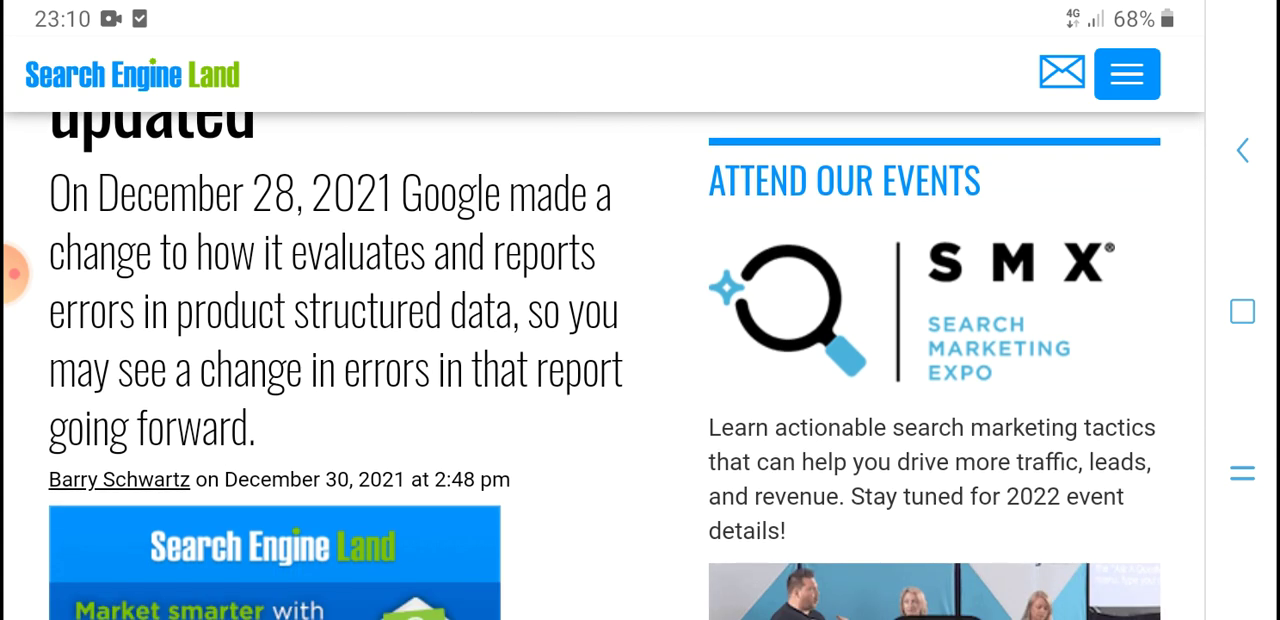
{"action": "scroll", "scroll_direction": "down", "scroll_amount": 3}
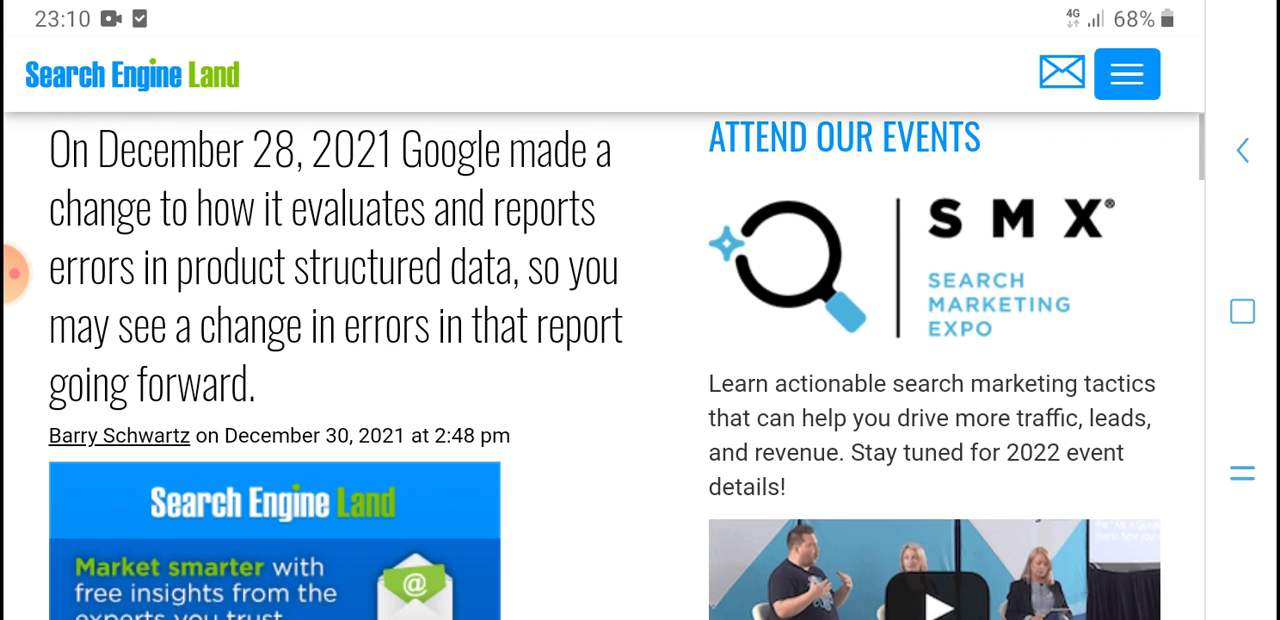
{"action": "scroll", "scroll_direction": "down", "scroll_amount": 3}
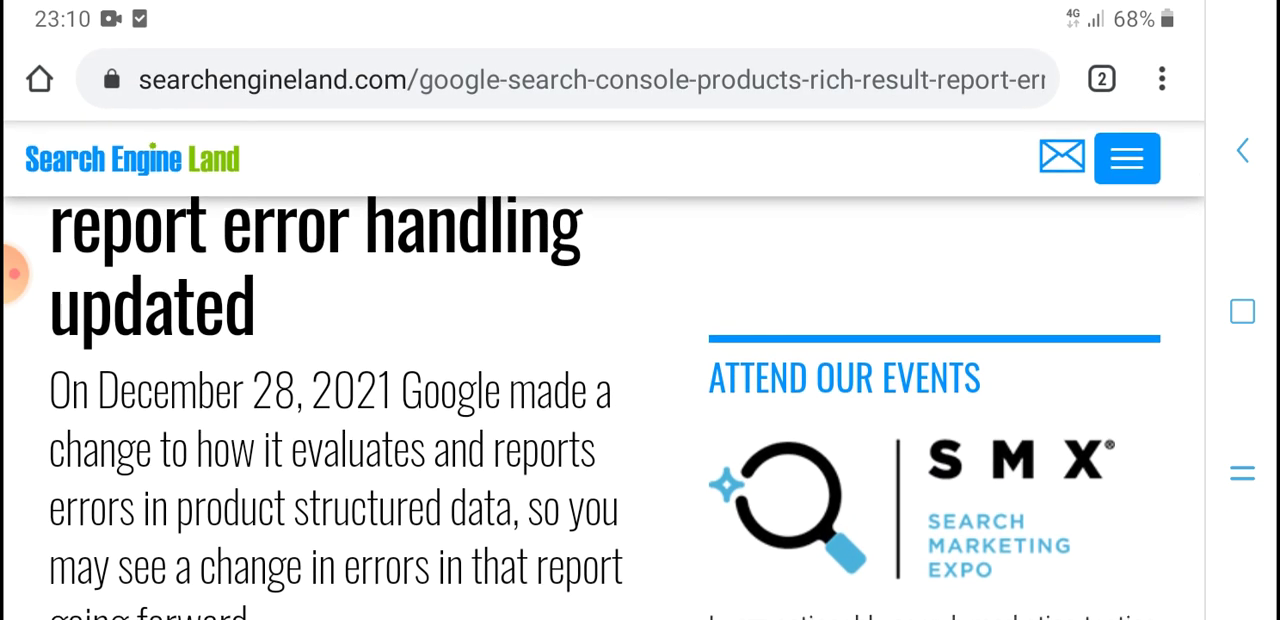
{"action": "scroll", "scroll_direction": "down", "scroll_amount": 3}
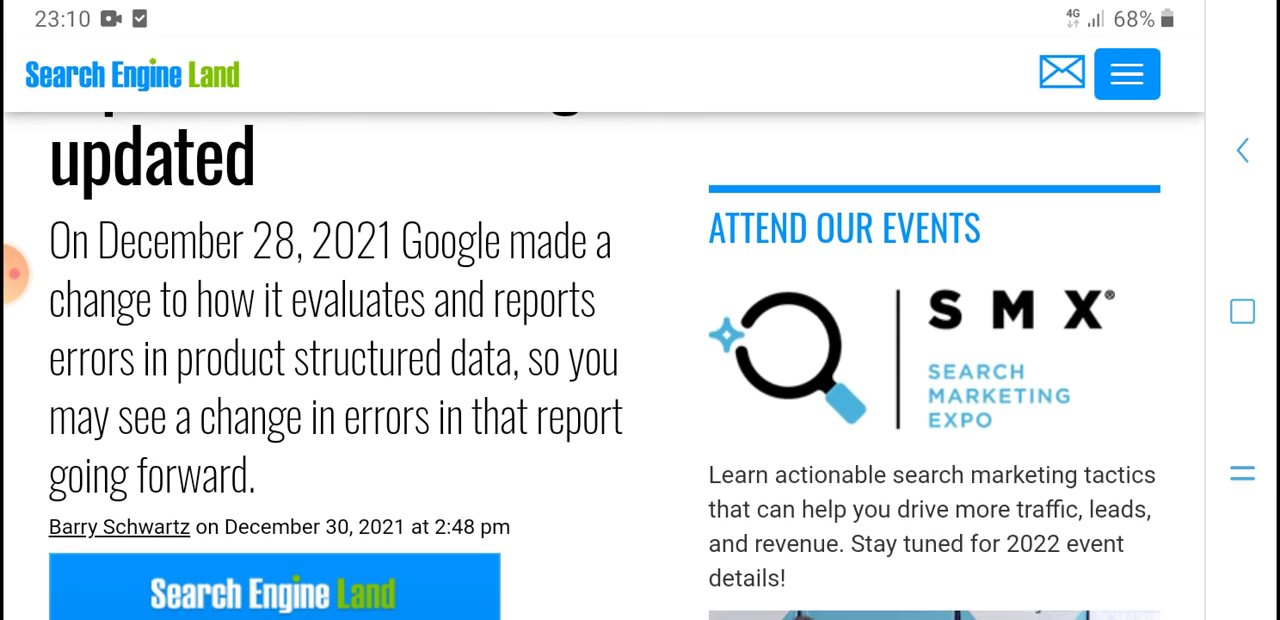
Continue down until the article's main body text comes into view
{"action": "scroll", "scroll_direction": "down", "scroll_amount": 3}
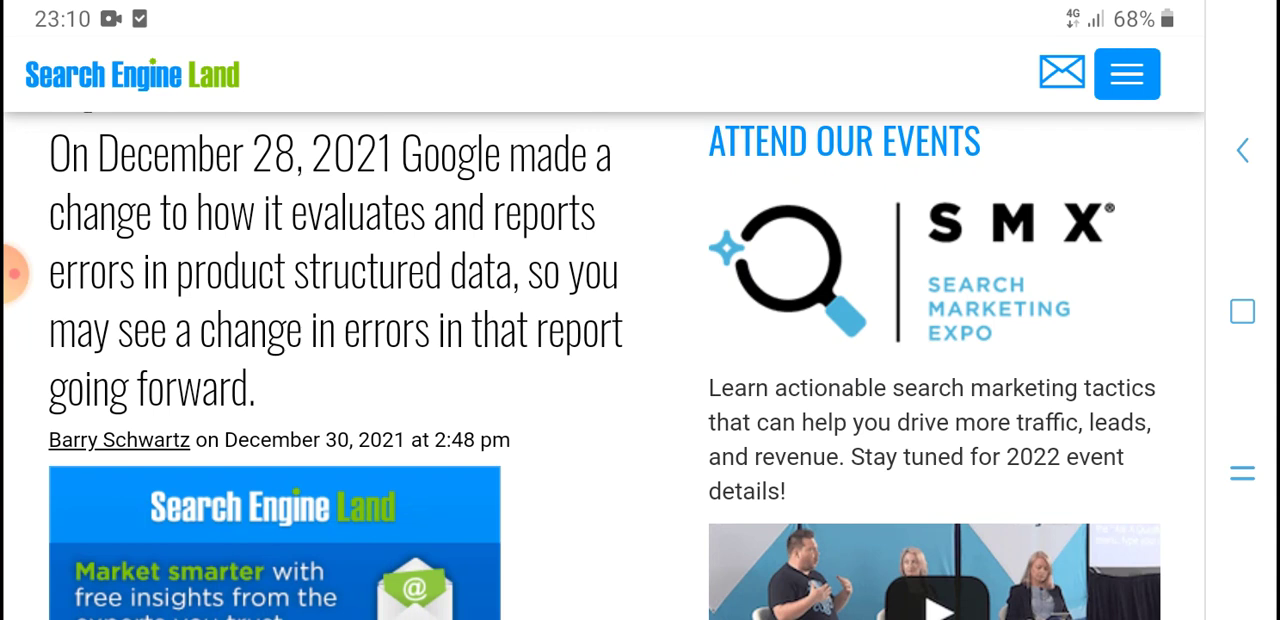
{"action": "scroll", "scroll_direction": "down", "scroll_amount": 3}
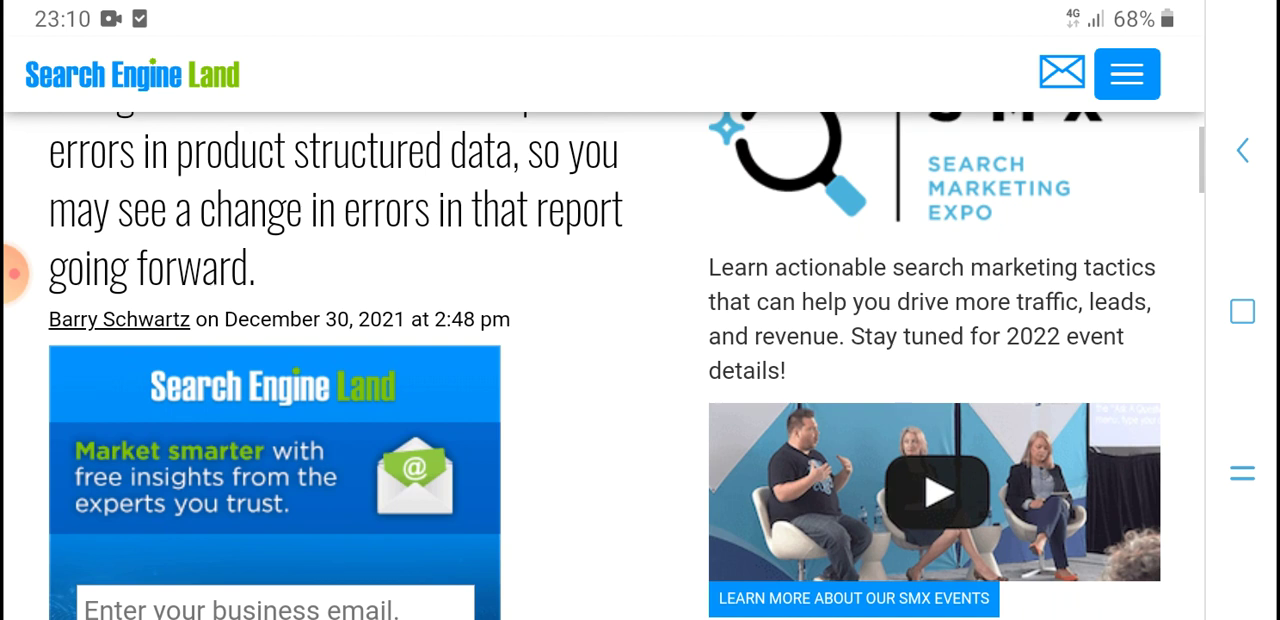
{"action": "scroll", "scroll_direction": "down", "scroll_amount": 3}
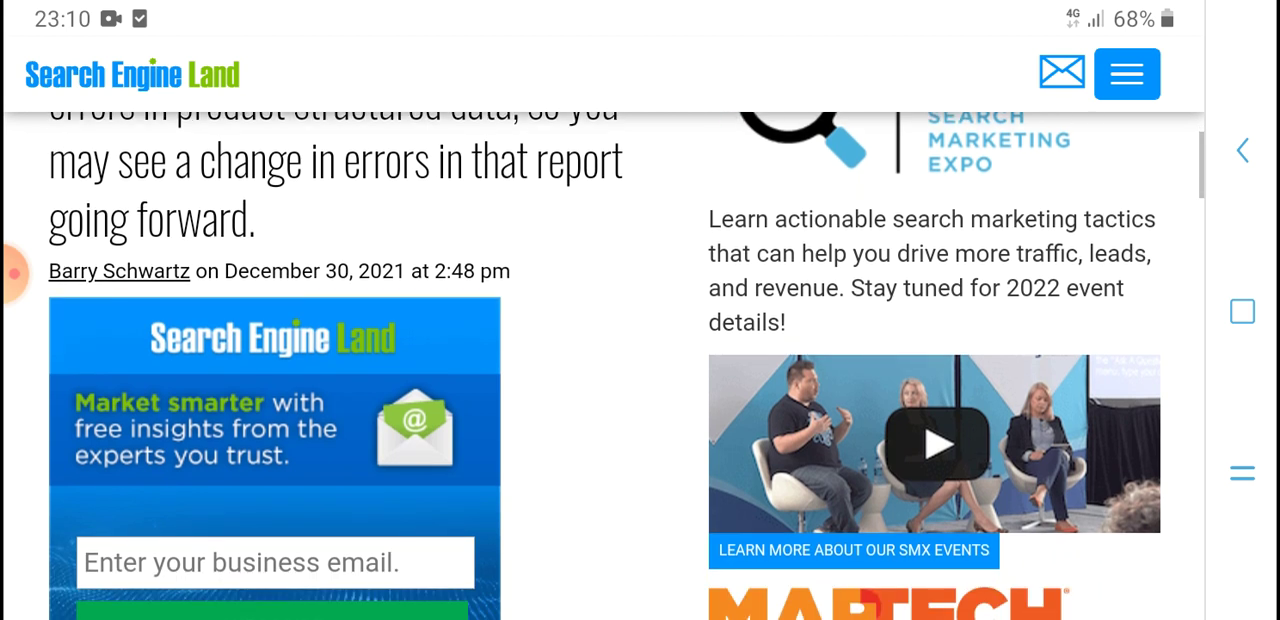
{"action": "scroll", "scroll_direction": "down", "scroll_amount": 3}
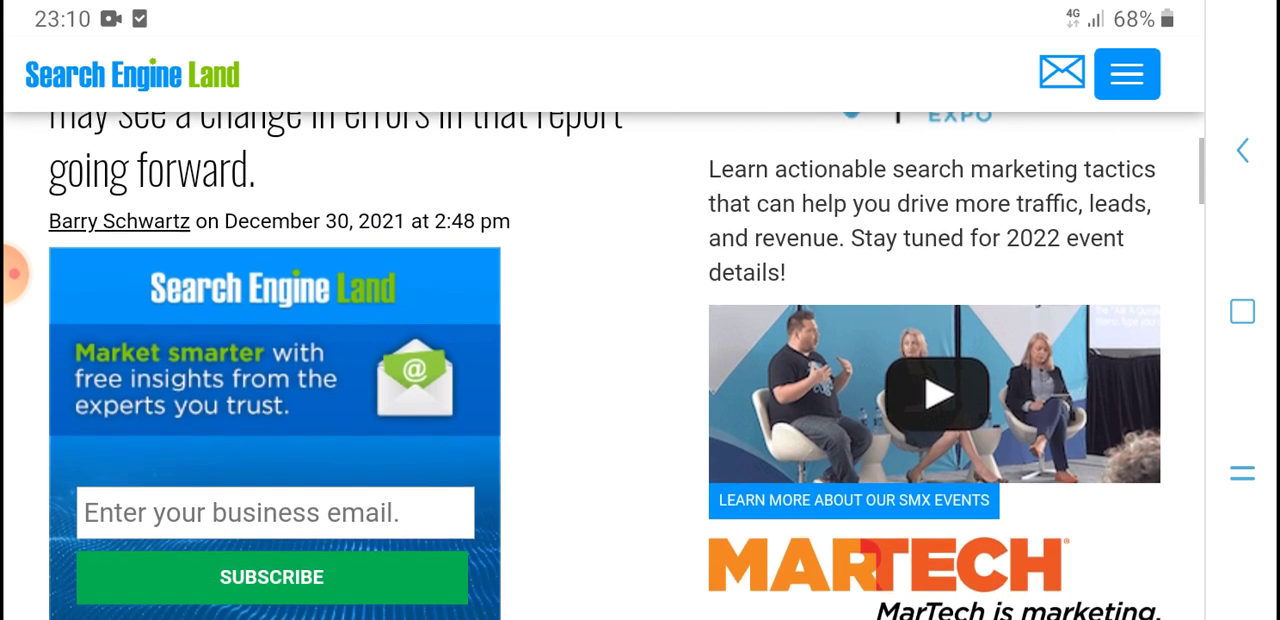
{"action": "scroll", "scroll_direction": "down", "scroll_amount": 3}
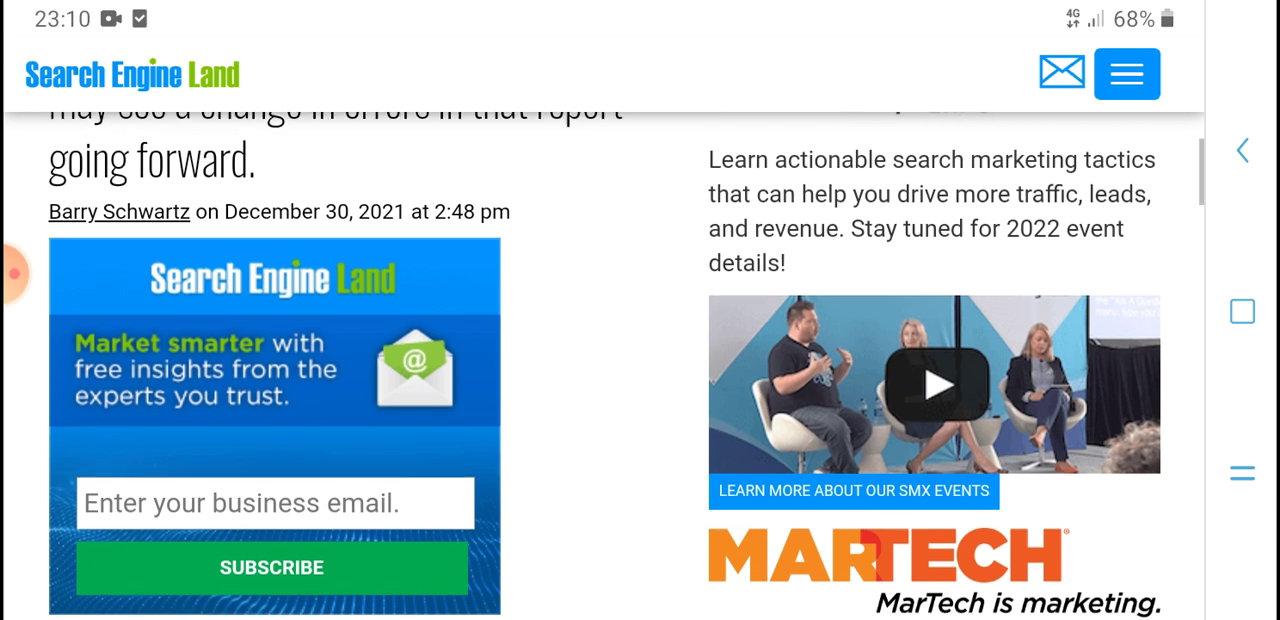
{"action": "scroll", "scroll_direction": "down", "scroll_amount": 3}
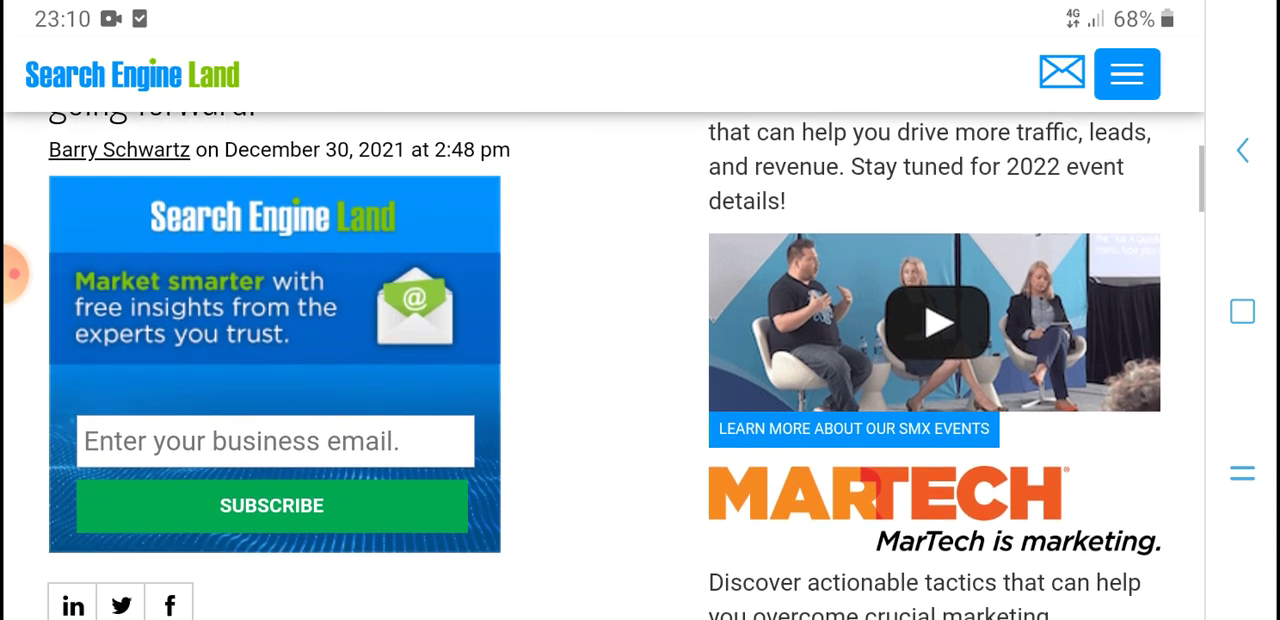
{"action": "scroll", "scroll_direction": "down", "scroll_amount": 3}
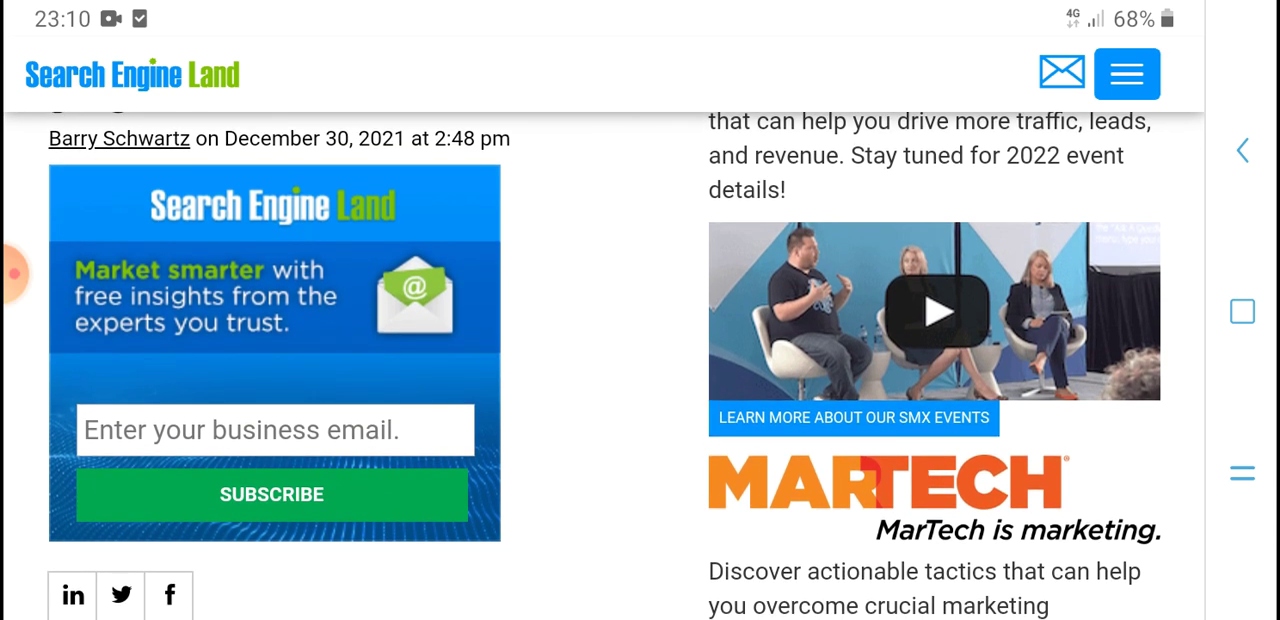
{"action": "scroll", "scroll_direction": "down", "scroll_amount": 3}
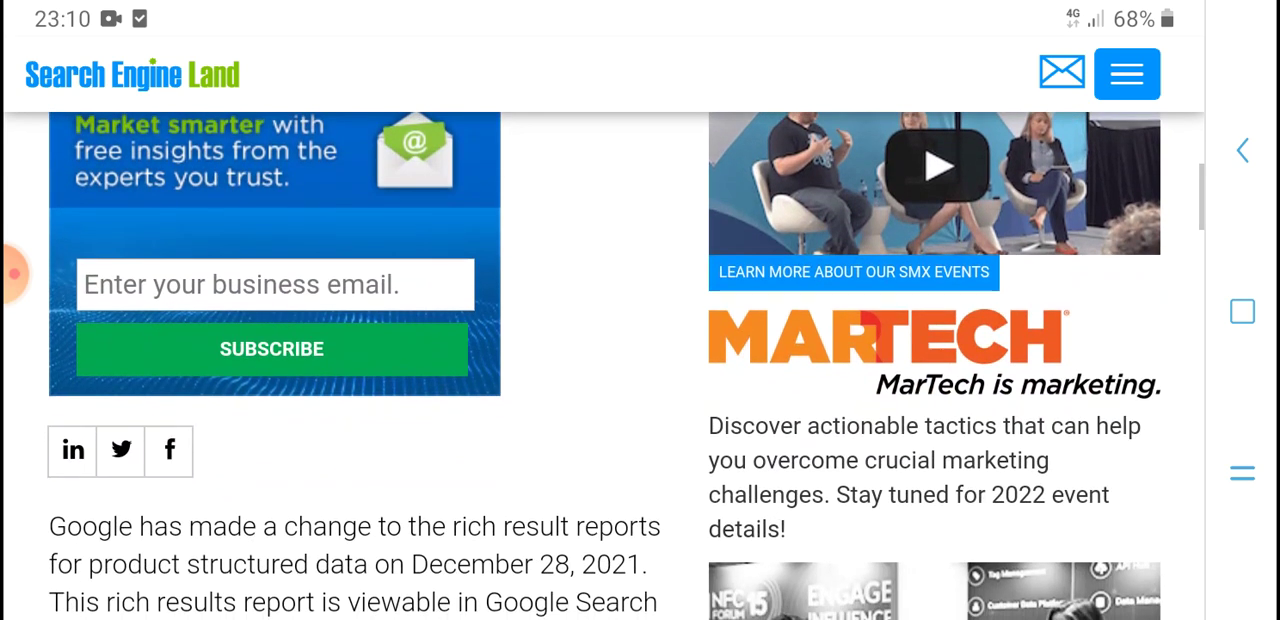
Read through the article's opening paragraph and the 'What changed' section
{"action": "scroll", "scroll_direction": "down", "scroll_amount": 3}
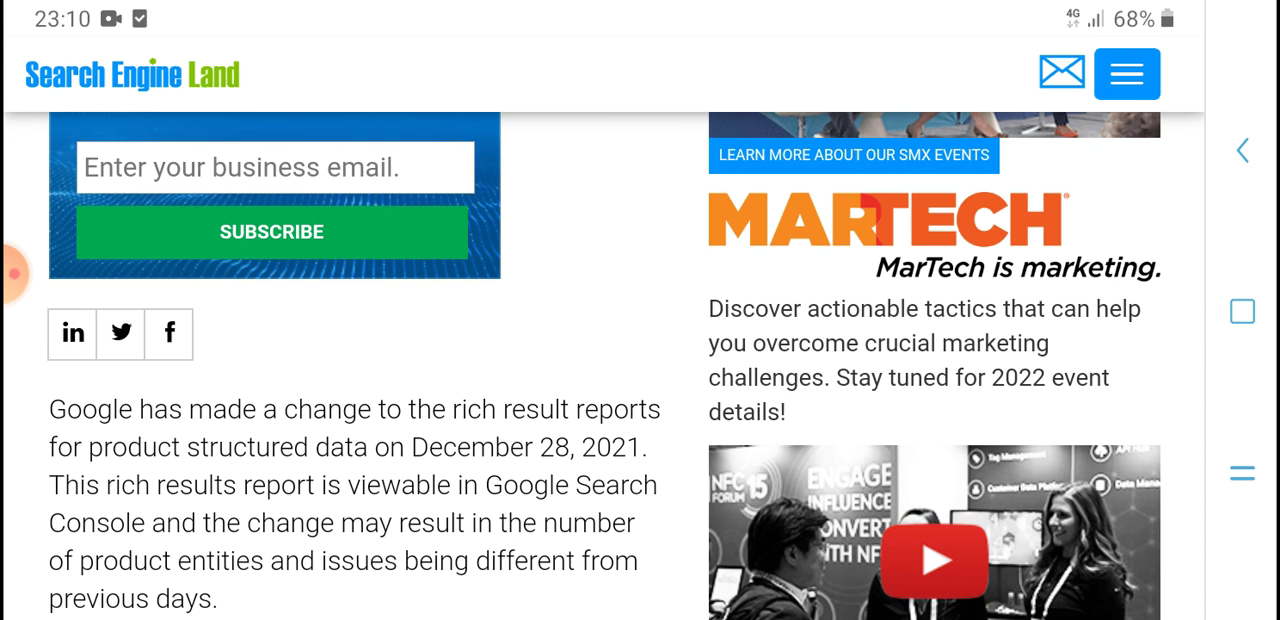
{"action": "scroll", "scroll_direction": "down", "scroll_amount": 3}
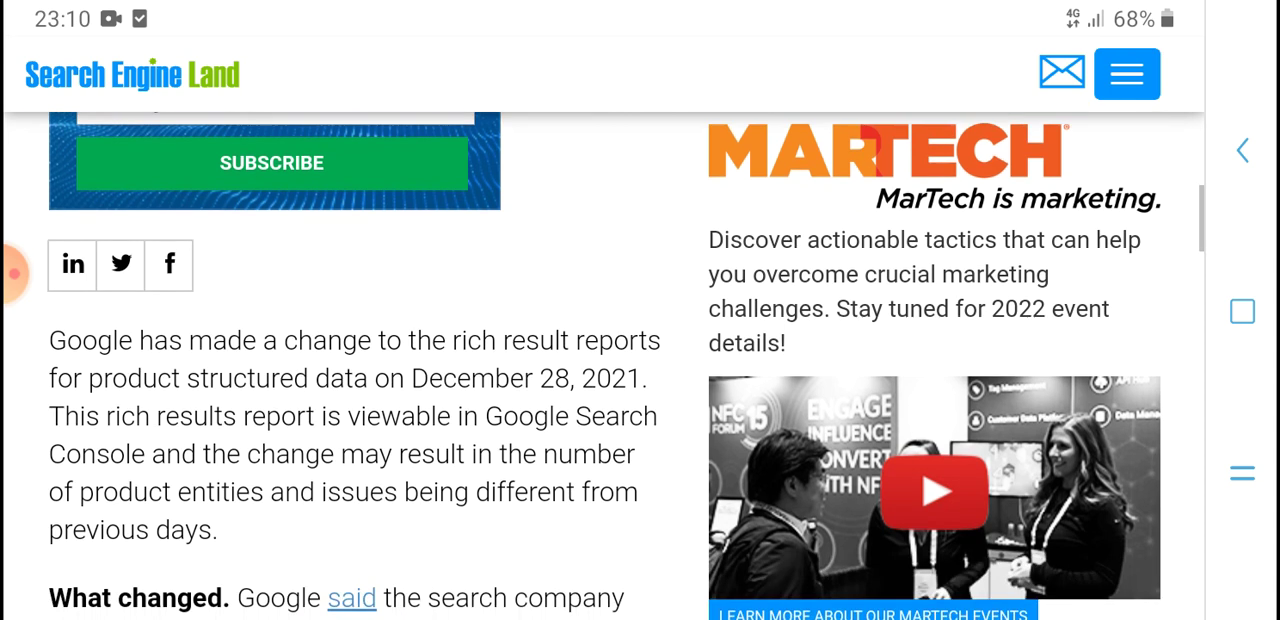
{"action": "scroll", "scroll_direction": "down", "scroll_amount": 3}
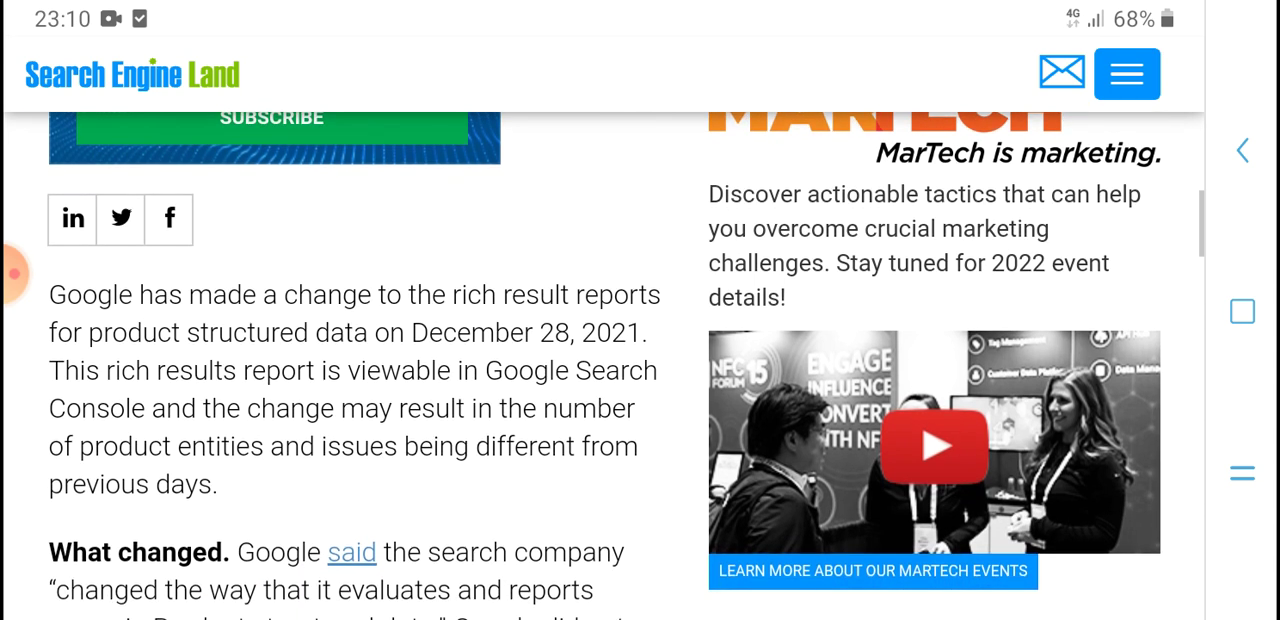
{"action": "scroll", "scroll_direction": "down", "scroll_amount": 3}
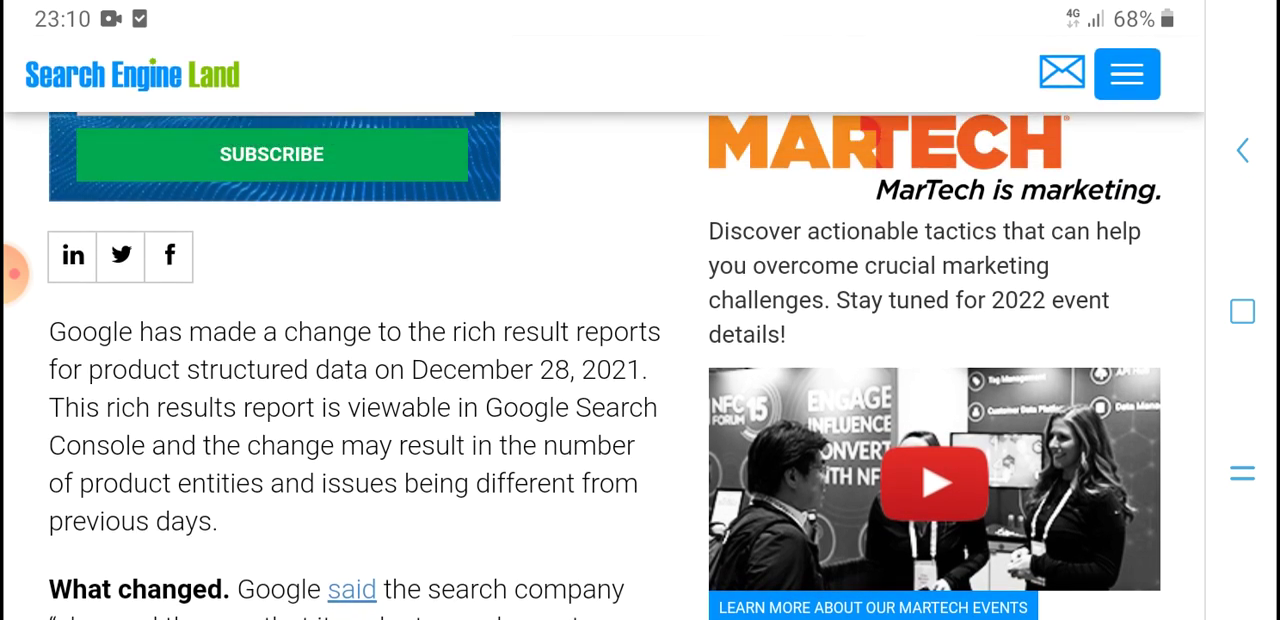
{"action": "scroll", "scroll_direction": "down", "scroll_amount": 3}
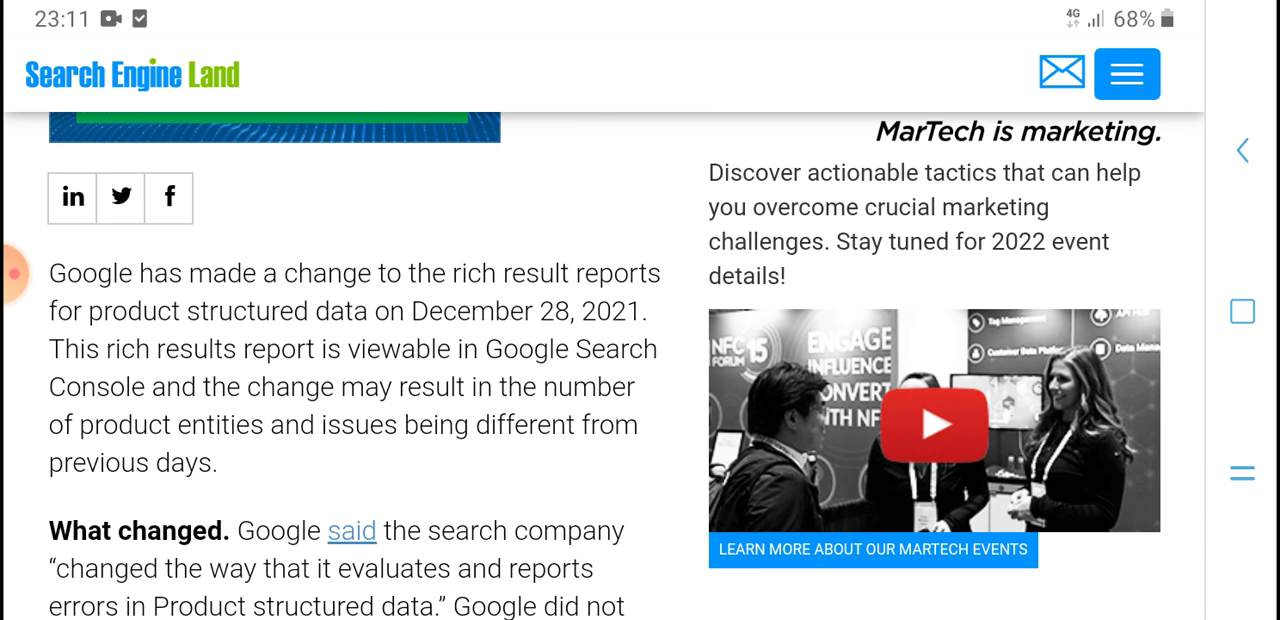
Continue reading down to 'The impact of the change' section
{"action": "scroll", "scroll_direction": "down", "scroll_amount": 3}
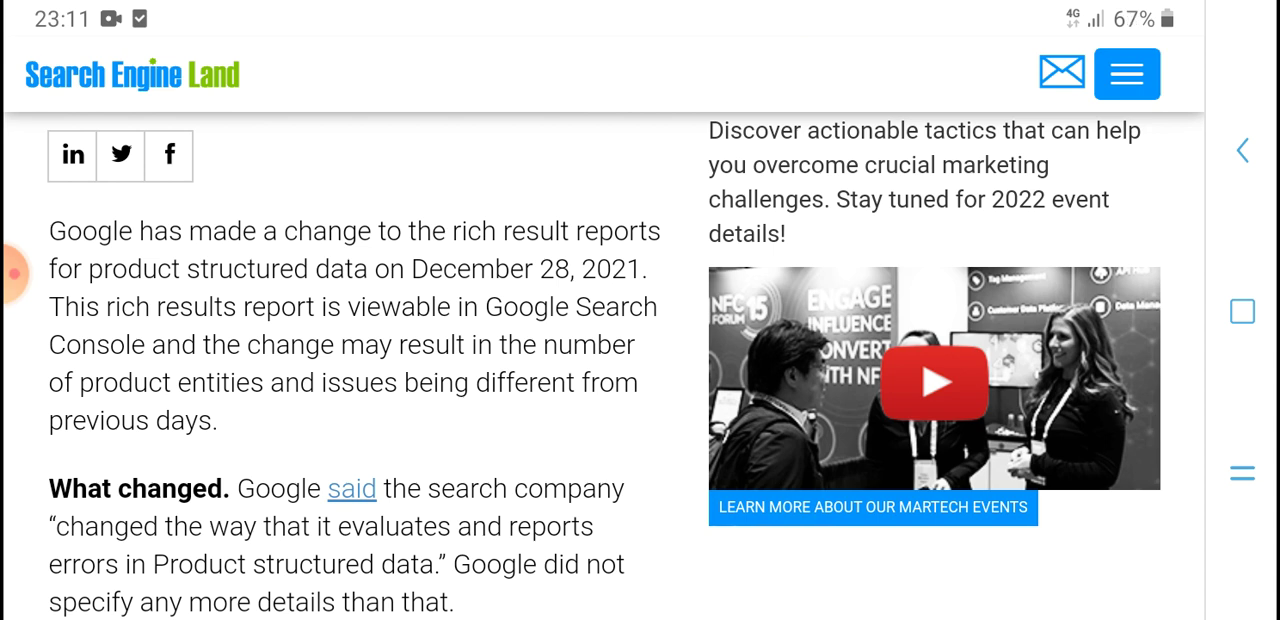
{"action": "scroll", "scroll_direction": "down", "scroll_amount": 3}
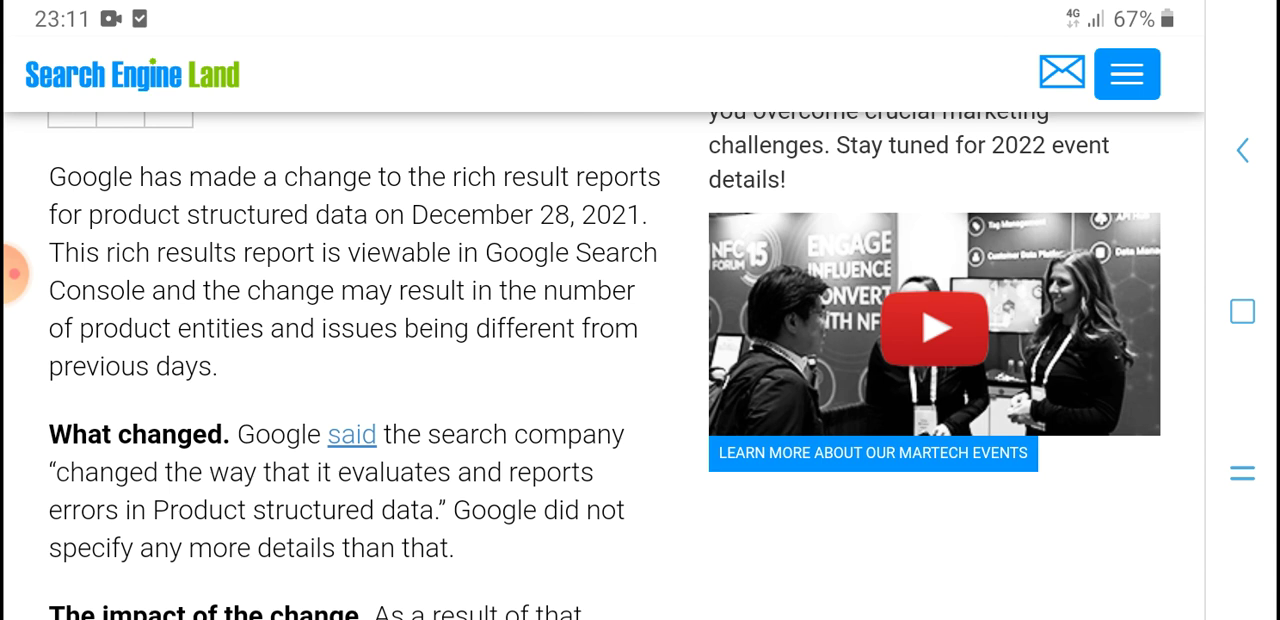
{"action": "scroll", "scroll_direction": "down", "scroll_amount": 3}
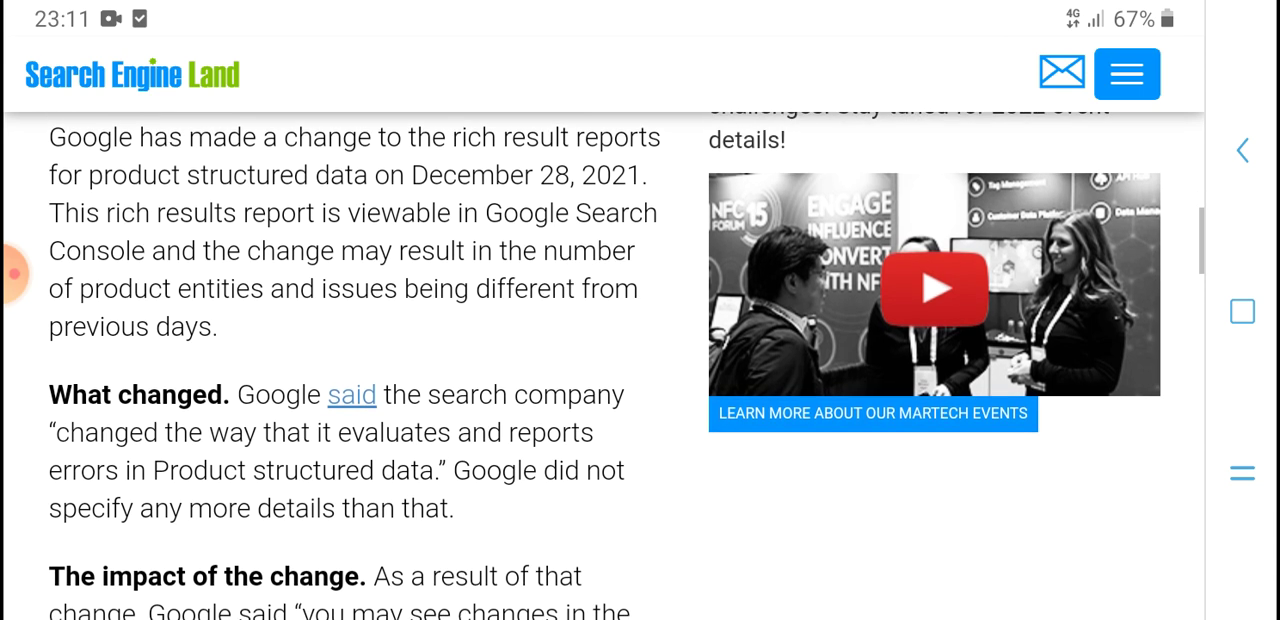
{"action": "scroll", "scroll_direction": "down", "scroll_amount": 3}
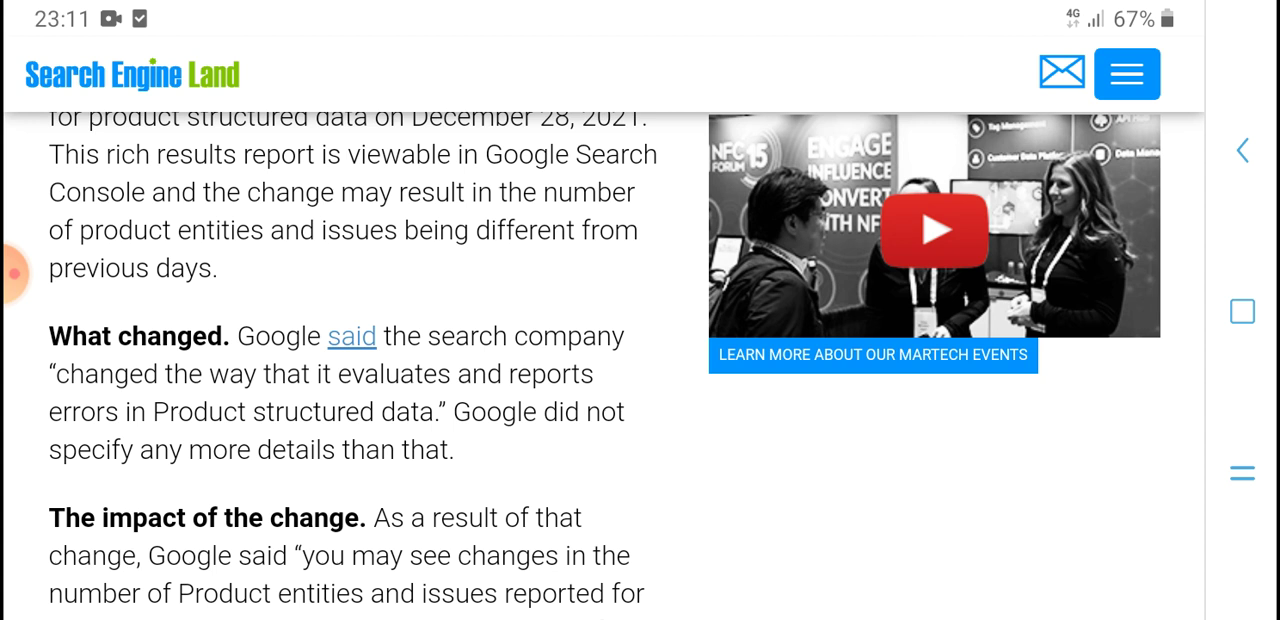
{"action": "scroll", "scroll_direction": "down", "scroll_amount": 3}
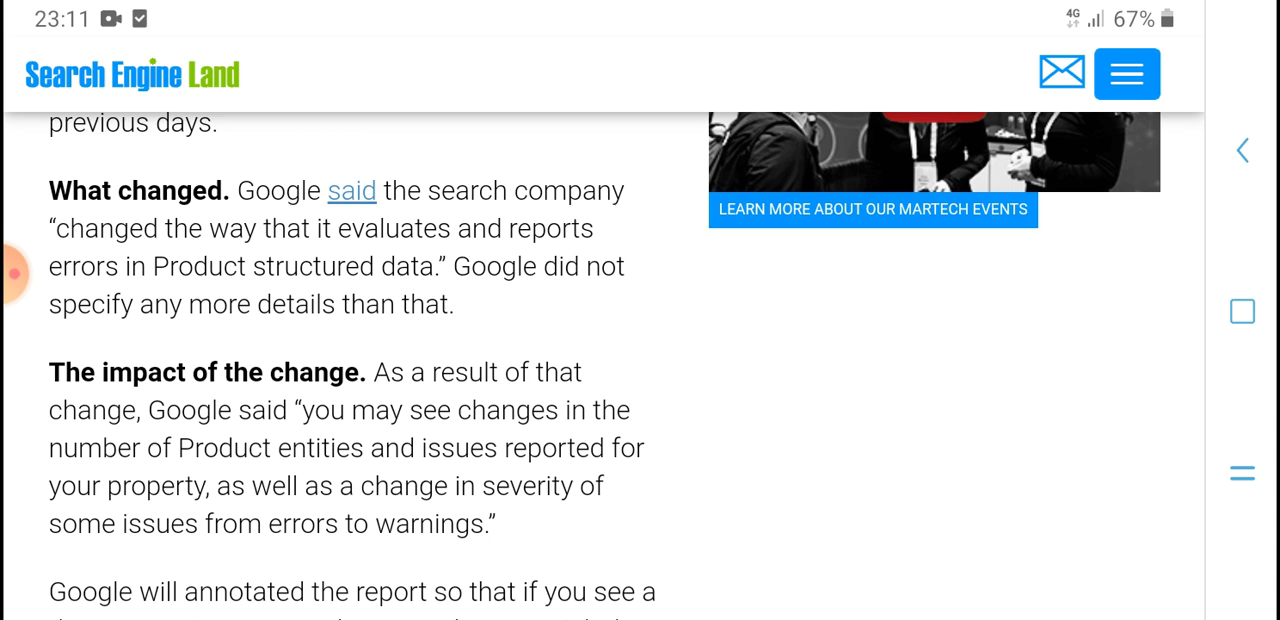
Read down through the article's 'Why we care' section
{"action": "scroll", "scroll_direction": "down", "scroll_amount": 3}
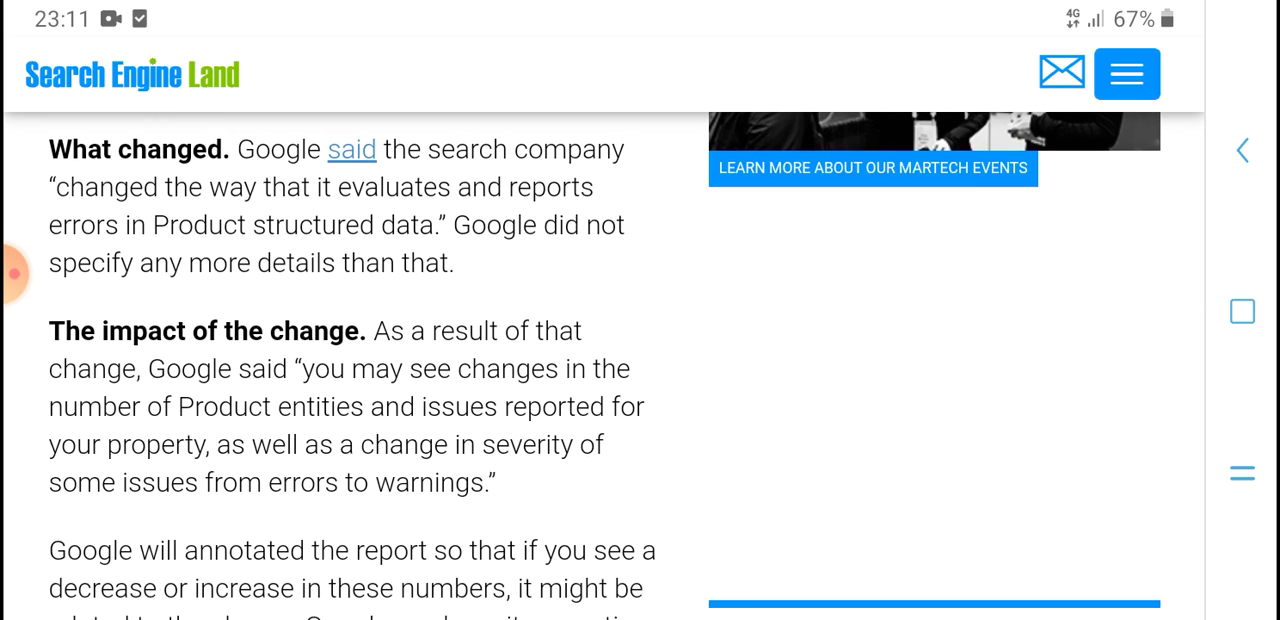
{"action": "scroll", "scroll_direction": "down", "scroll_amount": 3}
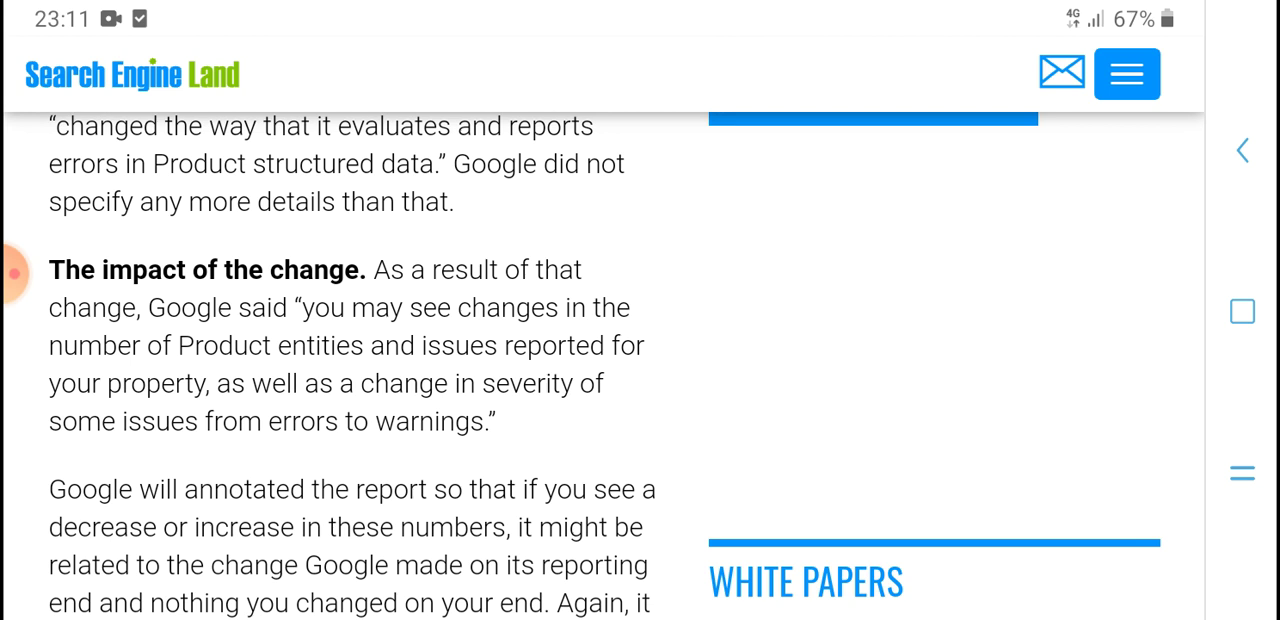
{"action": "scroll", "scroll_direction": "down", "scroll_amount": 3}
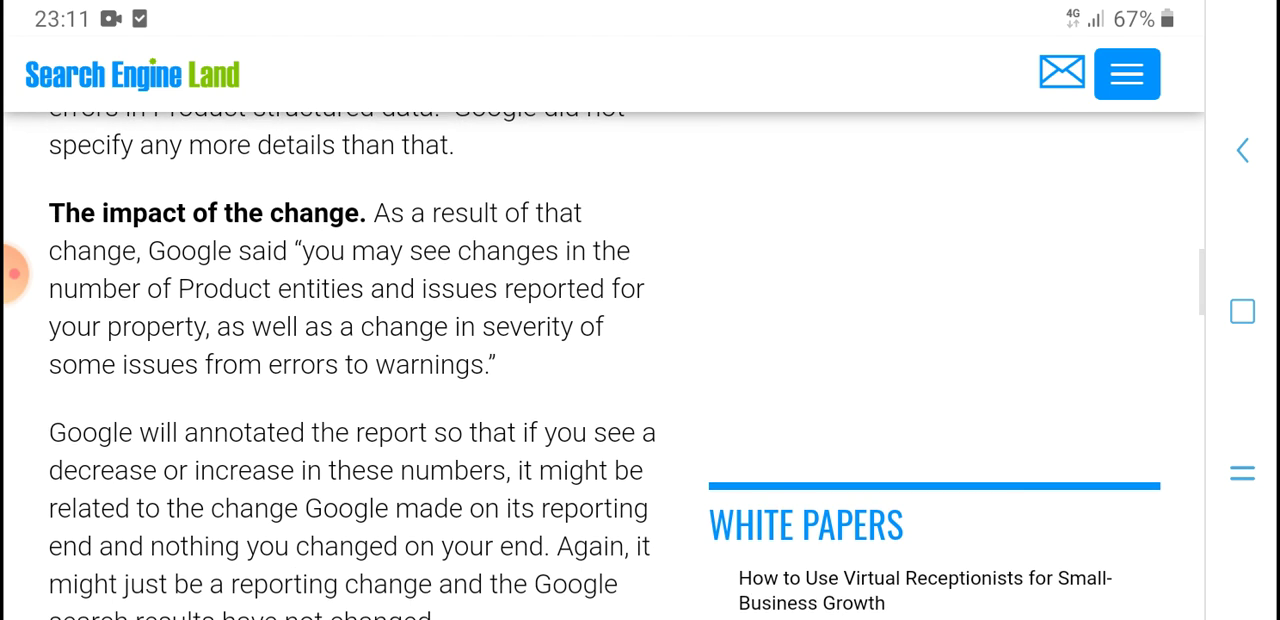
{"action": "scroll", "scroll_direction": "down", "scroll_amount": 3}
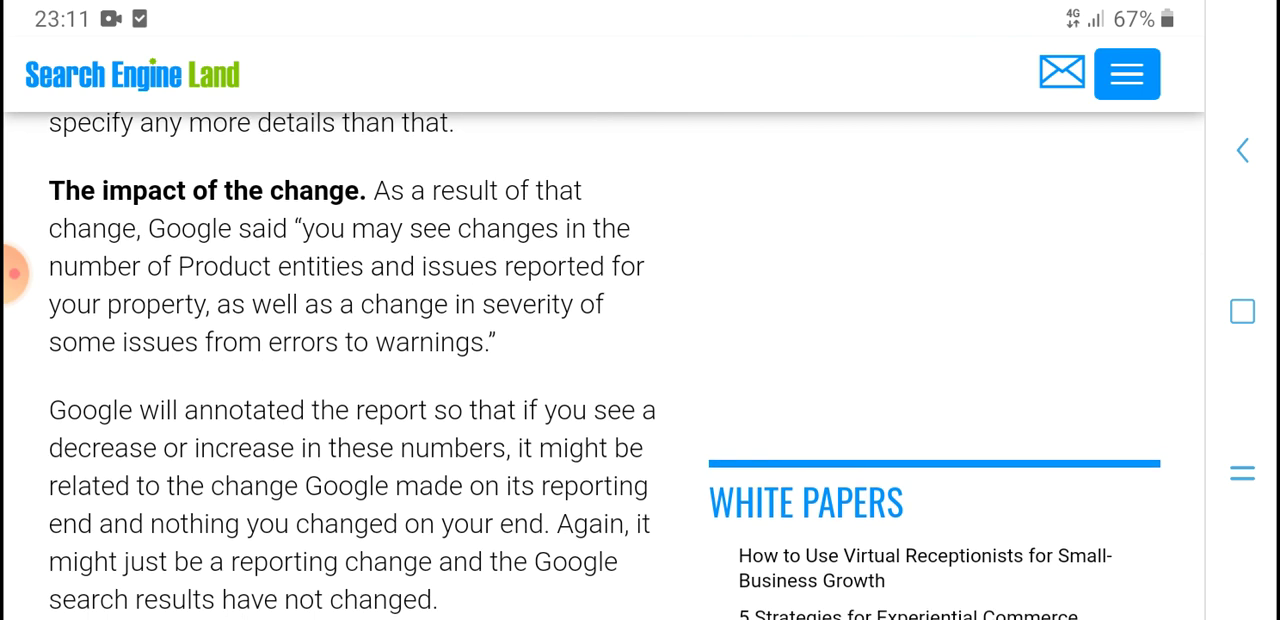
{"action": "scroll", "scroll_direction": "down", "scroll_amount": 3}
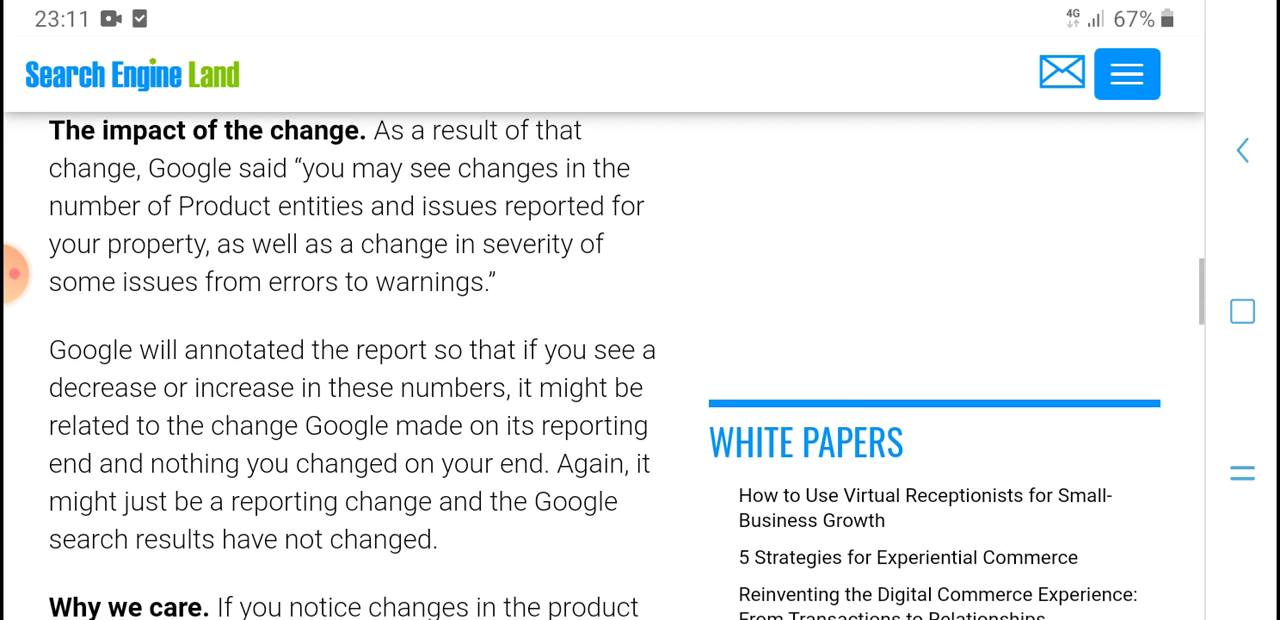
{"action": "scroll", "scroll_direction": "down", "scroll_amount": 3}
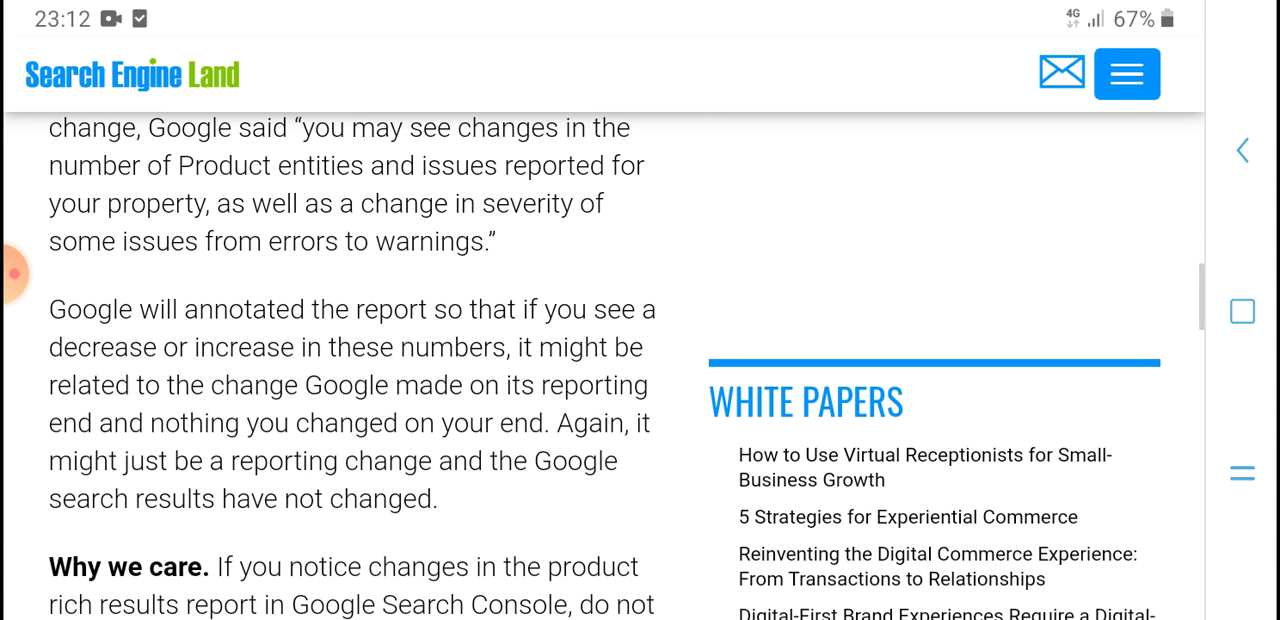
{"action": "scroll", "scroll_direction": "down", "scroll_amount": 3}
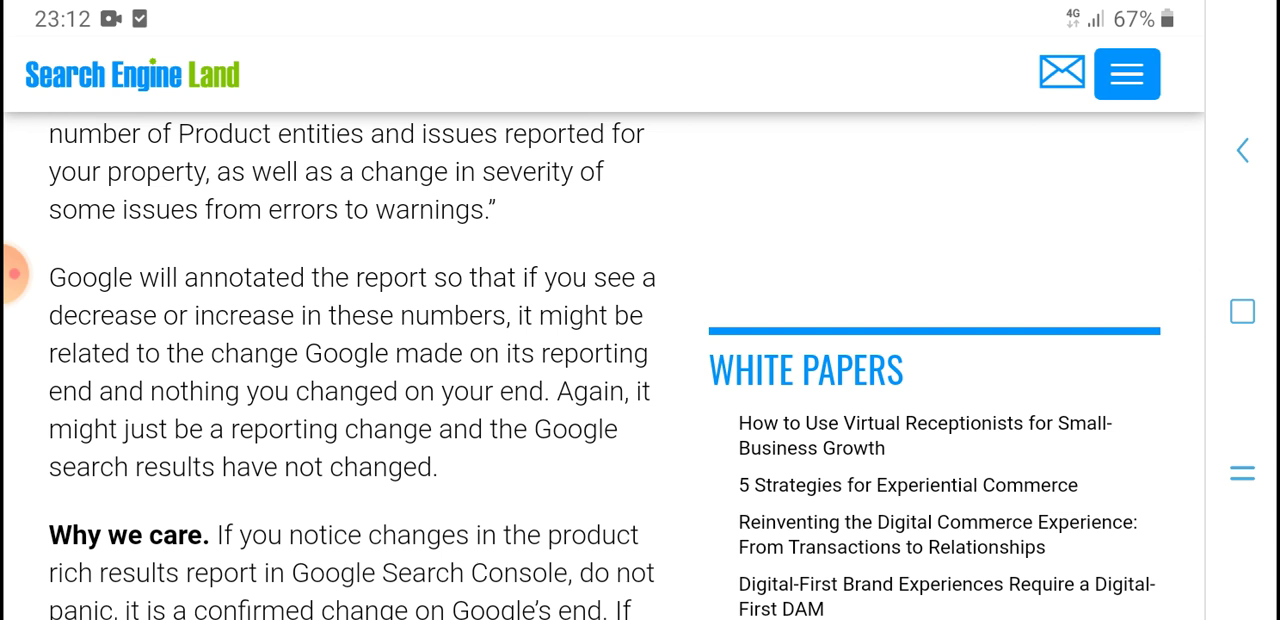
{"action": "scroll", "scroll_direction": "down", "scroll_amount": 3}
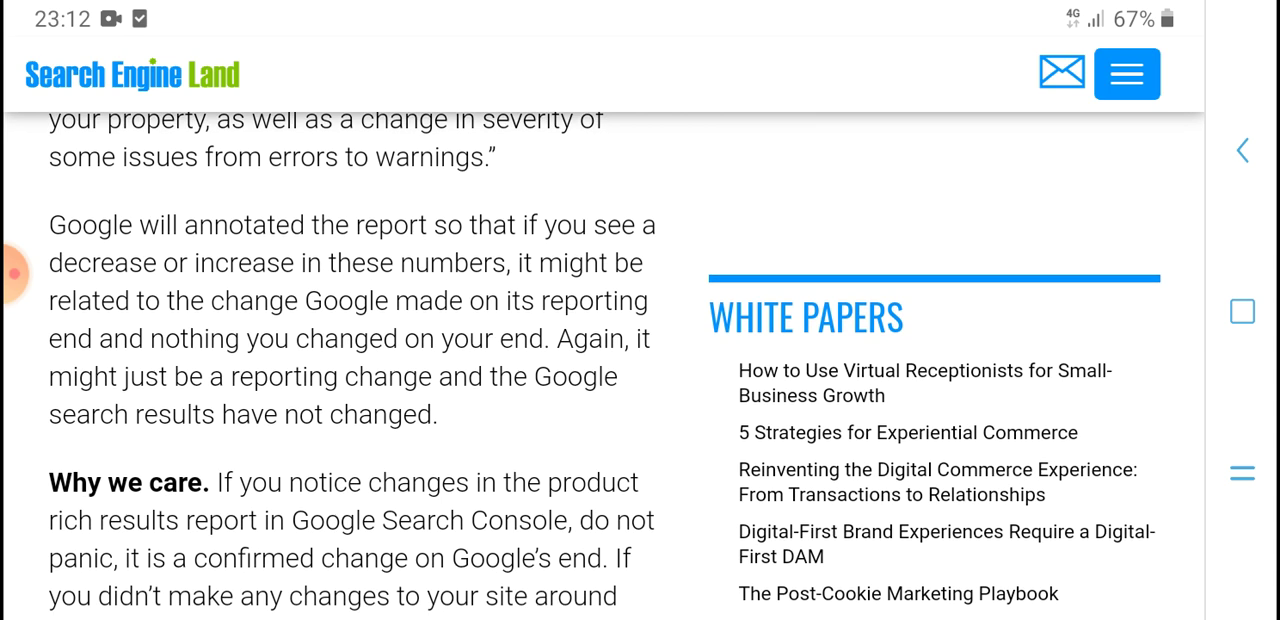
{"action": "scroll", "scroll_direction": "down", "scroll_amount": 3}
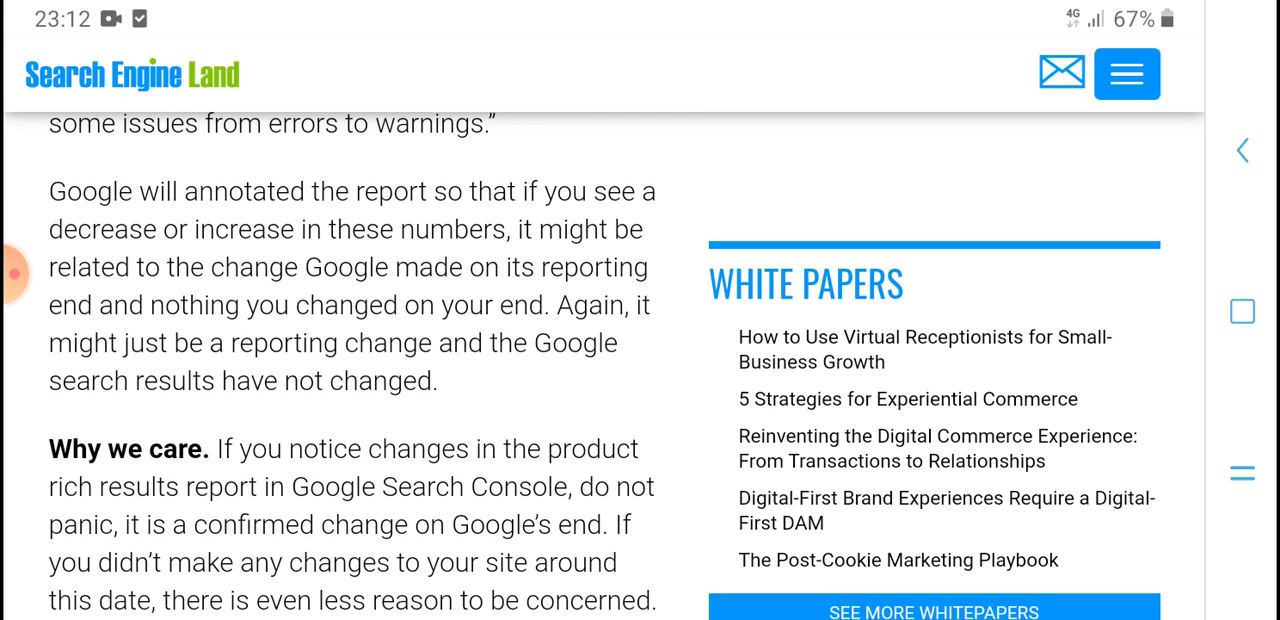
{"action": "scroll", "scroll_direction": "down", "scroll_amount": 3}
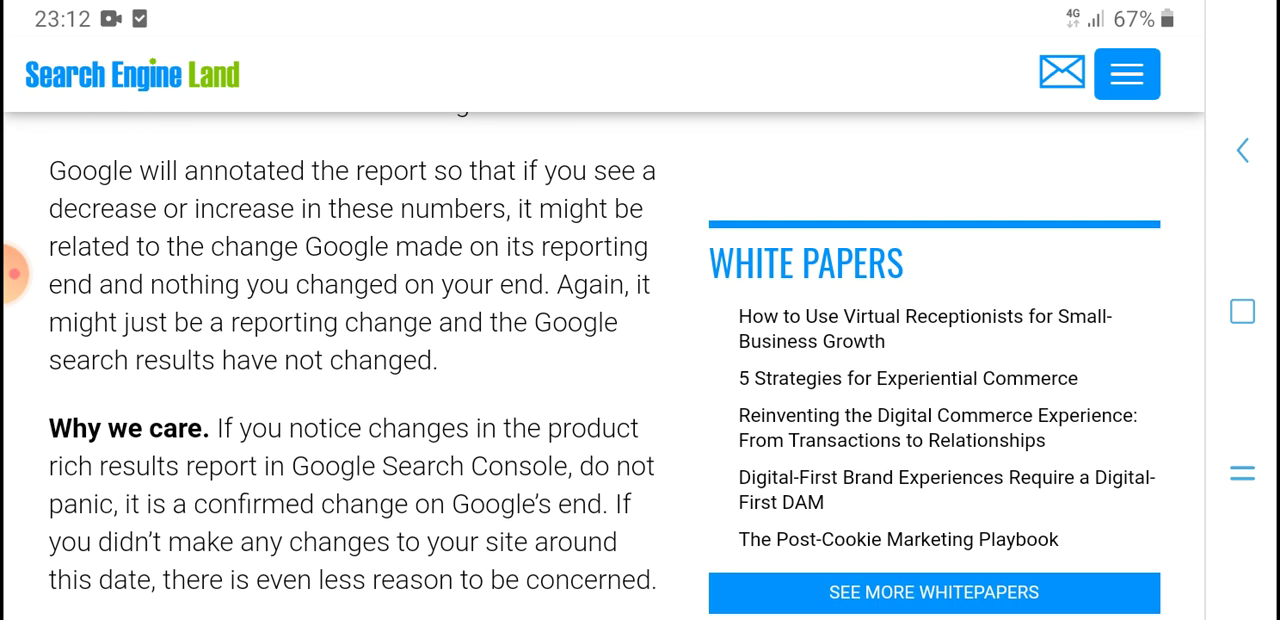
Reach the end of the body text where 'New on Search Engine Land' and Webinars appear
{"action": "scroll", "scroll_direction": "down", "scroll_amount": 3}
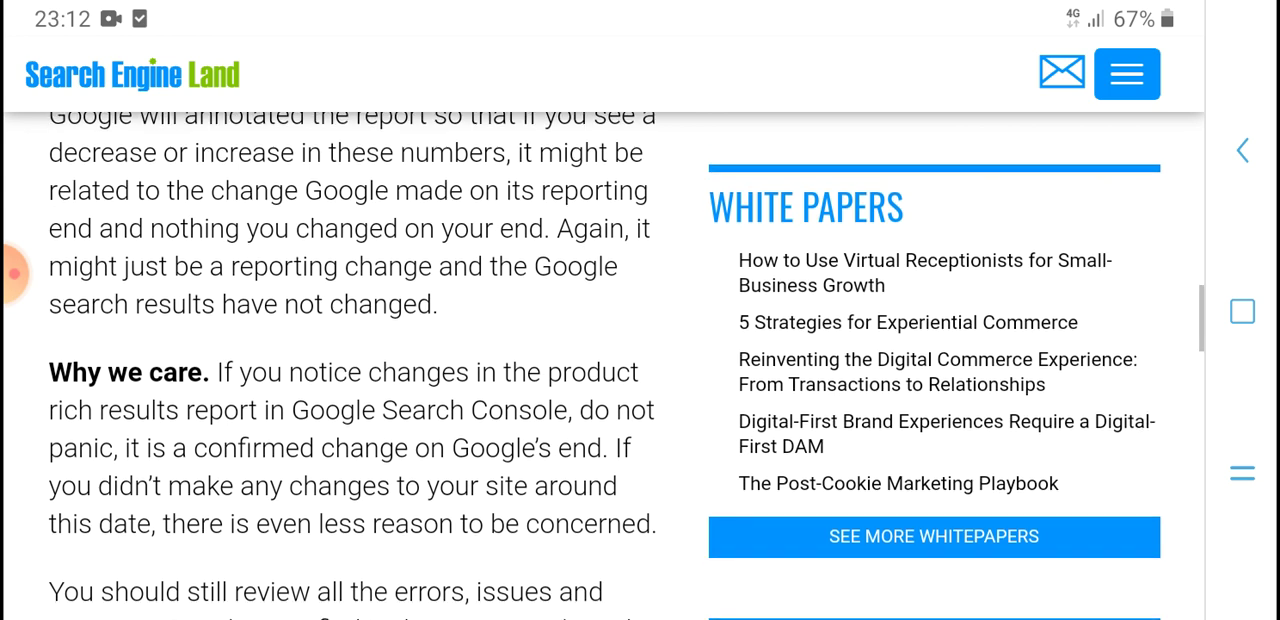
{"action": "scroll", "scroll_direction": "down", "scroll_amount": 3}
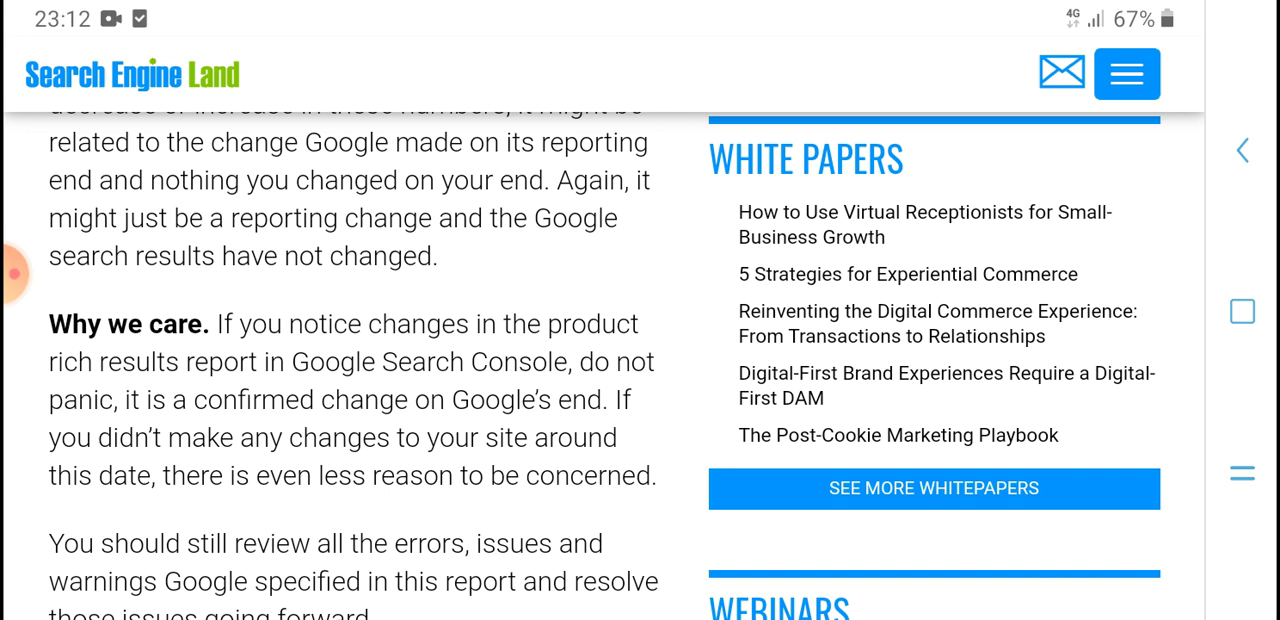
{"action": "scroll", "scroll_direction": "down", "scroll_amount": 3}
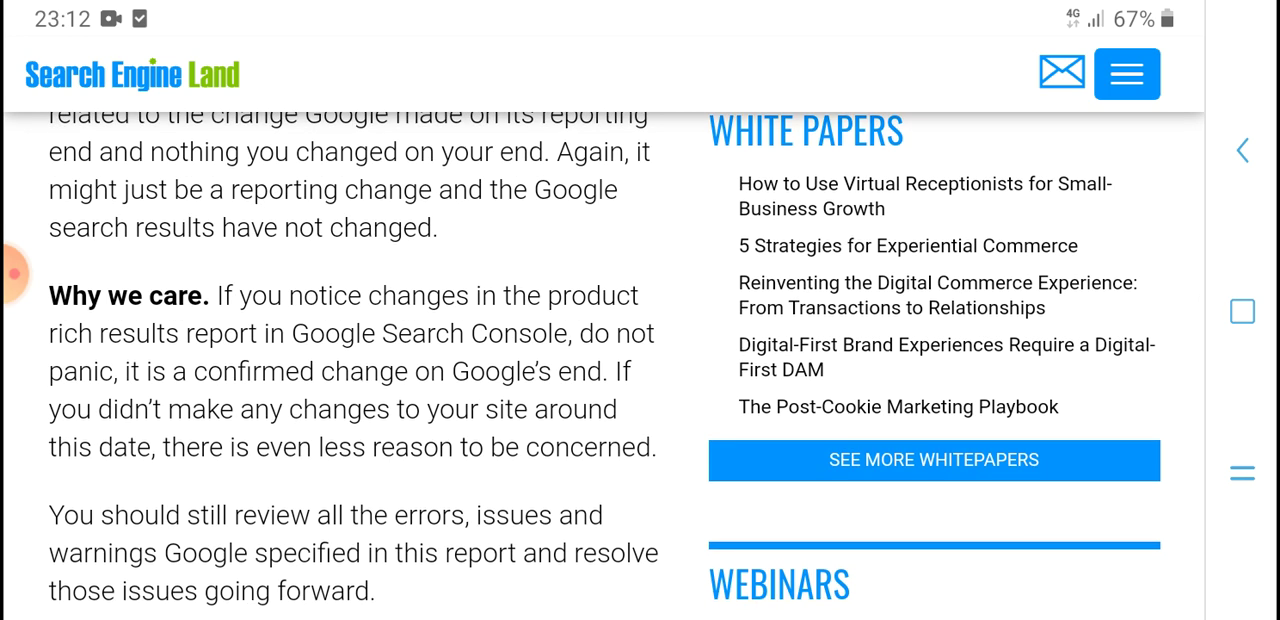
{"action": "scroll", "scroll_direction": "down", "scroll_amount": 3}
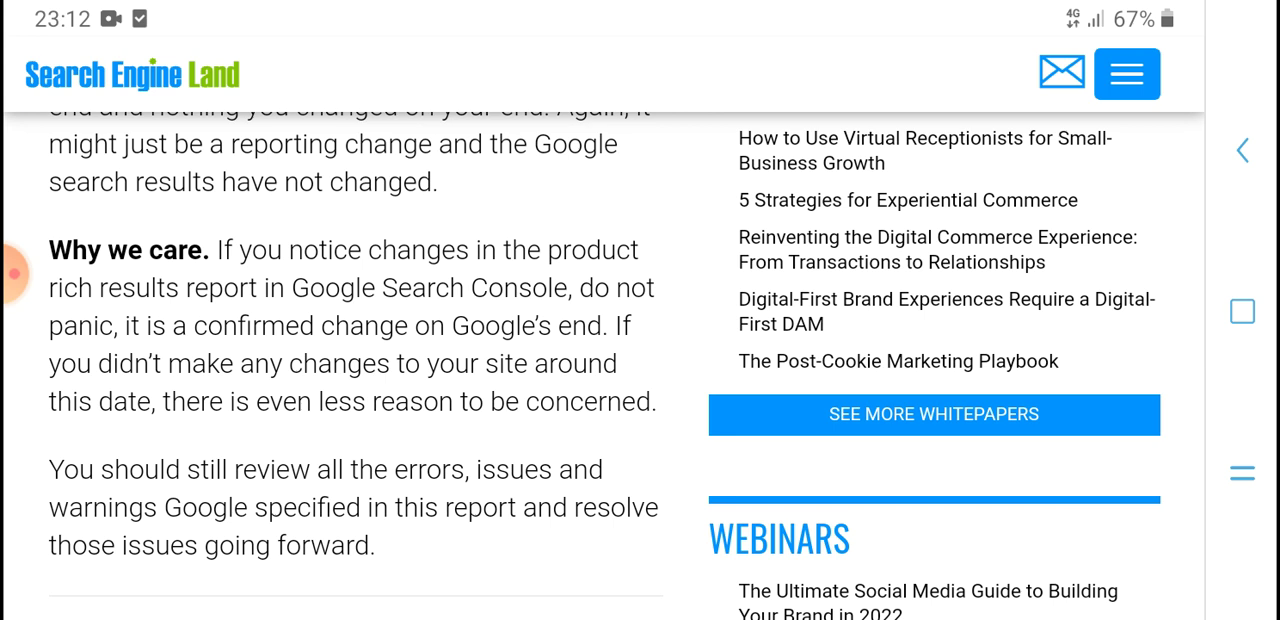
{"action": "scroll", "scroll_direction": "down", "scroll_amount": 3}
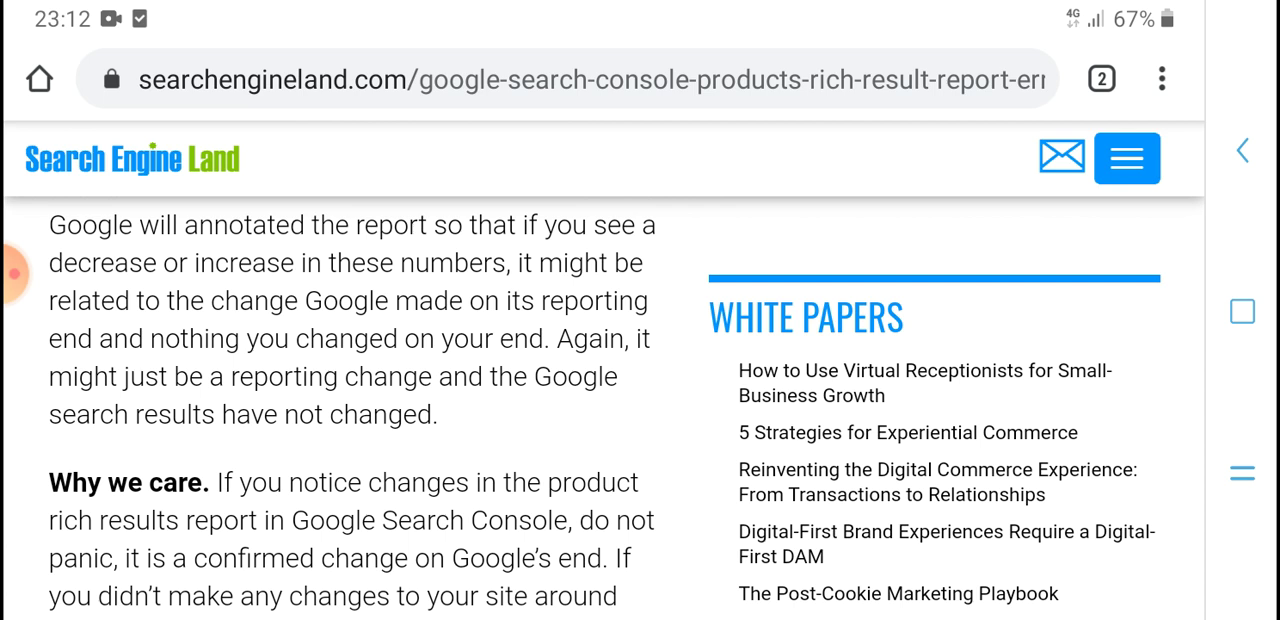
{"action": "scroll", "scroll_direction": "down", "scroll_amount": 3}
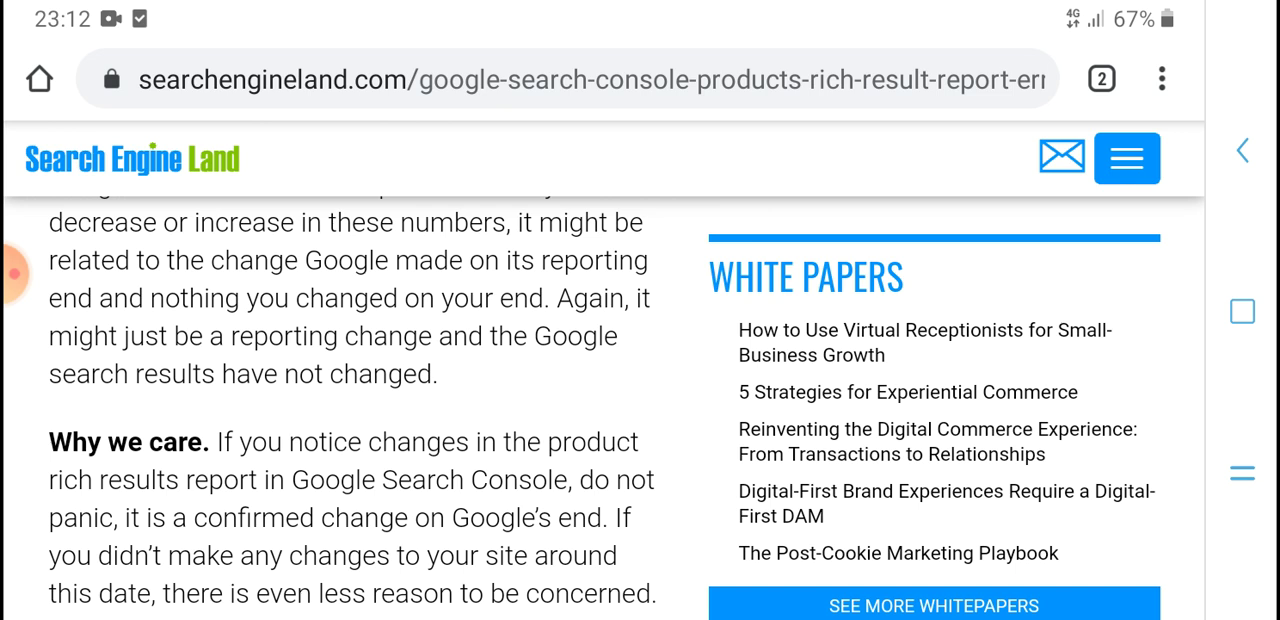
{"action": "scroll", "scroll_direction": "down", "scroll_amount": 3}
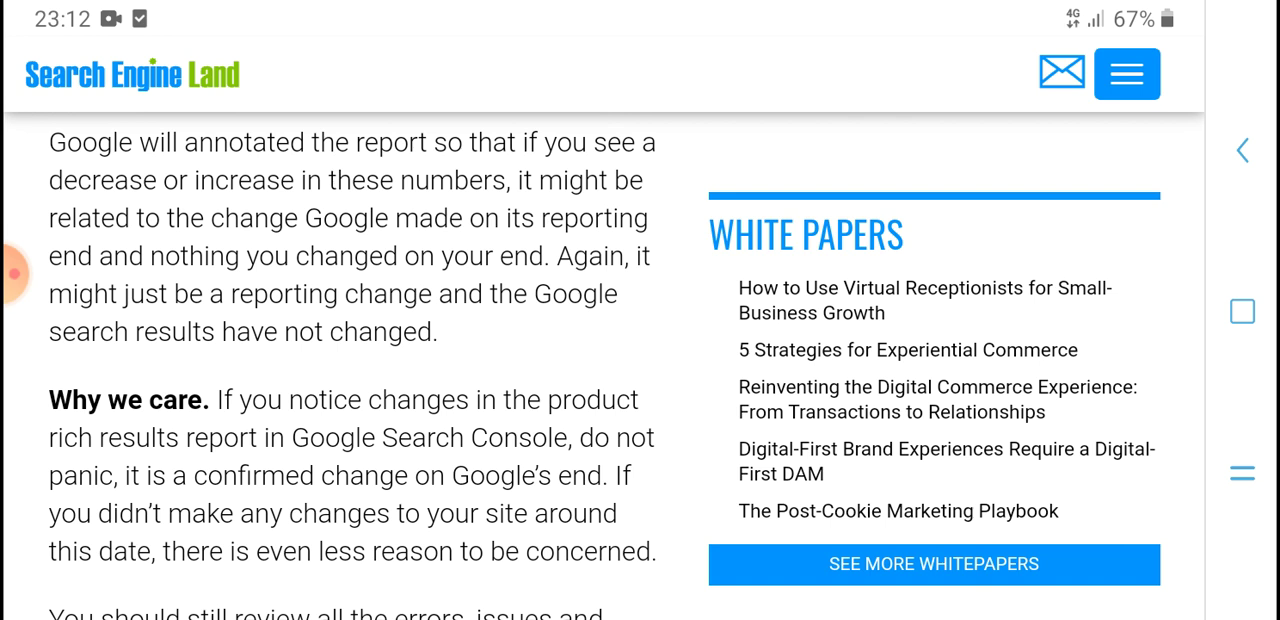
{"action": "scroll", "scroll_direction": "down", "scroll_amount": 3}
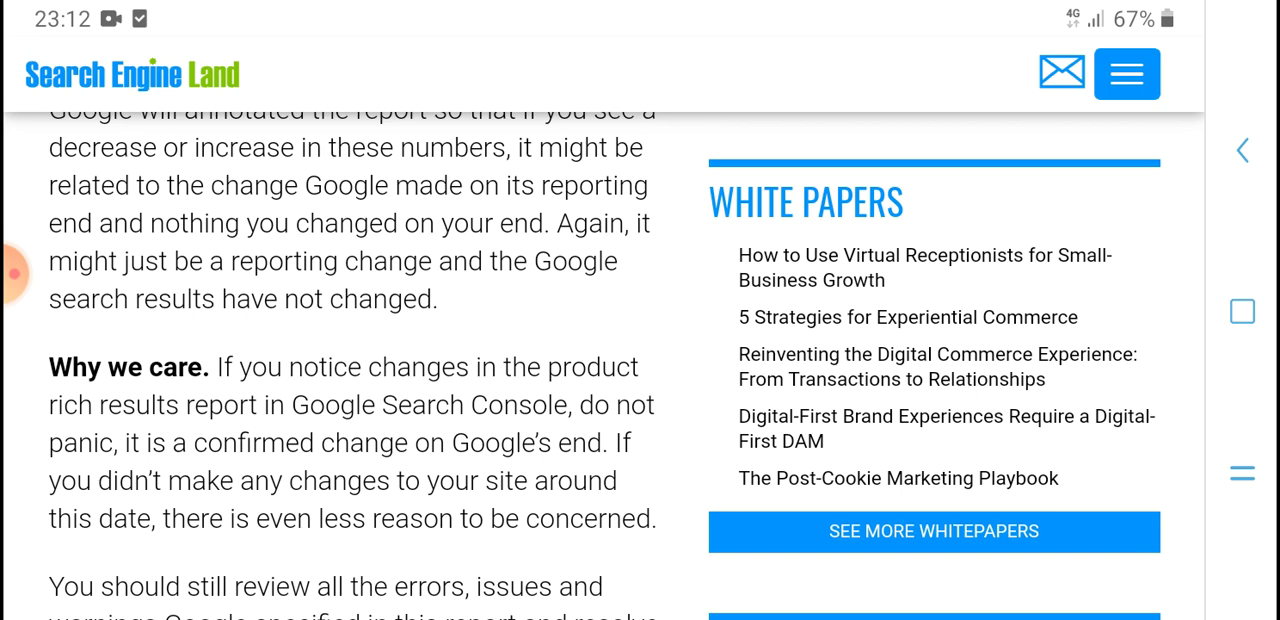
{"action": "scroll", "scroll_direction": "down", "scroll_amount": 3}
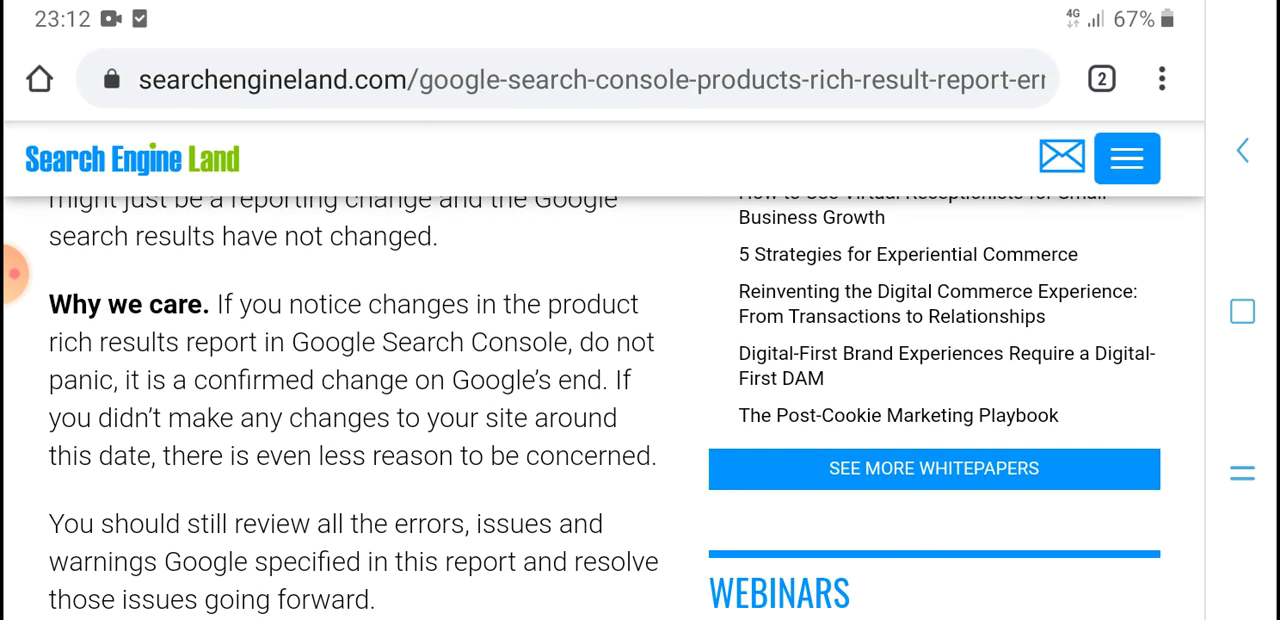
{"action": "scroll", "scroll_direction": "down", "scroll_amount": 3}
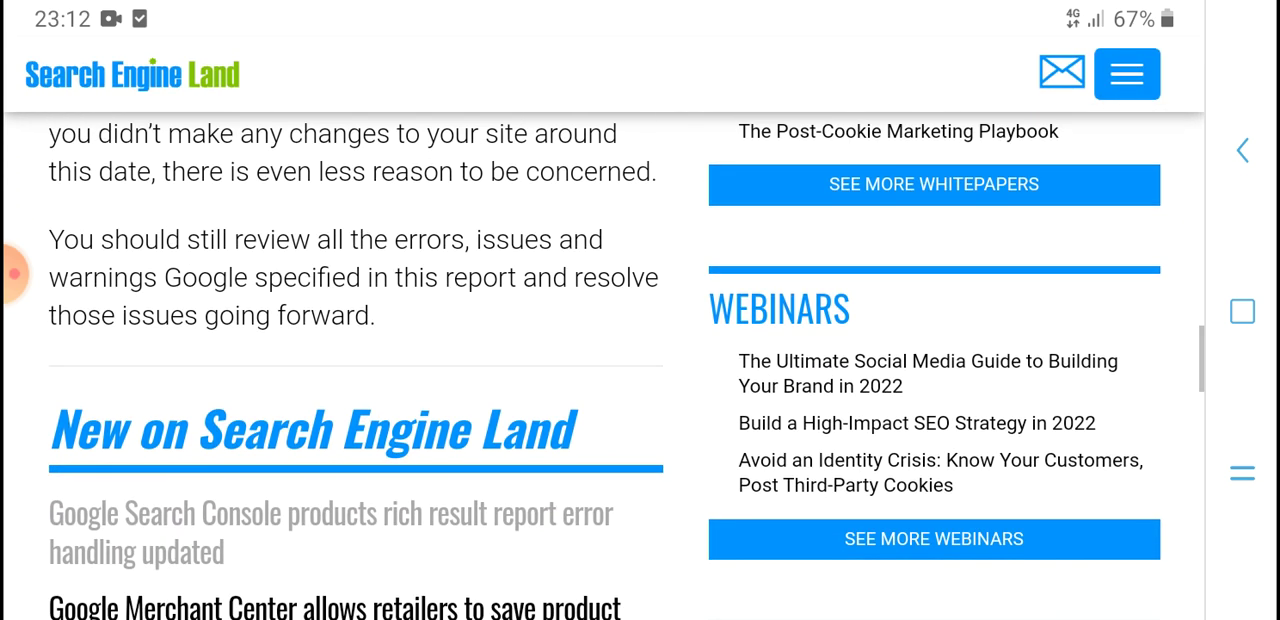
Scroll past the latest-articles and Intelligence Reports lists to the author bio and Related Topics
{"action": "scroll", "scroll_direction": "down", "scroll_amount": 3}
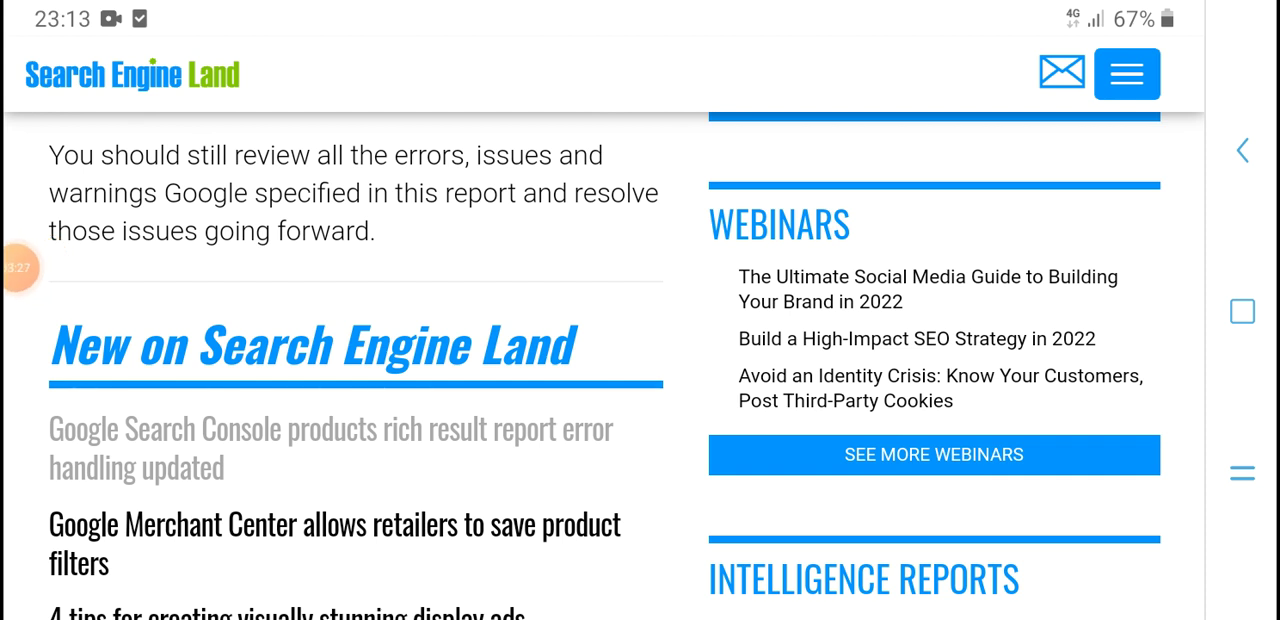
{"action": "scroll", "scroll_direction": "down", "scroll_amount": 3}
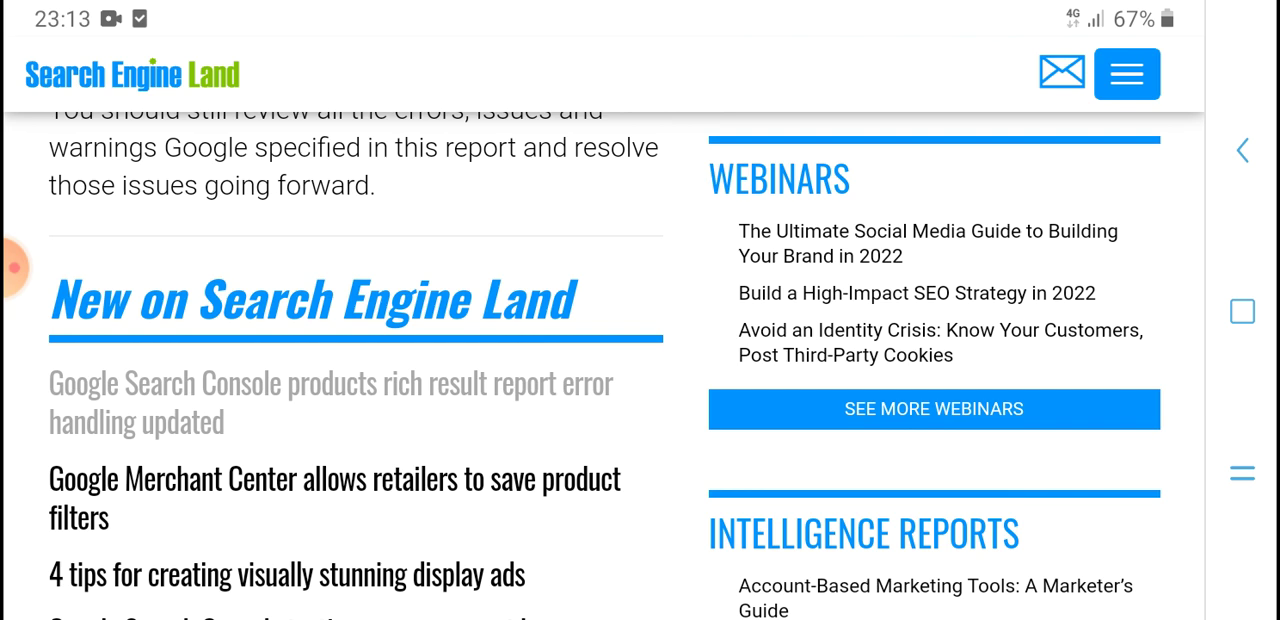
{"action": "scroll", "scroll_direction": "down", "scroll_amount": 3}
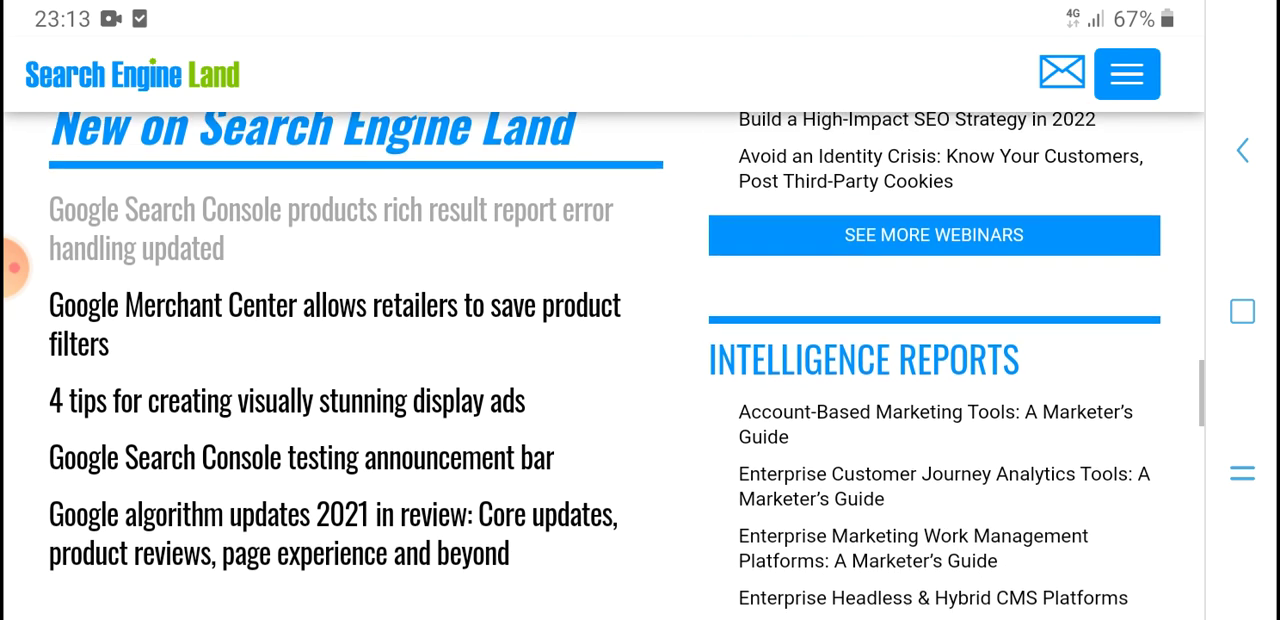
{"action": "scroll", "scroll_direction": "down", "scroll_amount": 3}
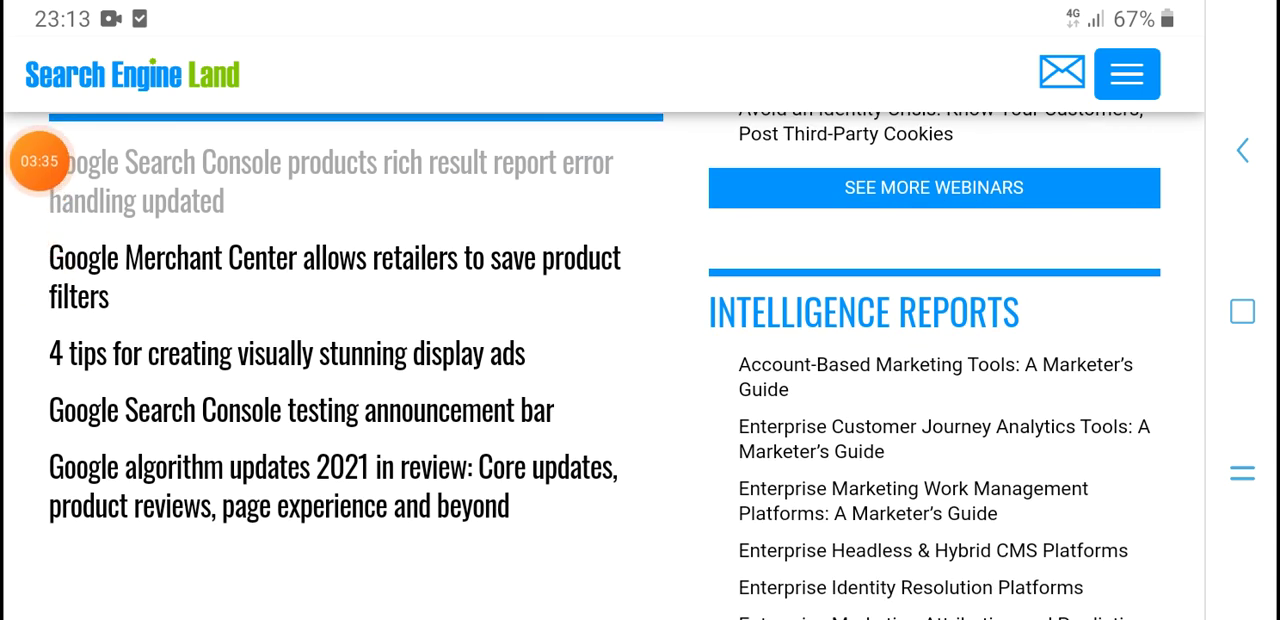
{"action": "scroll", "scroll_direction": "down", "scroll_amount": 3}
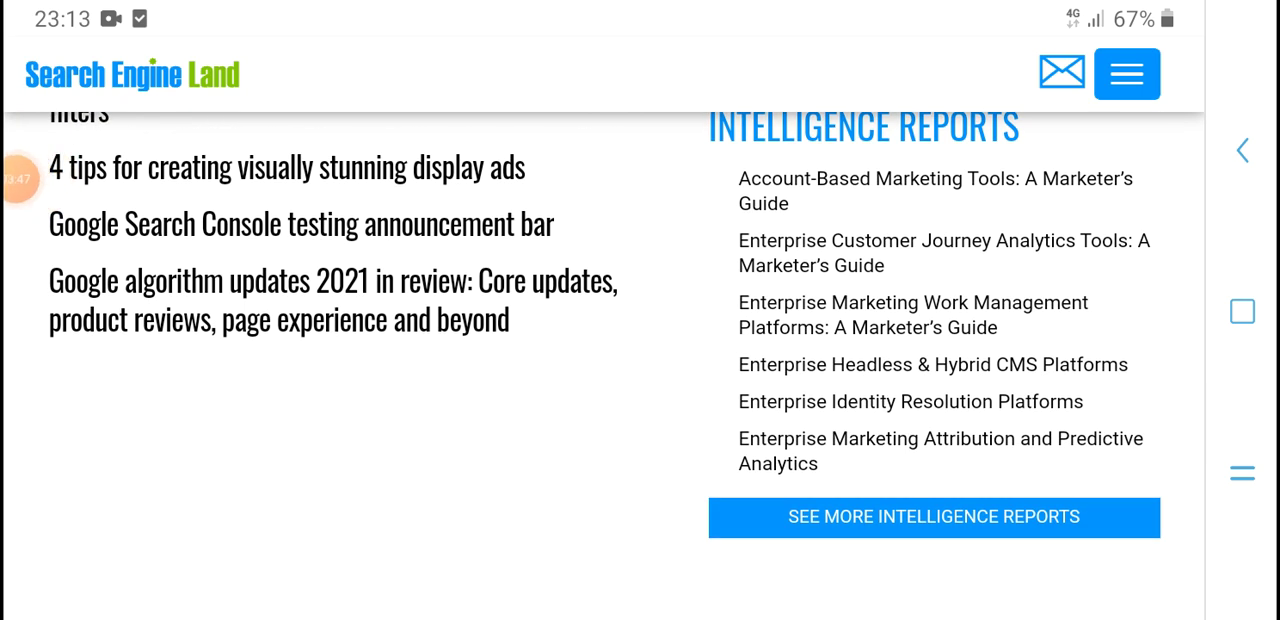
{"action": "scroll", "scroll_direction": "down", "scroll_amount": 3}
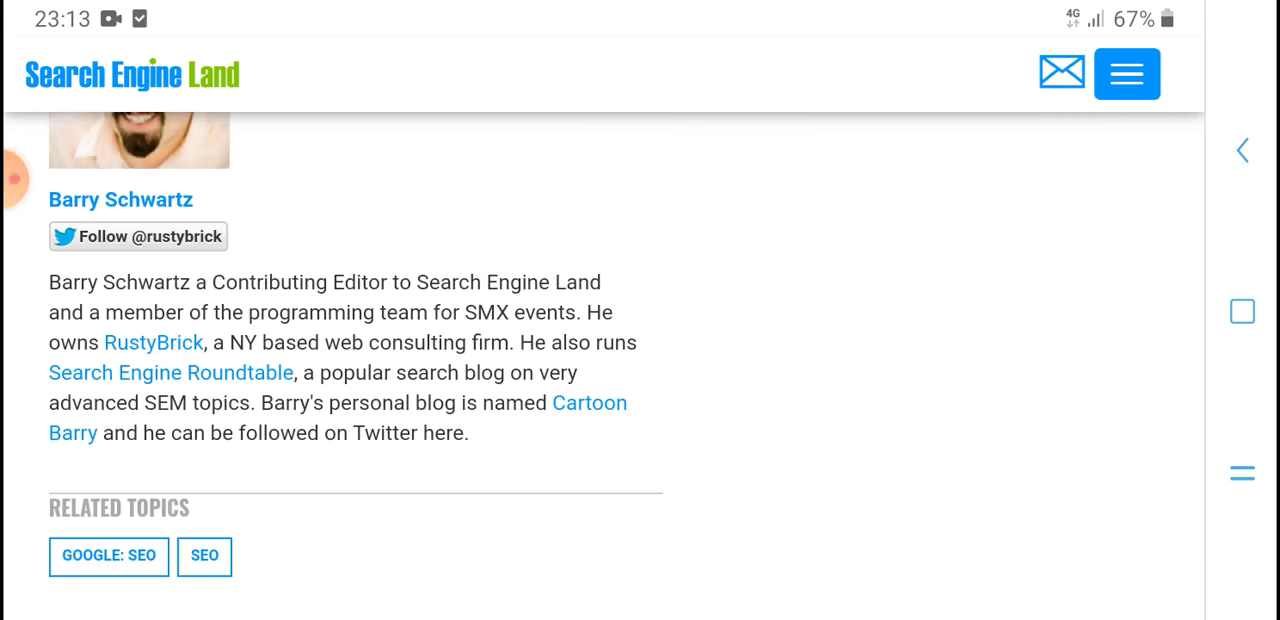
Reach the Subscribe bar and footer links, then return to the article's headline at the top
{"action": "scroll", "scroll_direction": "down", "scroll_amount": 3}
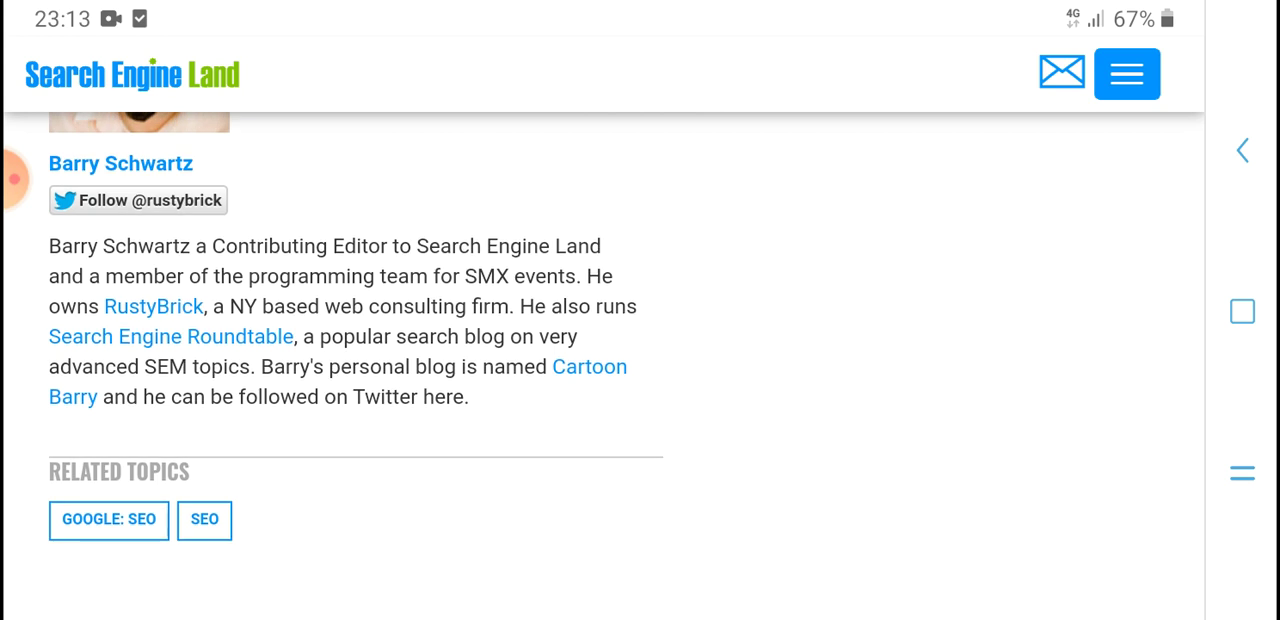
{"action": "scroll", "scroll_direction": "down", "scroll_amount": 3}
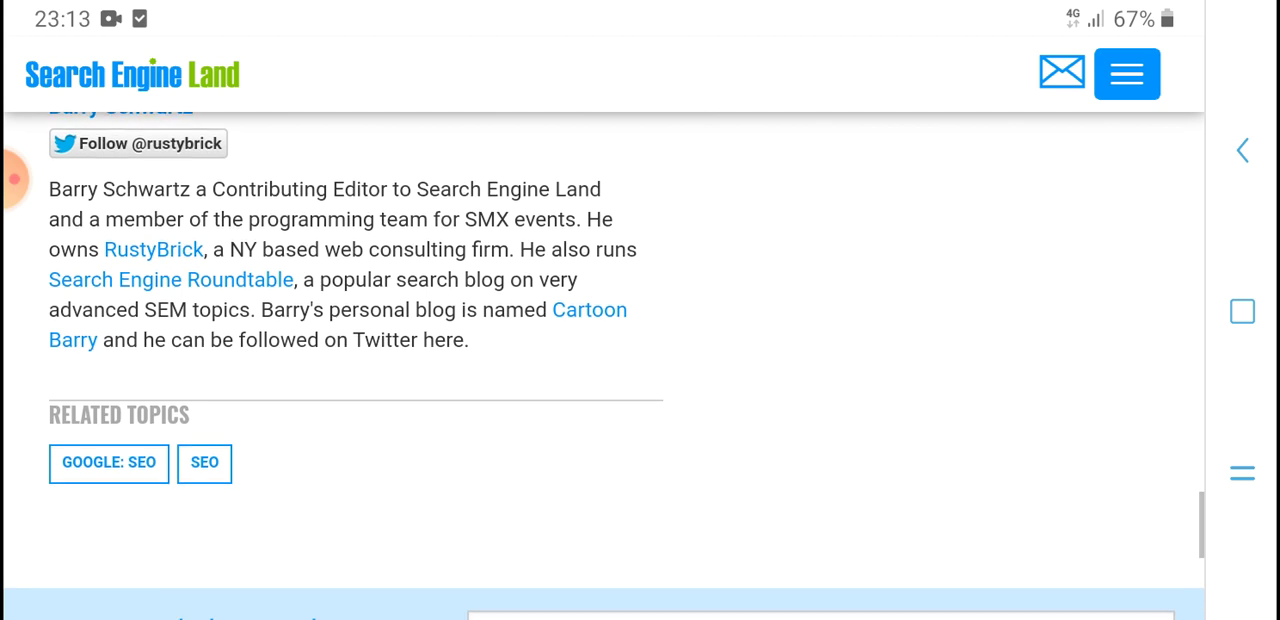
{"action": "scroll", "scroll_direction": "down", "scroll_amount": 3}
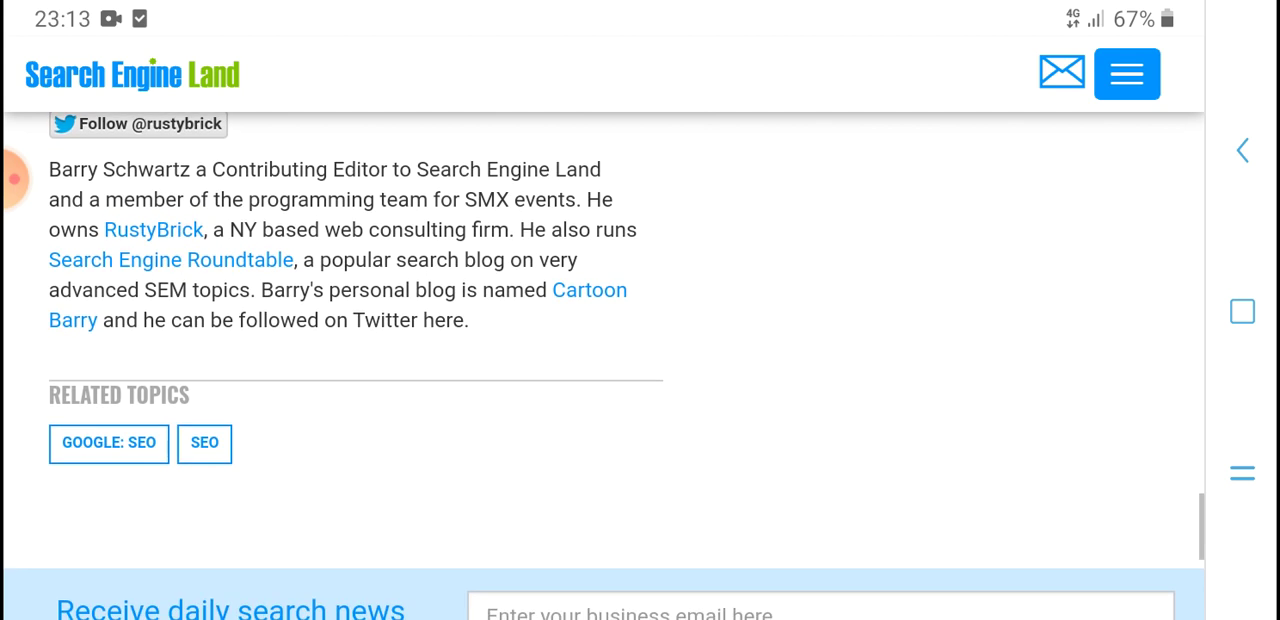
{"action": "scroll", "scroll_direction": "down", "scroll_amount": 3}
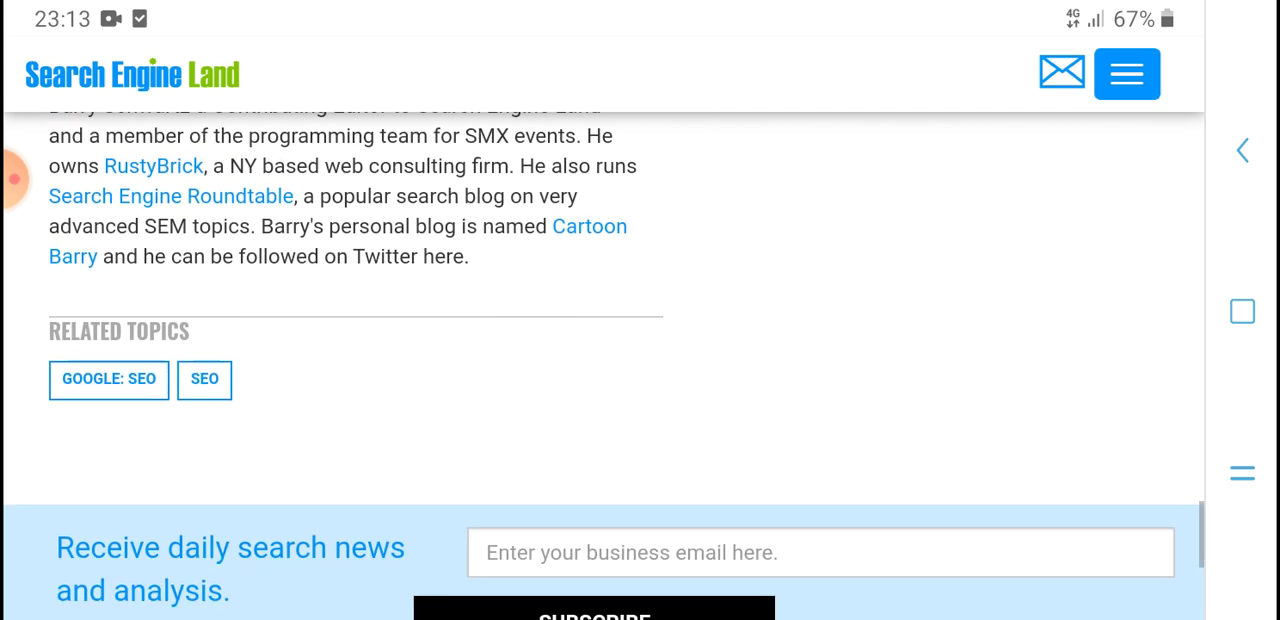
{"action": "scroll", "scroll_direction": "down", "scroll_amount": 3}
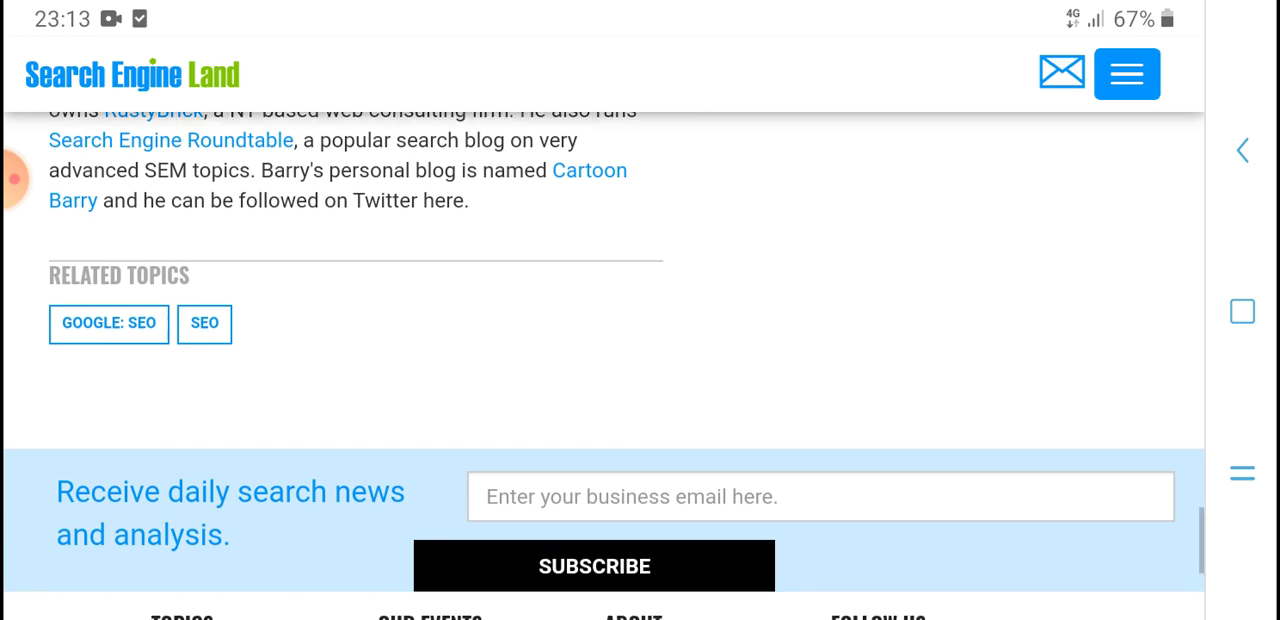
{"action": "scroll", "scroll_direction": "down", "scroll_amount": 3}
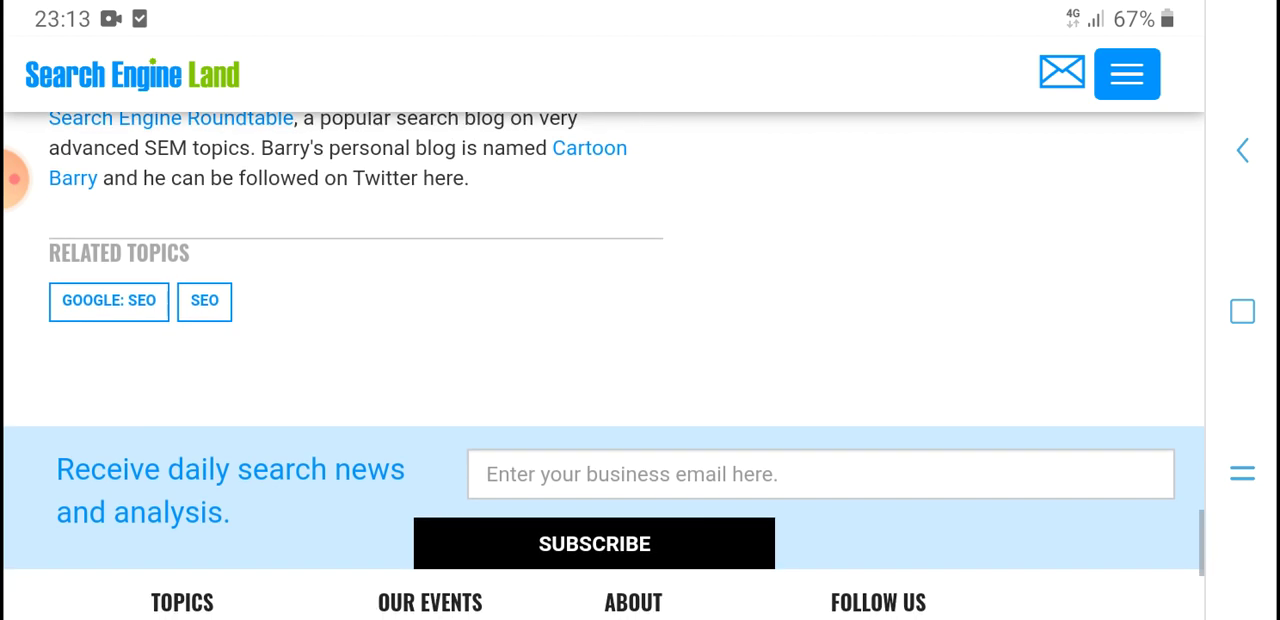
{"action": "scroll", "scroll_direction": "down", "scroll_amount": 3}
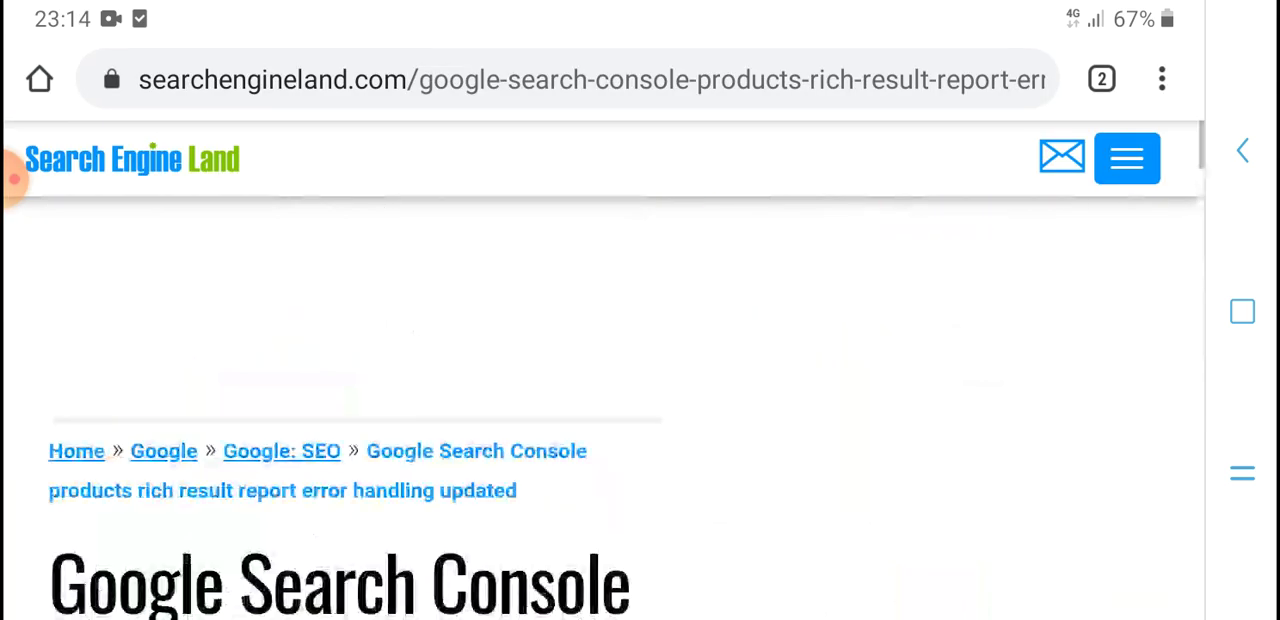
{"action": "scroll", "scroll_direction": "down", "scroll_amount": 3}
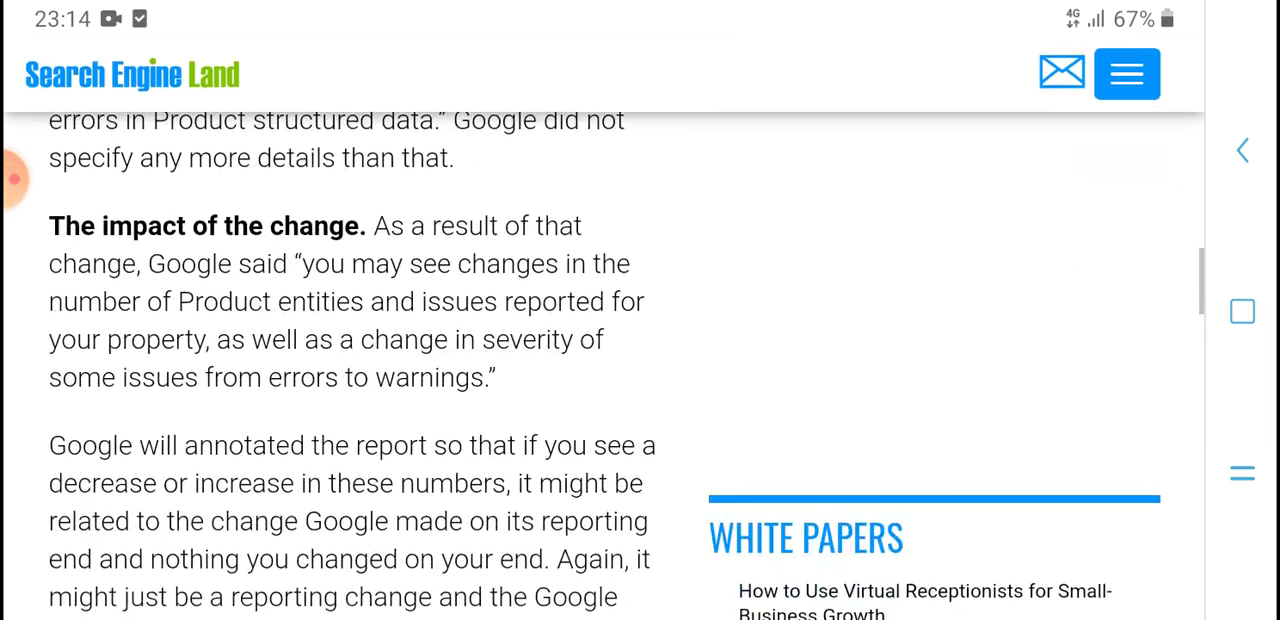
{"action": "scroll", "scroll_direction": "down", "scroll_amount": 3}
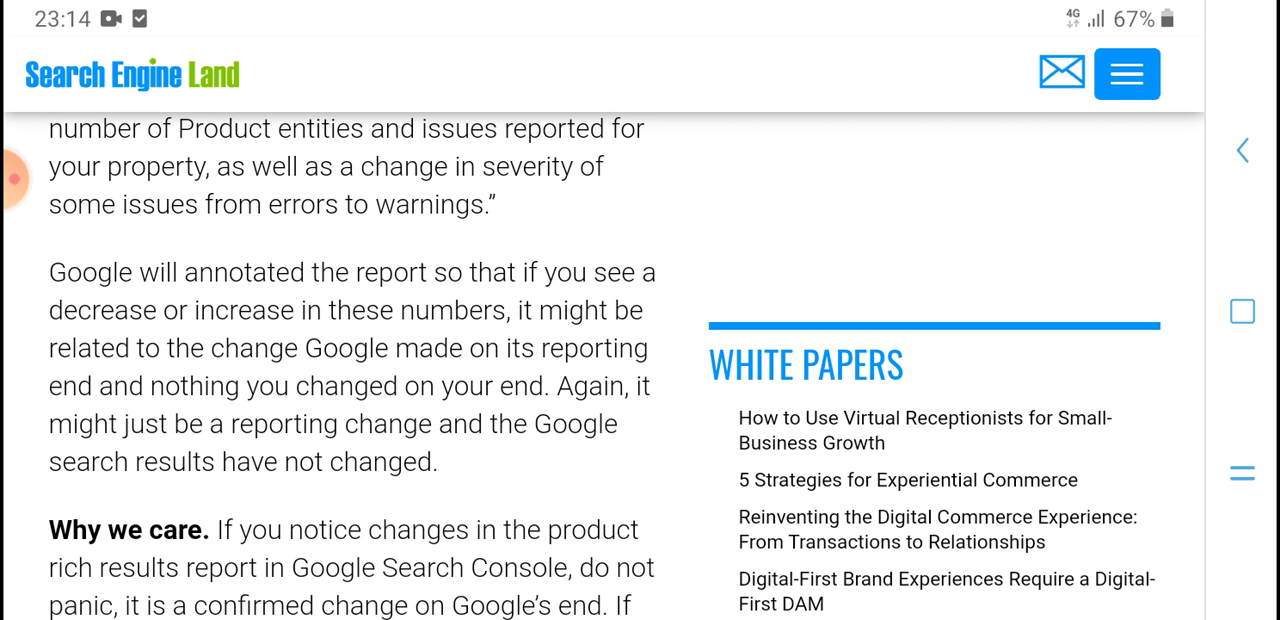
{"action": "scroll", "scroll_direction": "down", "scroll_amount": 3}
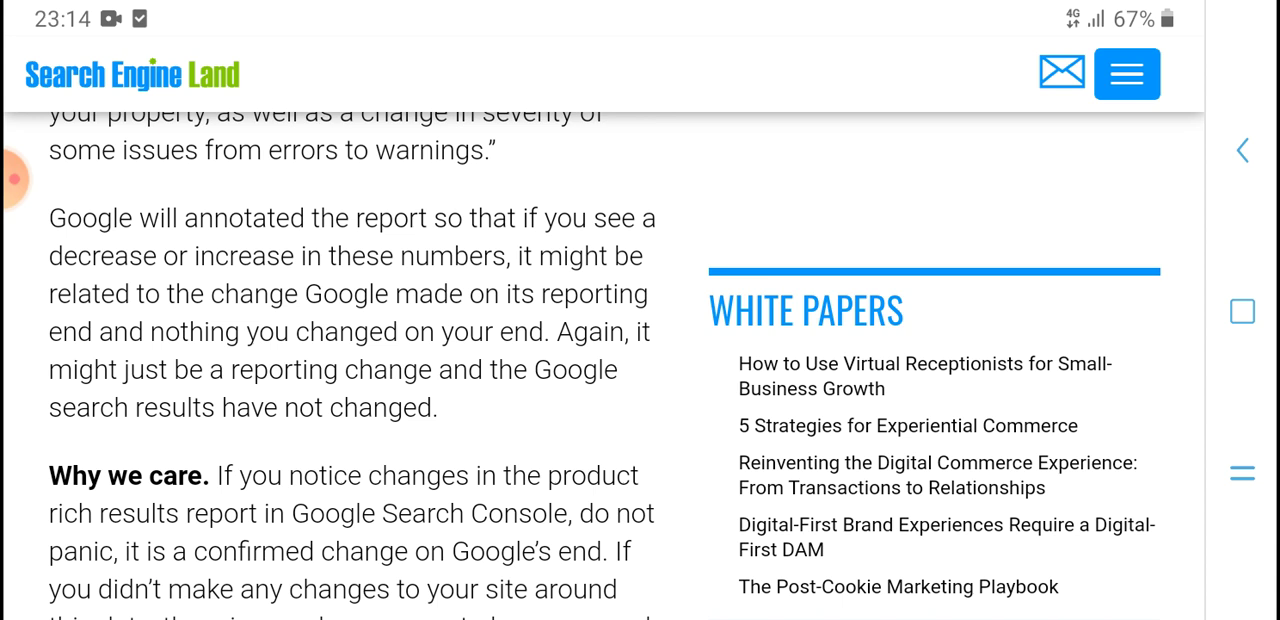
{"action": "scroll", "scroll_direction": "down", "scroll_amount": 3}
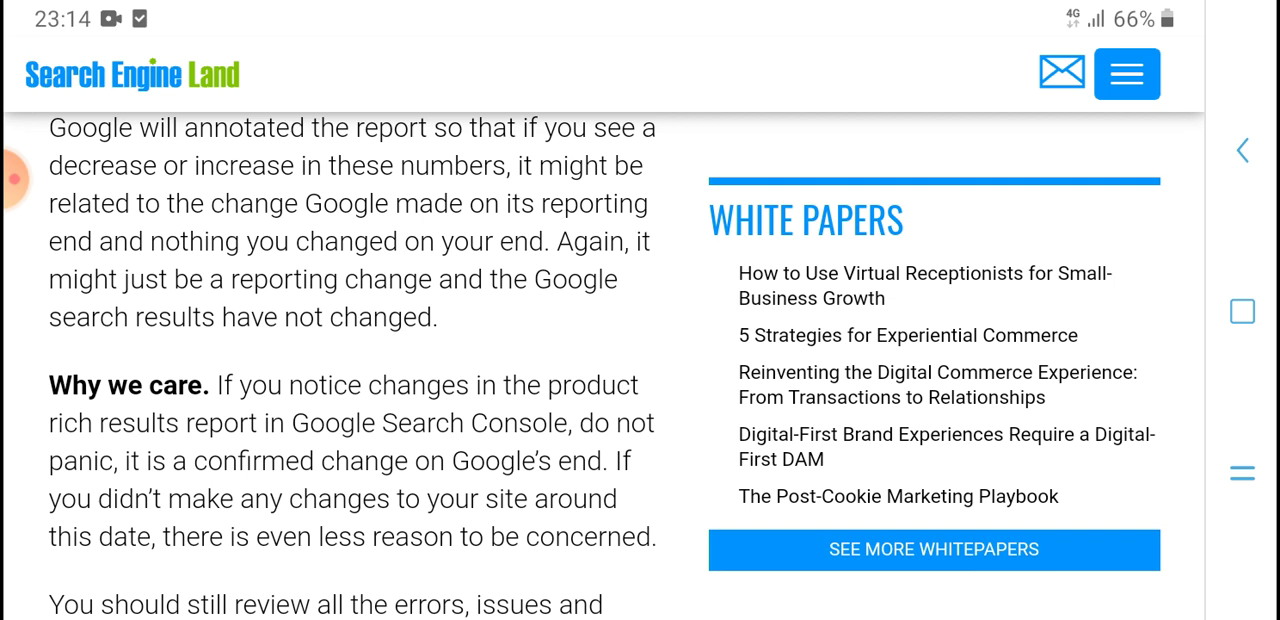
{"action": "scroll", "scroll_direction": "down", "scroll_amount": 3}
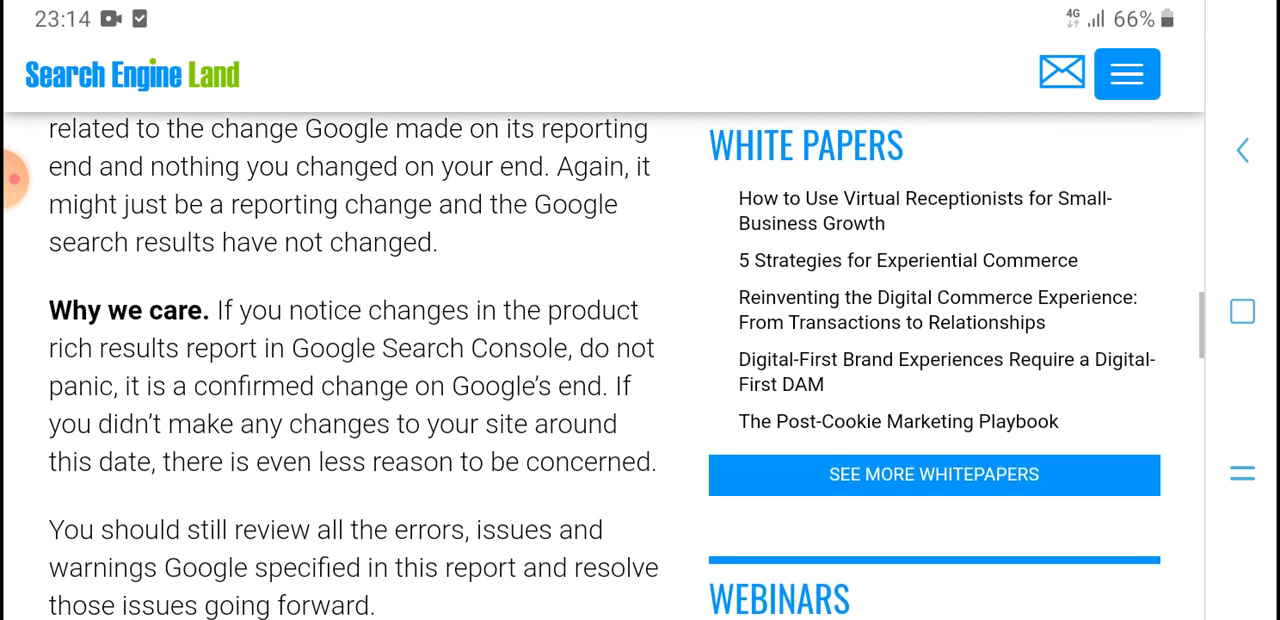
{"action": "scroll", "scroll_direction": "down", "scroll_amount": 3}
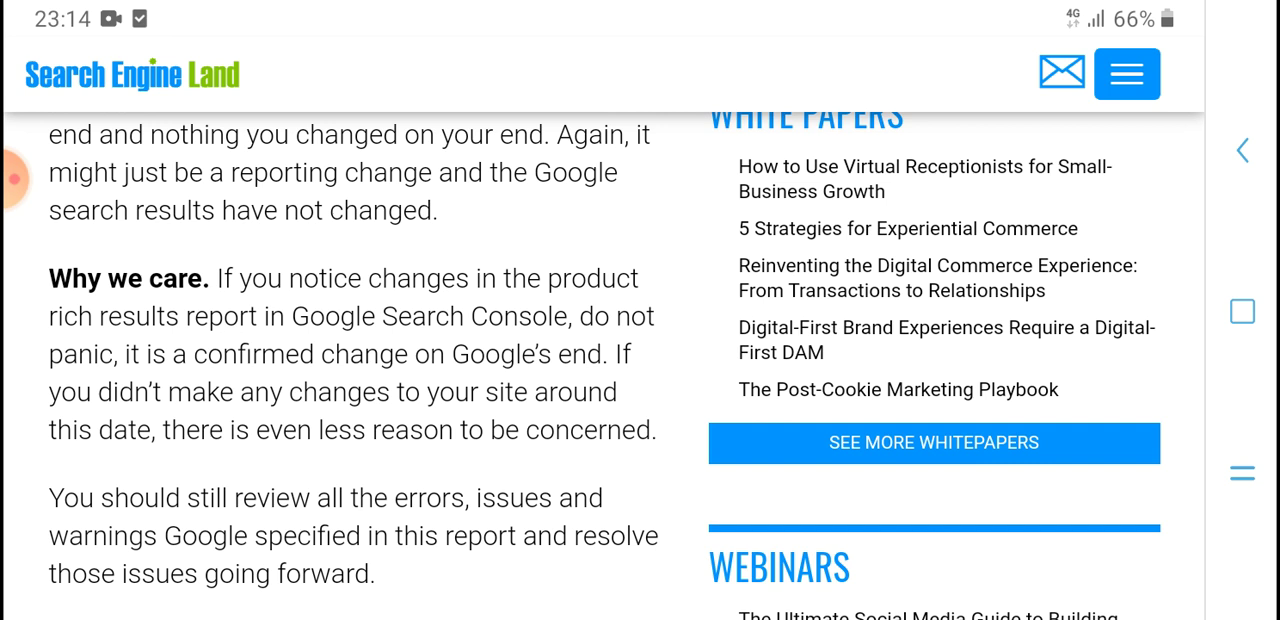
{"action": "scroll", "scroll_direction": "down", "scroll_amount": 3}
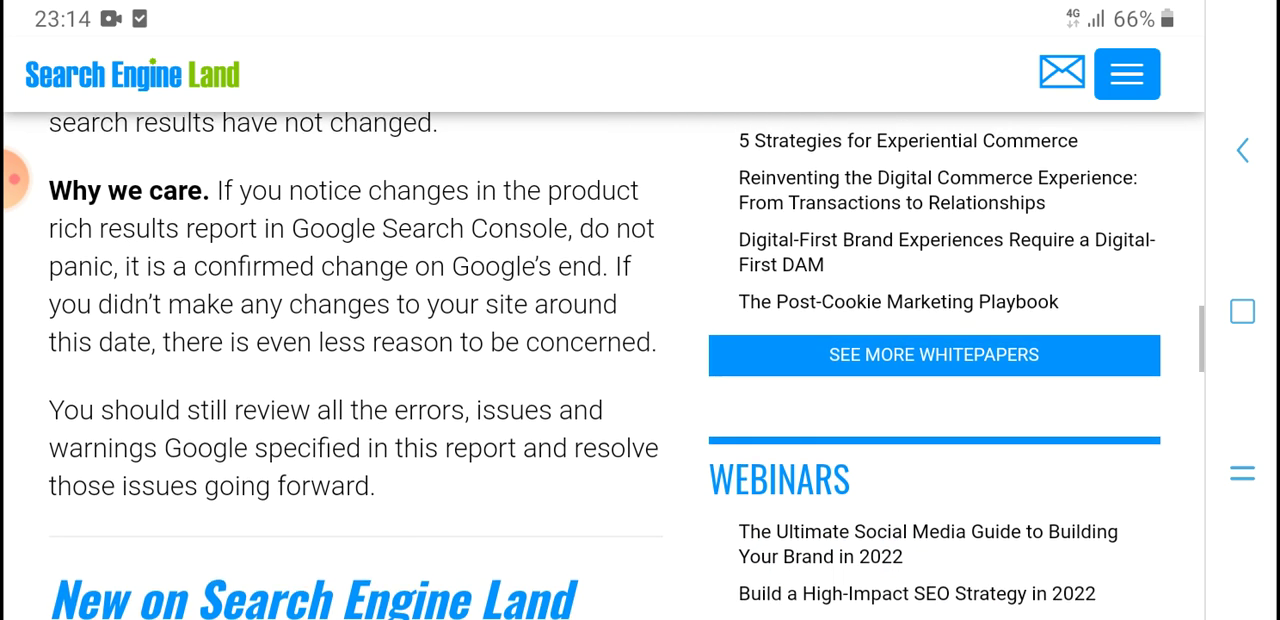
{"action": "scroll", "scroll_direction": "down", "scroll_amount": 3}
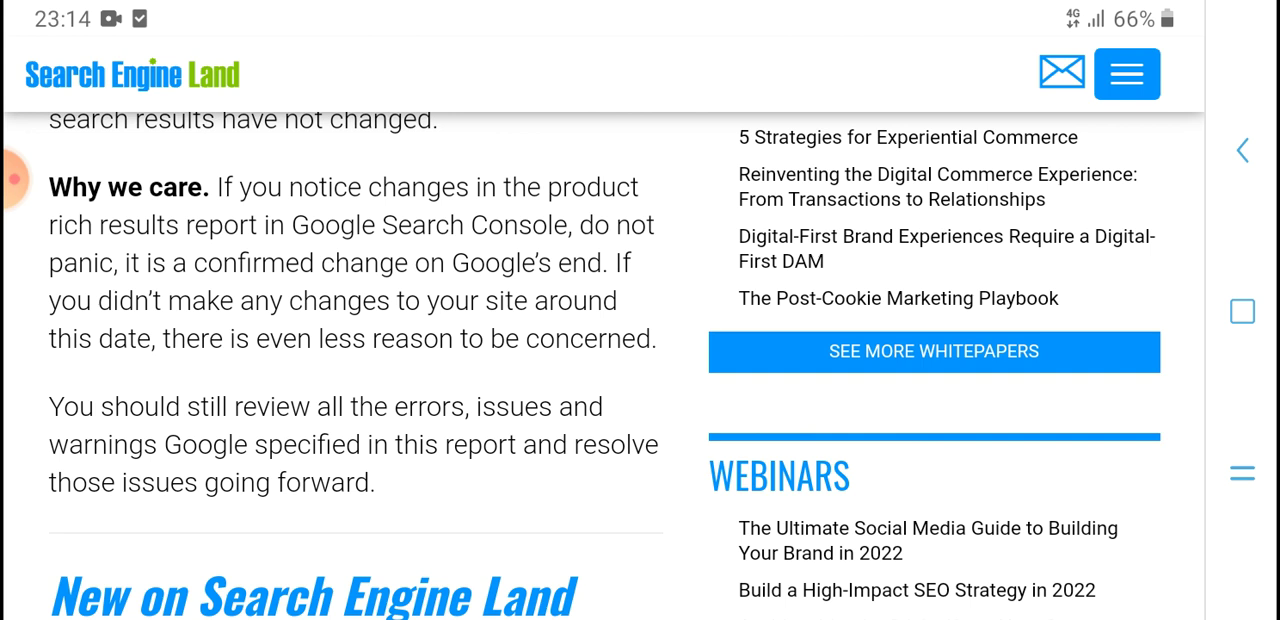
Open the white paper library via SEE MORE WHITEPAPERS and scroll to the LinkedIn Campaigns and DXP guides
{"action": "left_click", "coordinate": [932, 352]}
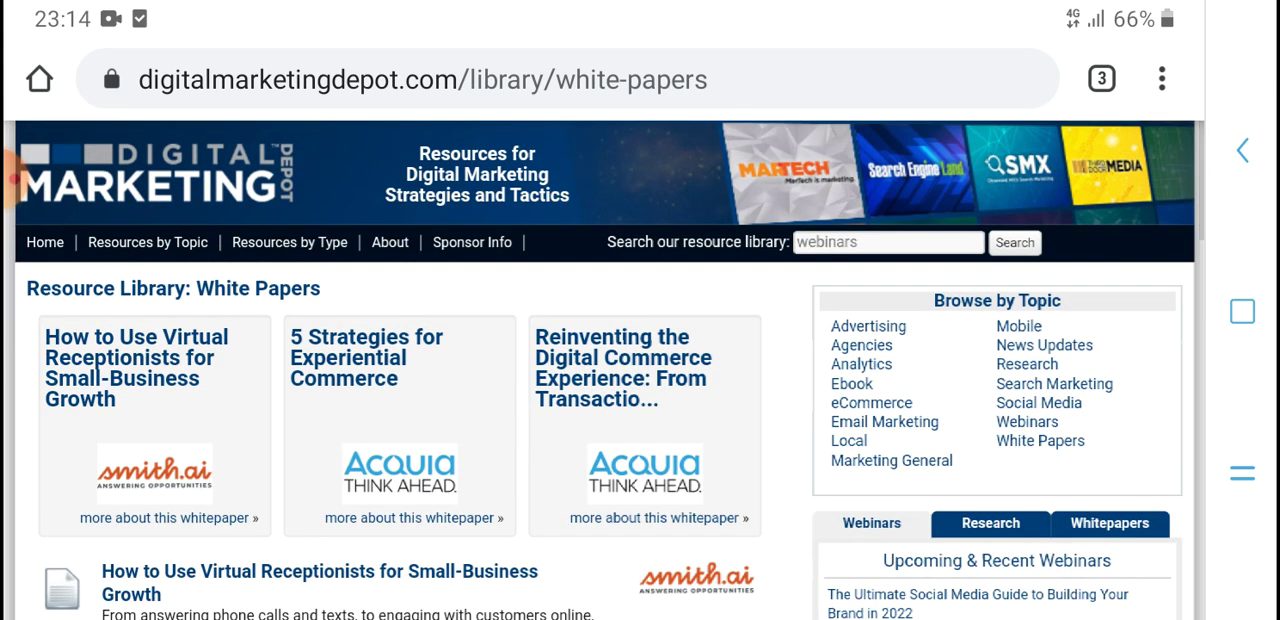
{"action": "scroll", "scroll_direction": "down", "scroll_amount": 3}
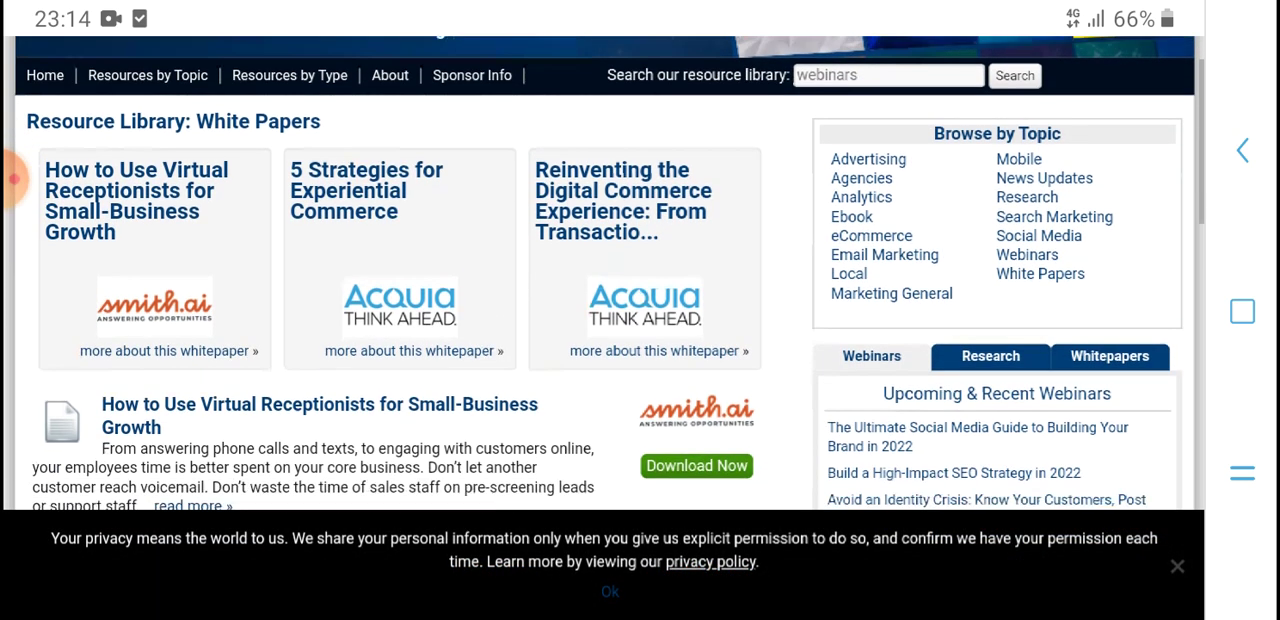
{"action": "scroll", "scroll_direction": "down", "scroll_amount": 3}
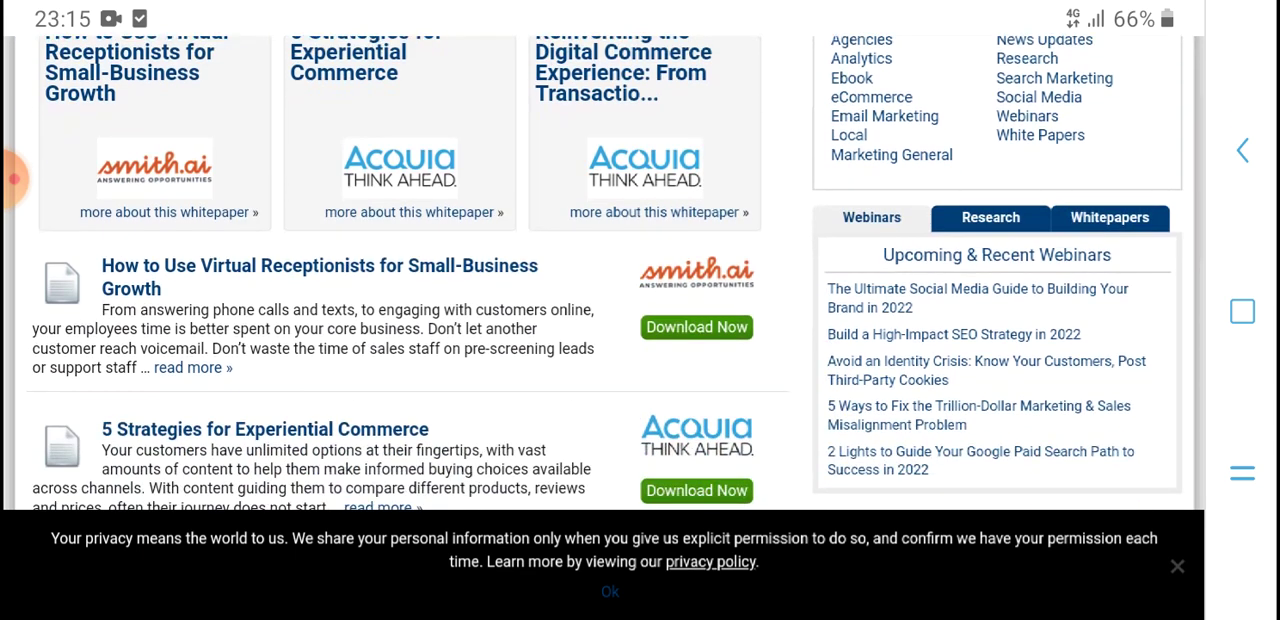
{"action": "scroll", "scroll_direction": "down", "scroll_amount": 3}
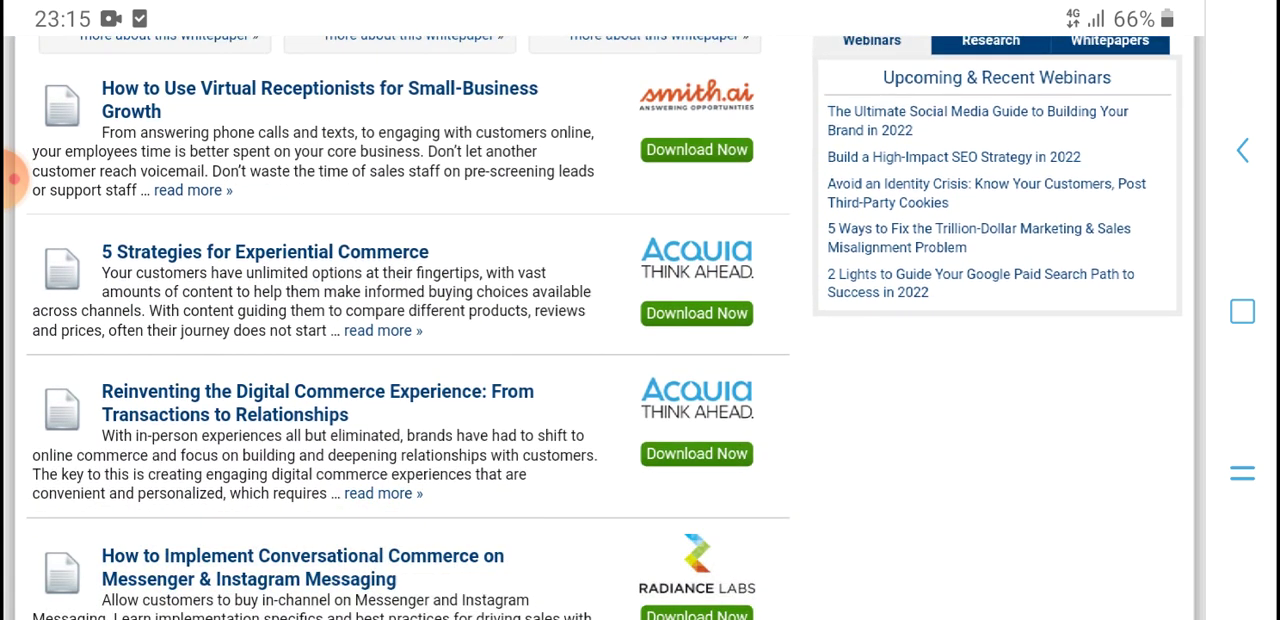
{"action": "scroll", "scroll_direction": "down", "scroll_amount": 3}
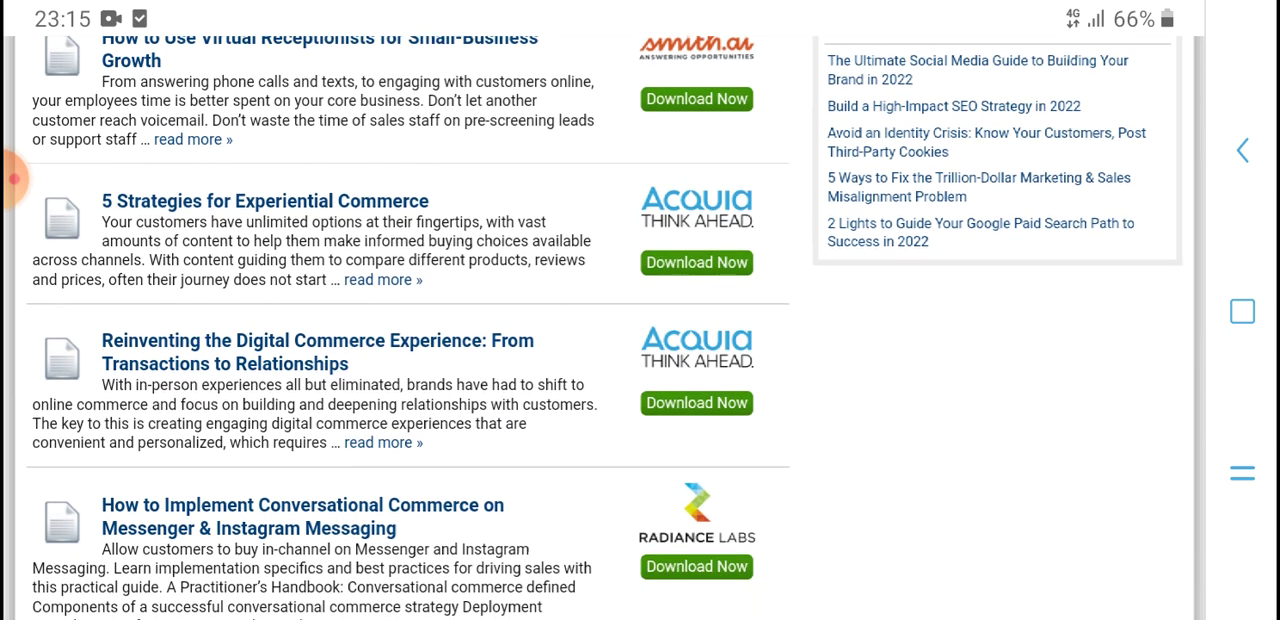
{"action": "scroll", "scroll_direction": "down", "scroll_amount": 3}
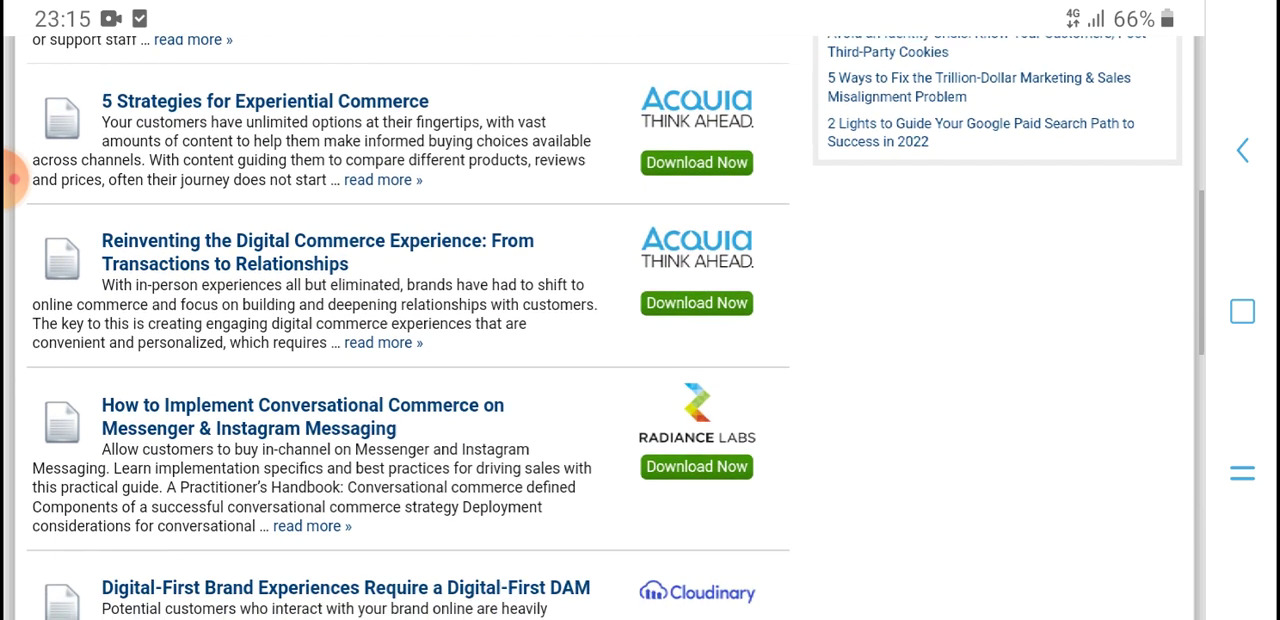
{"action": "scroll", "scroll_direction": "down", "scroll_amount": 3}
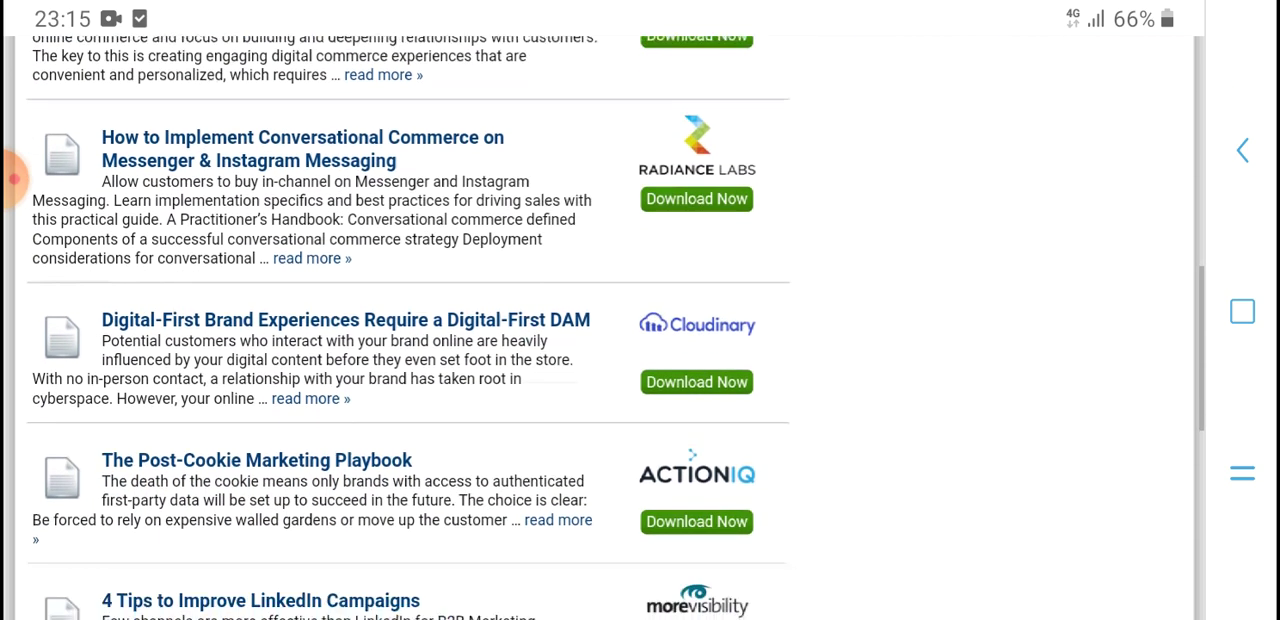
{"action": "scroll", "scroll_direction": "down", "scroll_amount": 3}
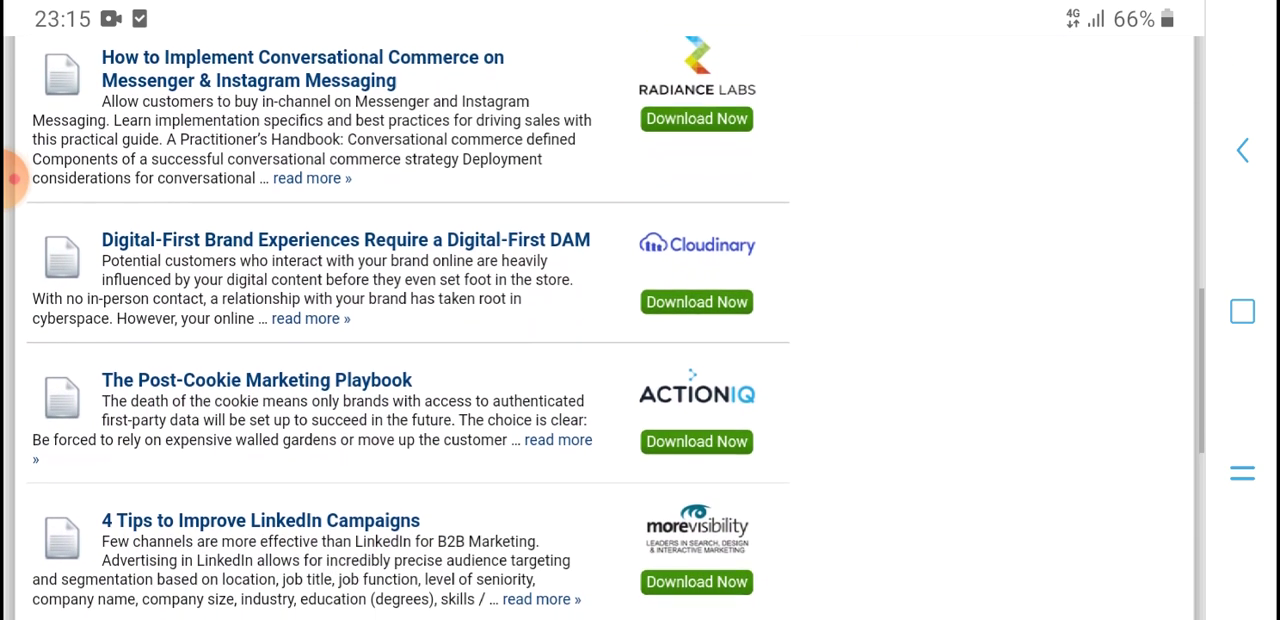
{"action": "scroll", "scroll_direction": "down", "scroll_amount": 3}
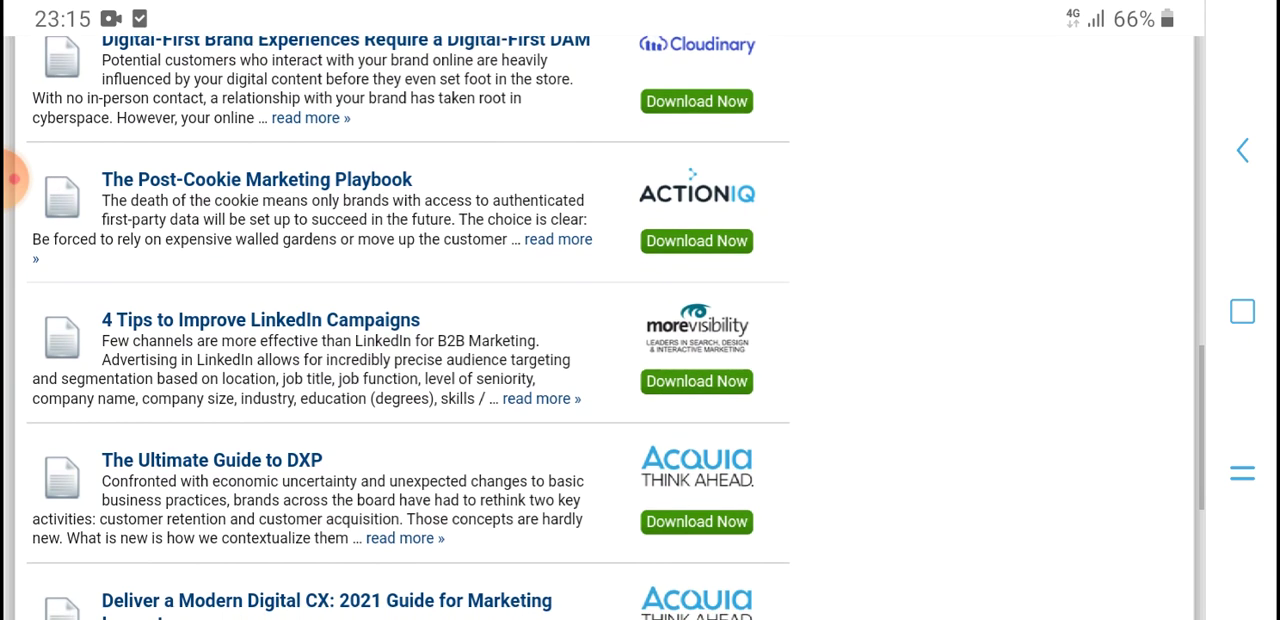
{"action": "scroll", "scroll_direction": "down", "scroll_amount": 3}
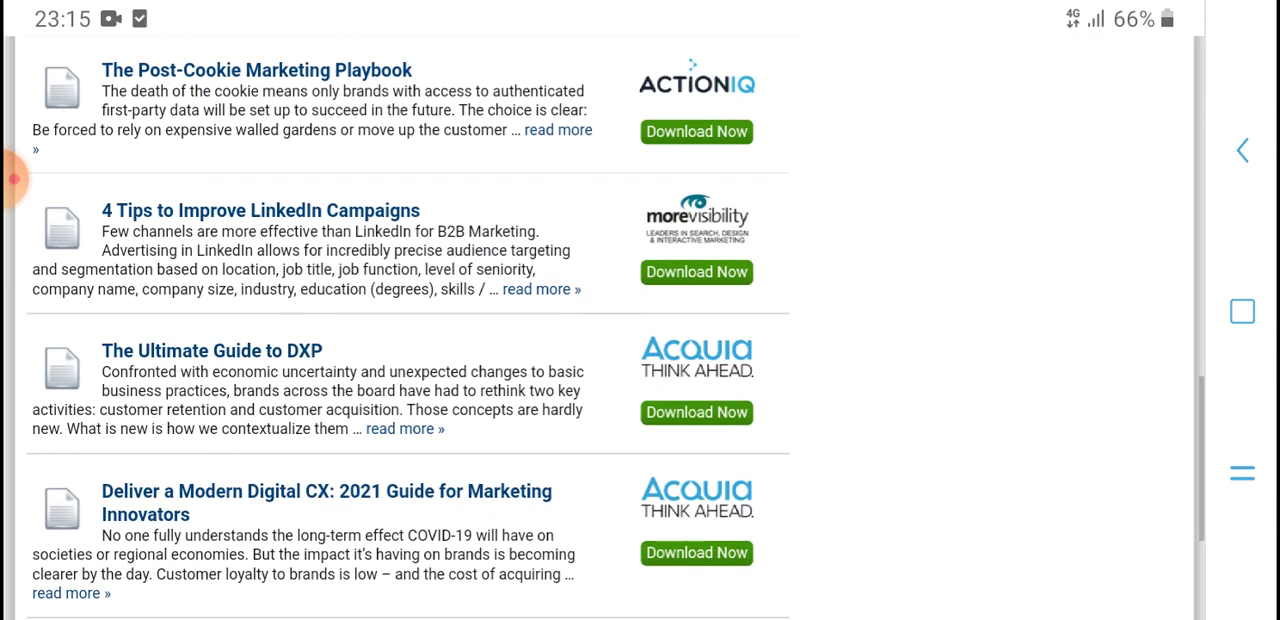
{"action": "scroll", "scroll_direction": "down", "scroll_amount": 3}
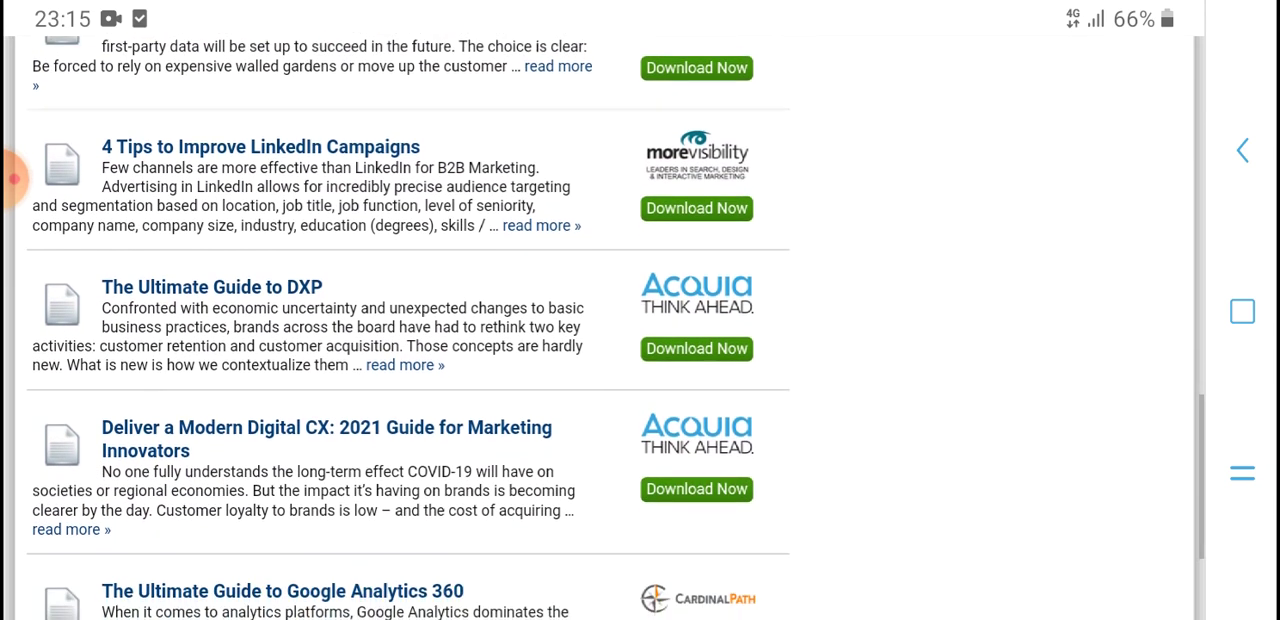
{"action": "scroll", "scroll_direction": "down", "scroll_amount": 3}
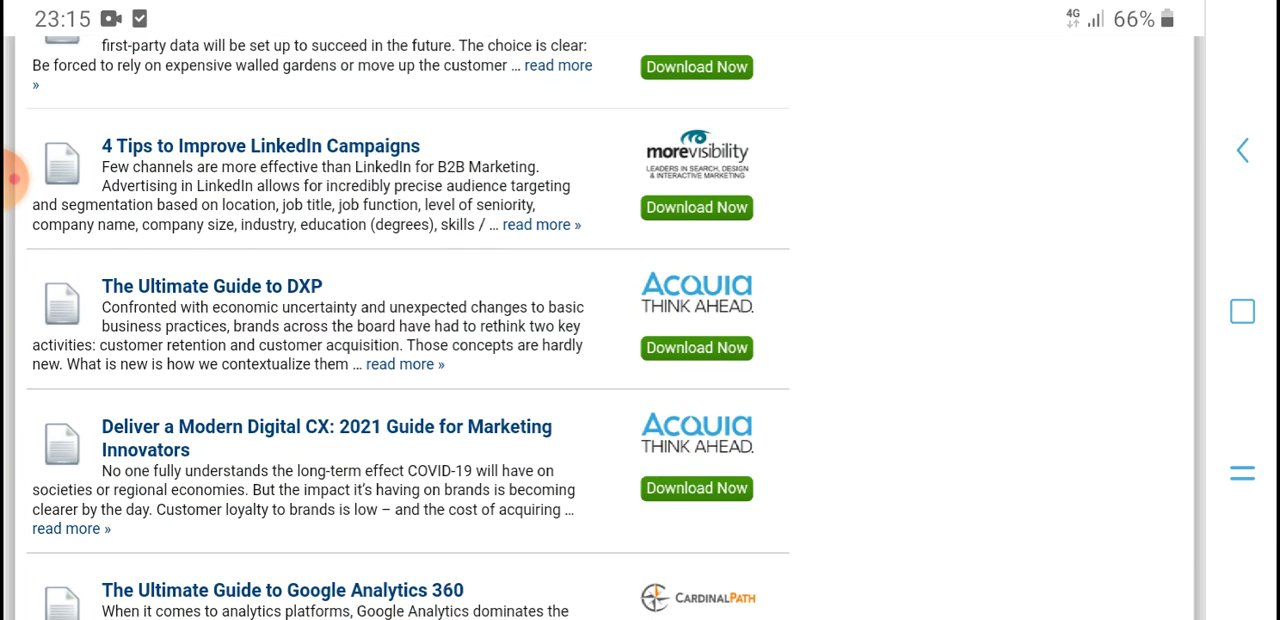
{"action": "scroll", "scroll_direction": "down", "scroll_amount": 3}
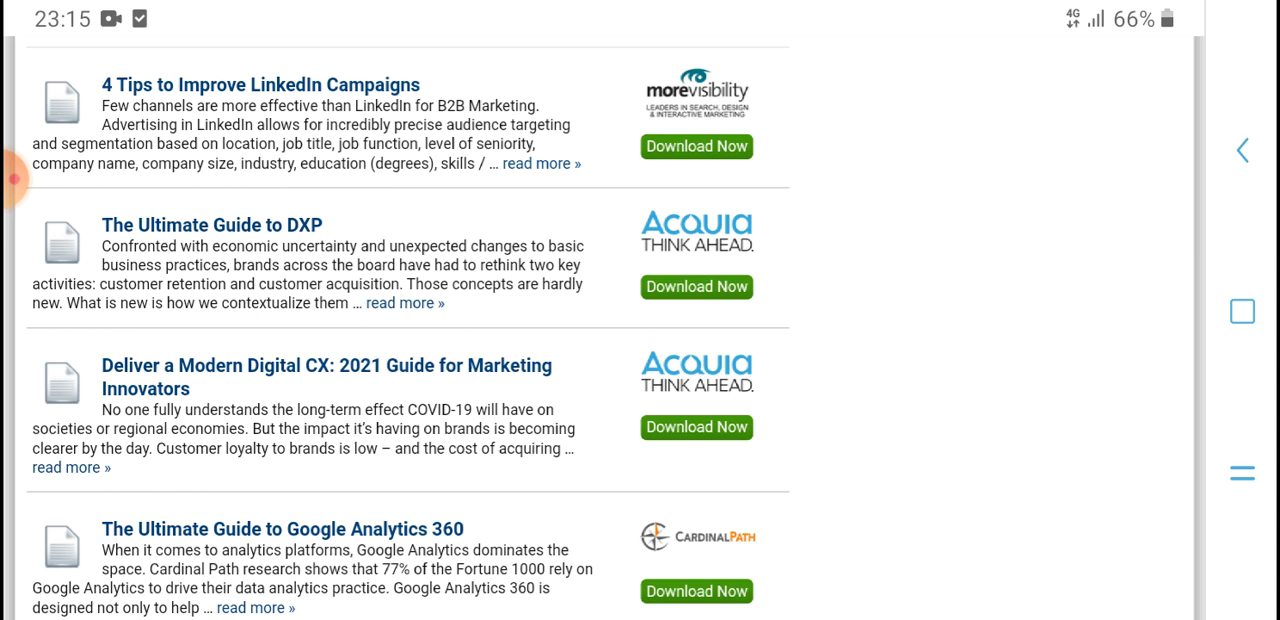
{"action": "scroll", "scroll_direction": "down", "scroll_amount": 3}
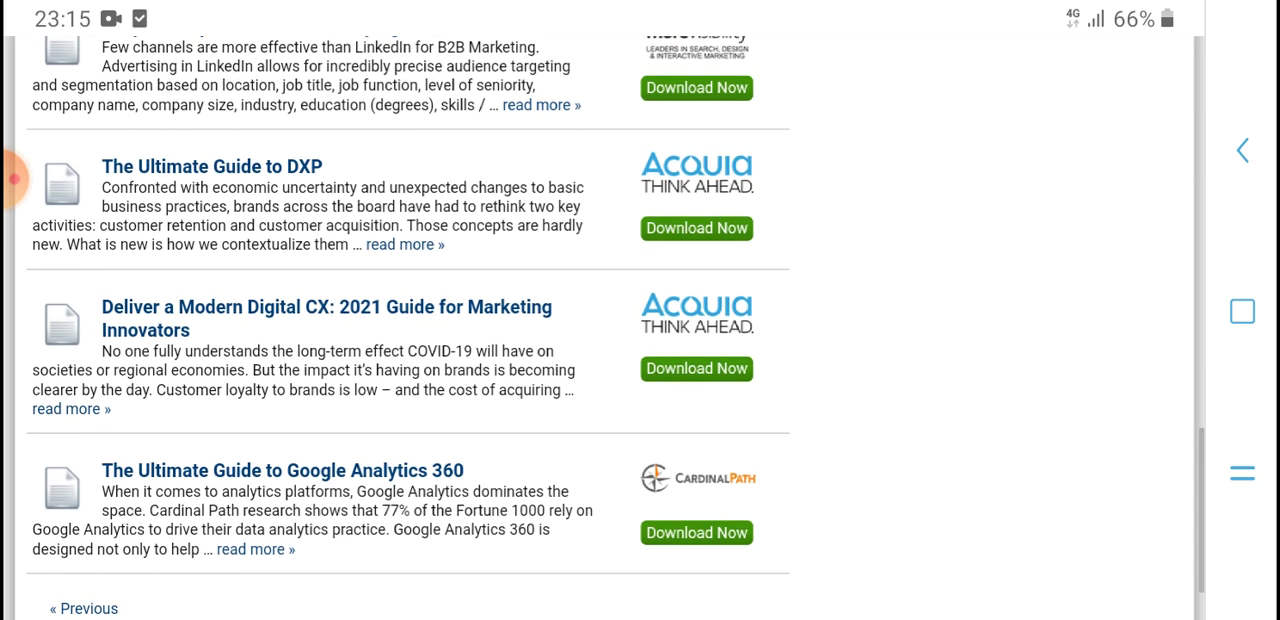
{"action": "scroll", "scroll_direction": "down", "scroll_amount": 3}
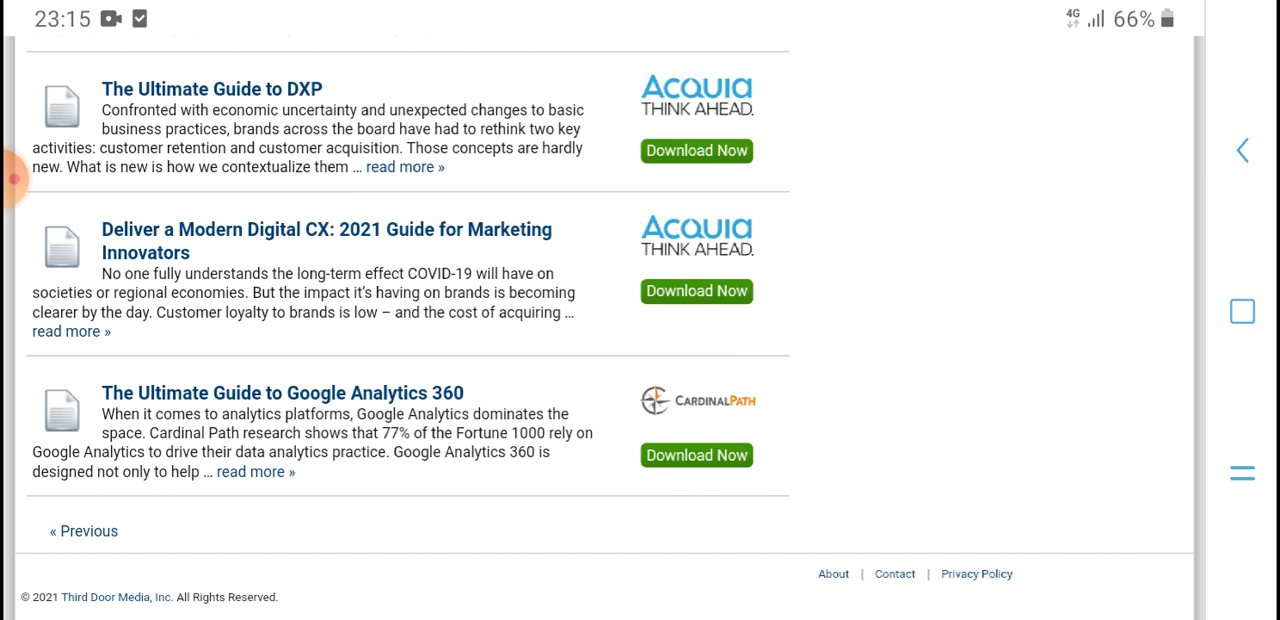
{"action": "scroll", "scroll_direction": "up", "scroll_amount": 3}
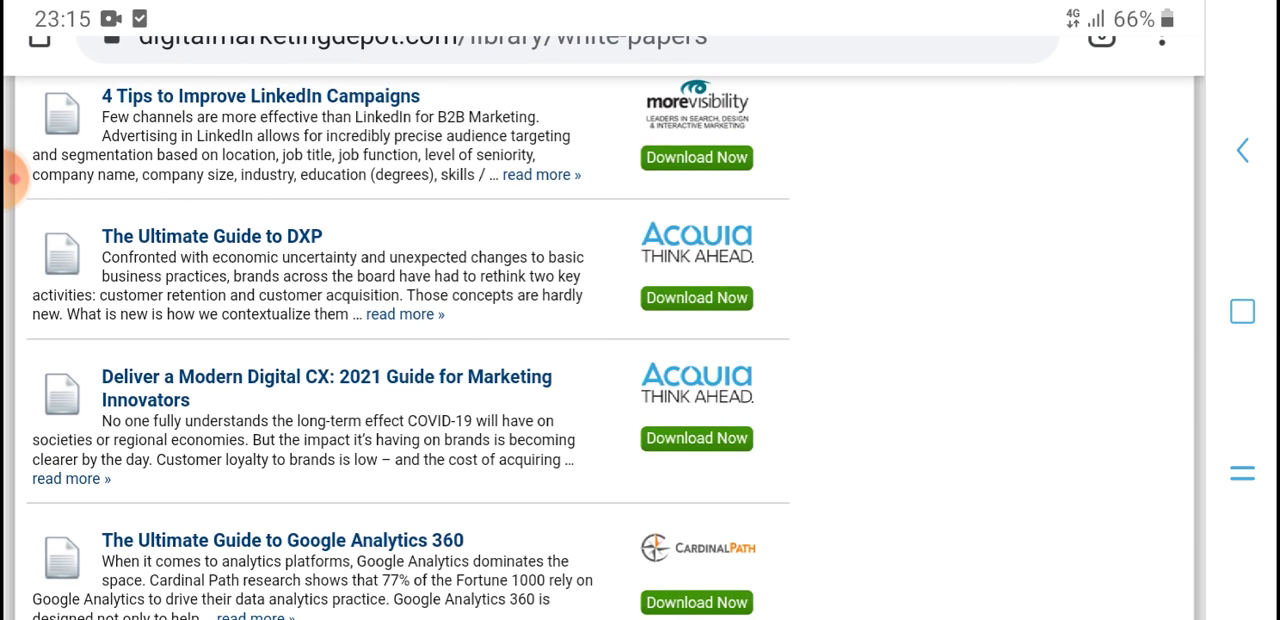
{"action": "scroll", "scroll_direction": "down", "scroll_amount": 3}
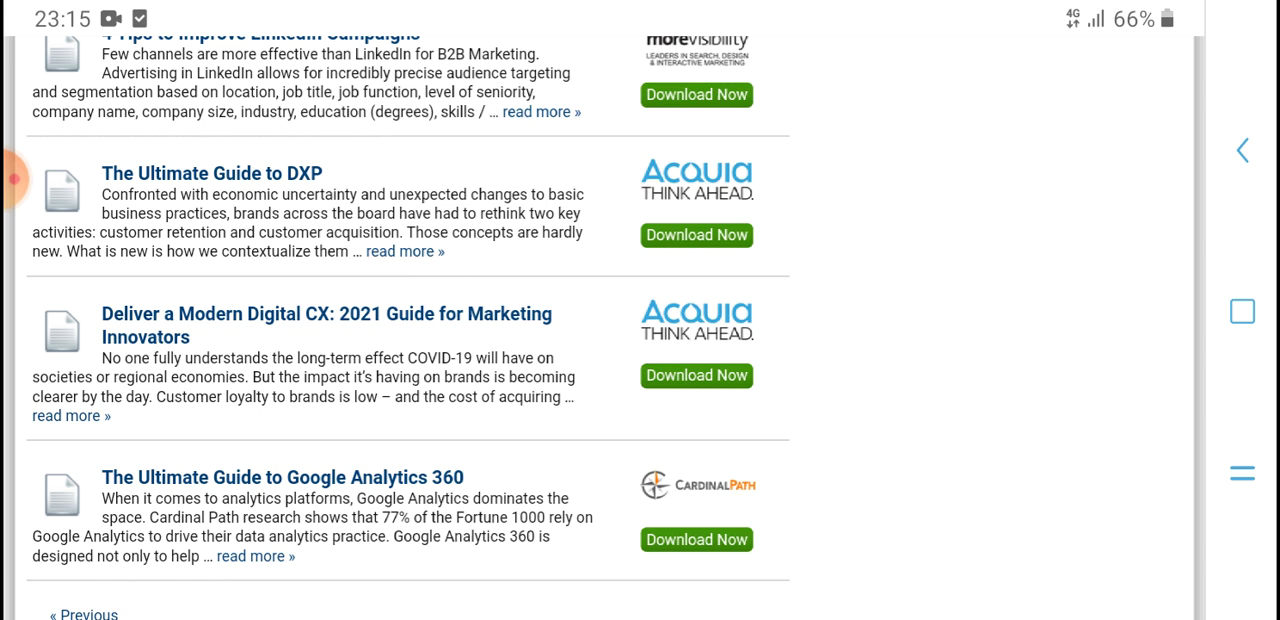
{"action": "scroll", "scroll_direction": "down", "scroll_amount": 3}
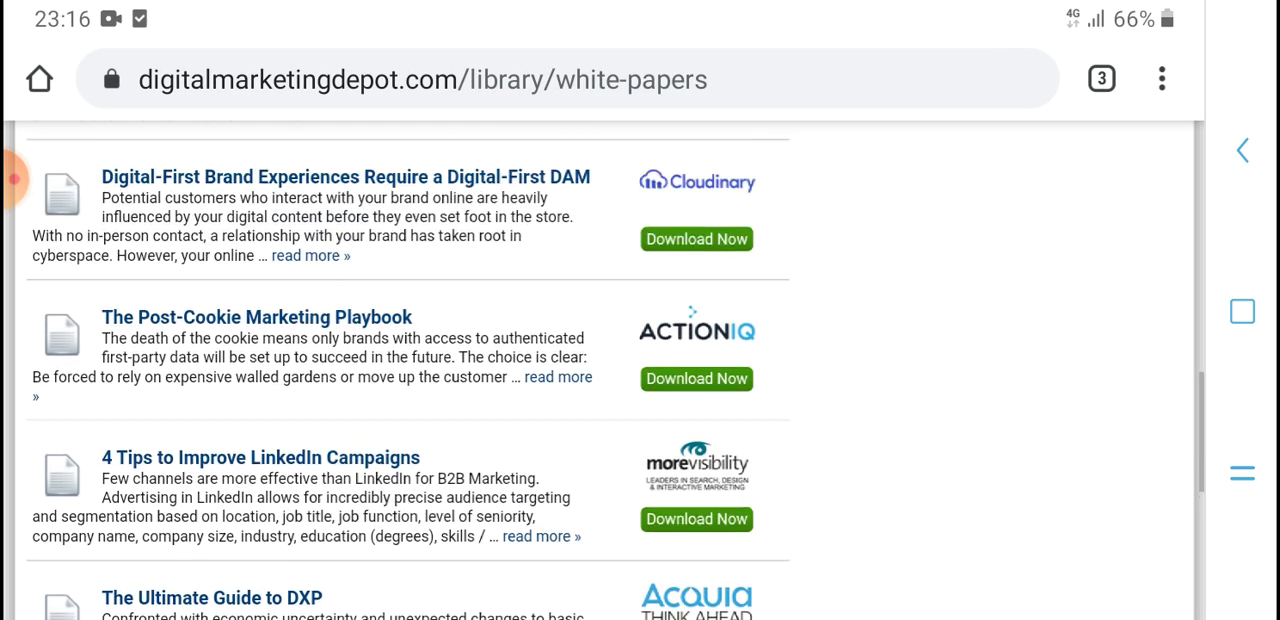
{"action": "scroll", "scroll_direction": "down", "scroll_amount": 3}
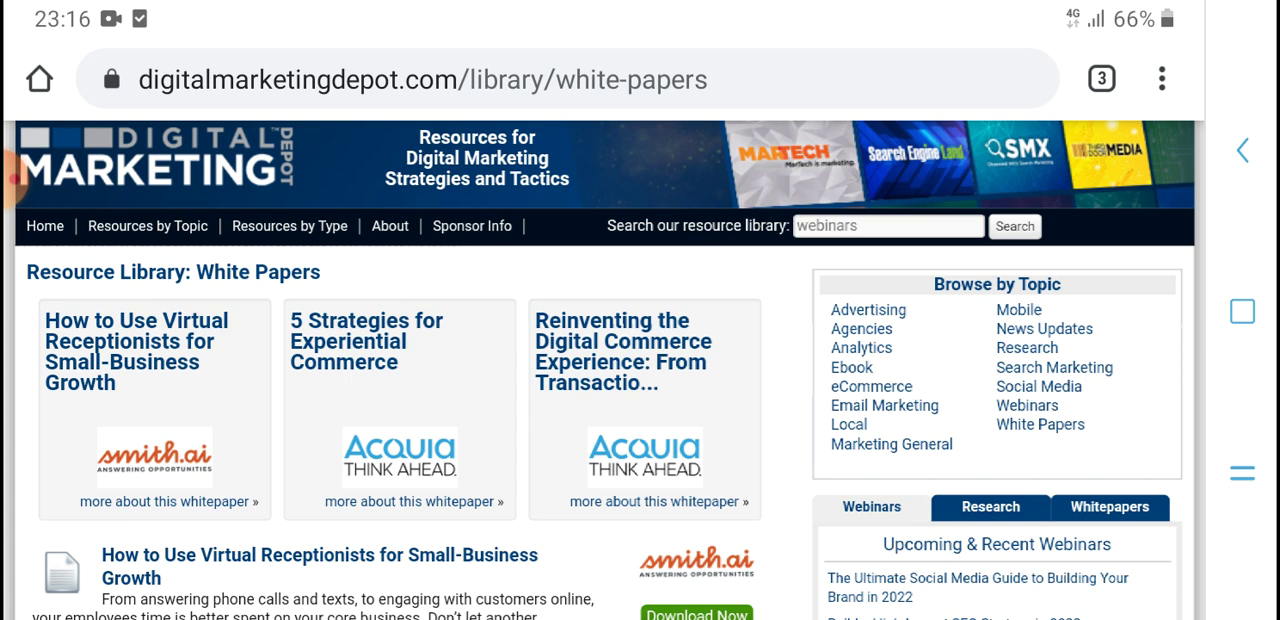
Scroll the Resource Library: White Papers list until '4 Tips to Improve LinkedIn Campaigns' is visible
{"action": "scroll", "scroll_direction": "down", "scroll_amount": 3}
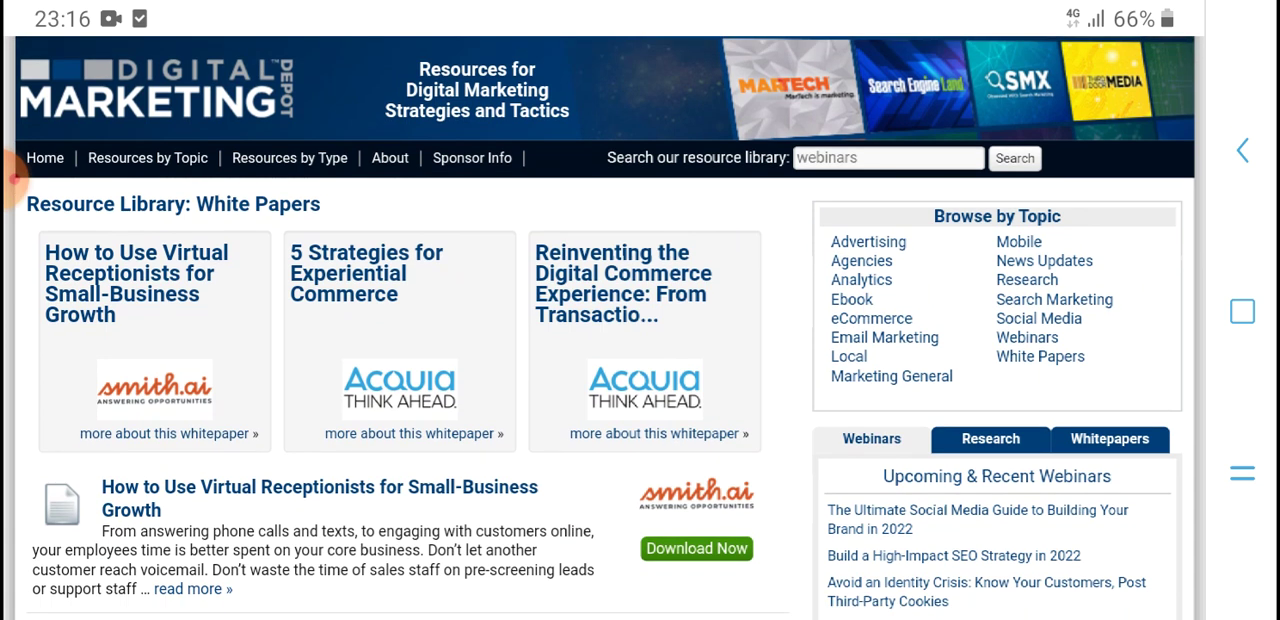
{"action": "scroll", "scroll_direction": "down", "scroll_amount": 3}
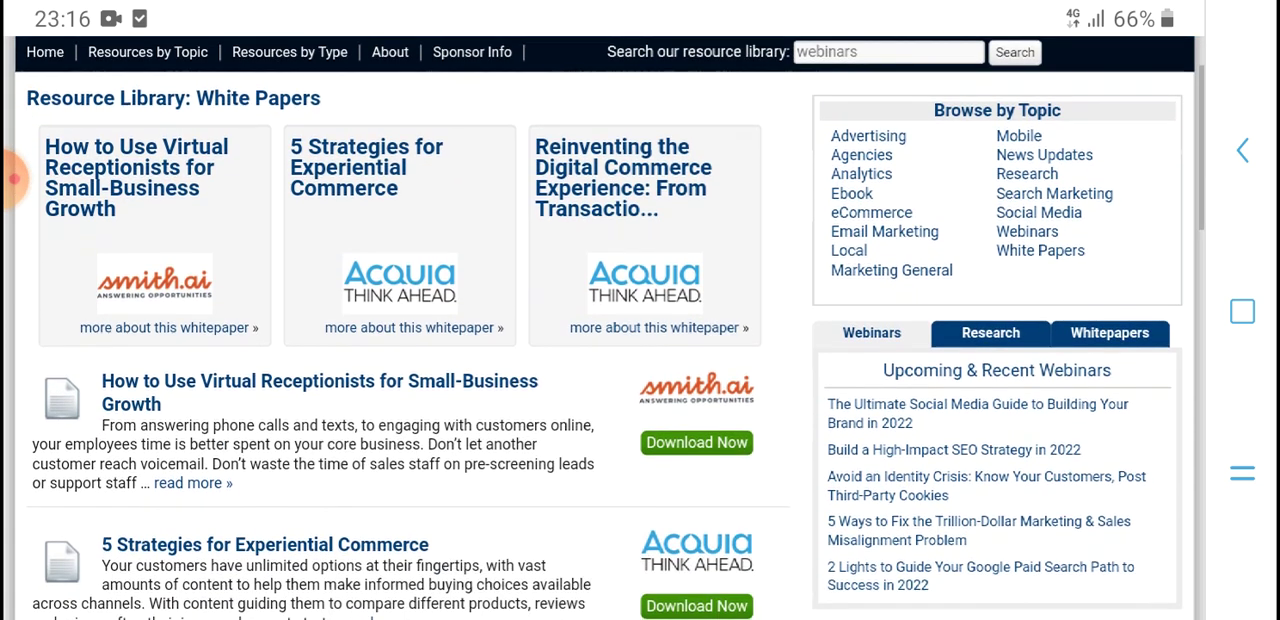
{"action": "scroll", "scroll_direction": "down", "scroll_amount": 3}
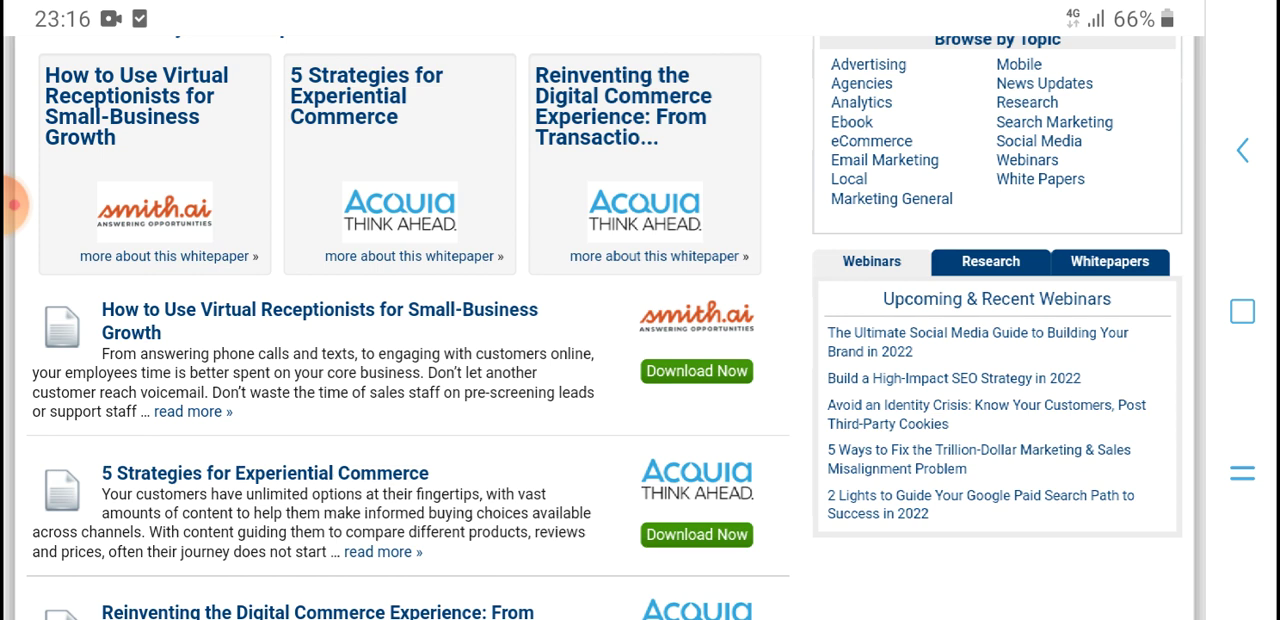
{"action": "scroll", "scroll_direction": "down", "scroll_amount": 3}
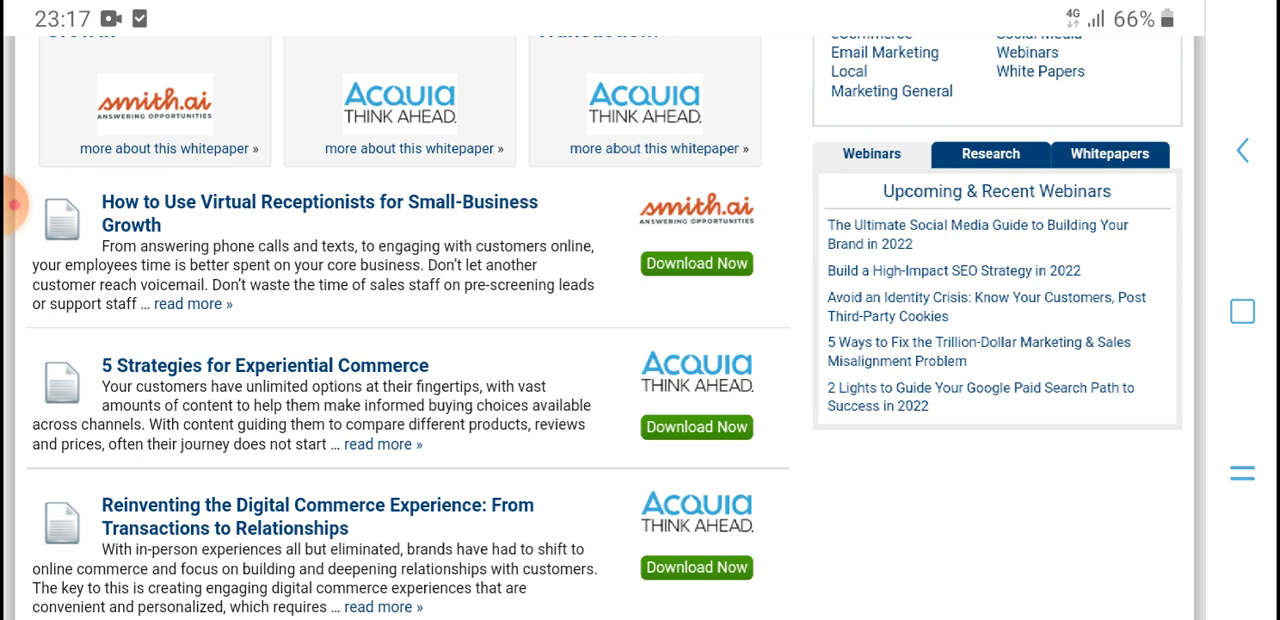
{"action": "scroll", "scroll_direction": "down", "scroll_amount": 3}
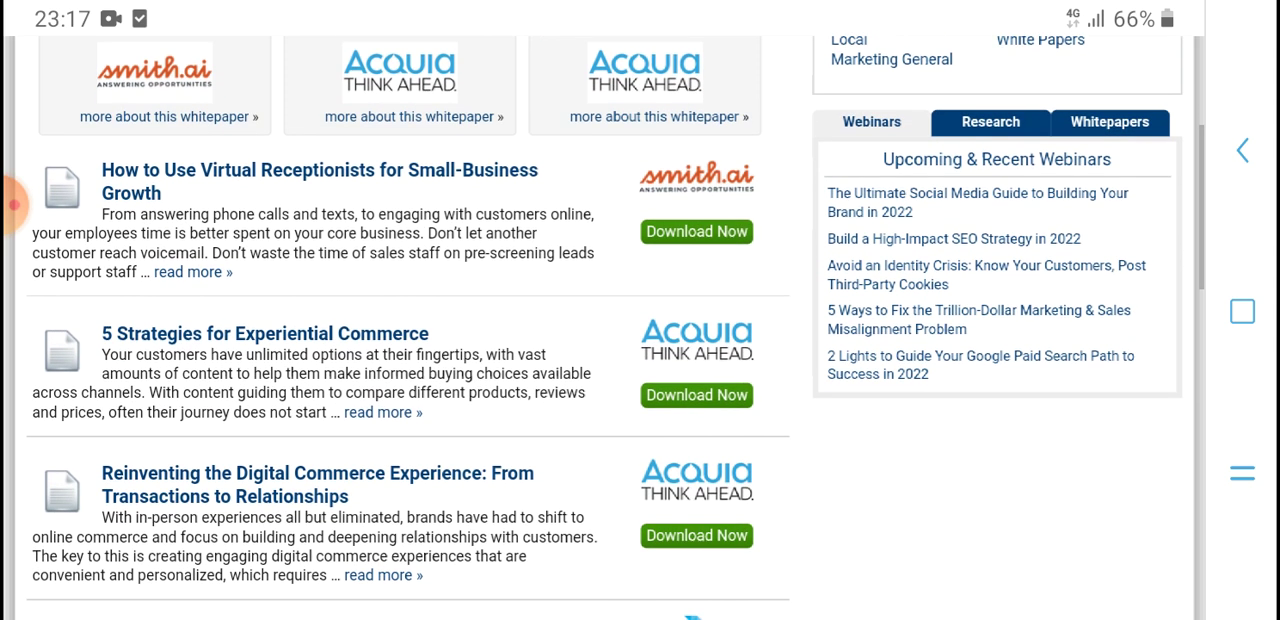
{"action": "scroll", "scroll_direction": "down", "scroll_amount": 3}
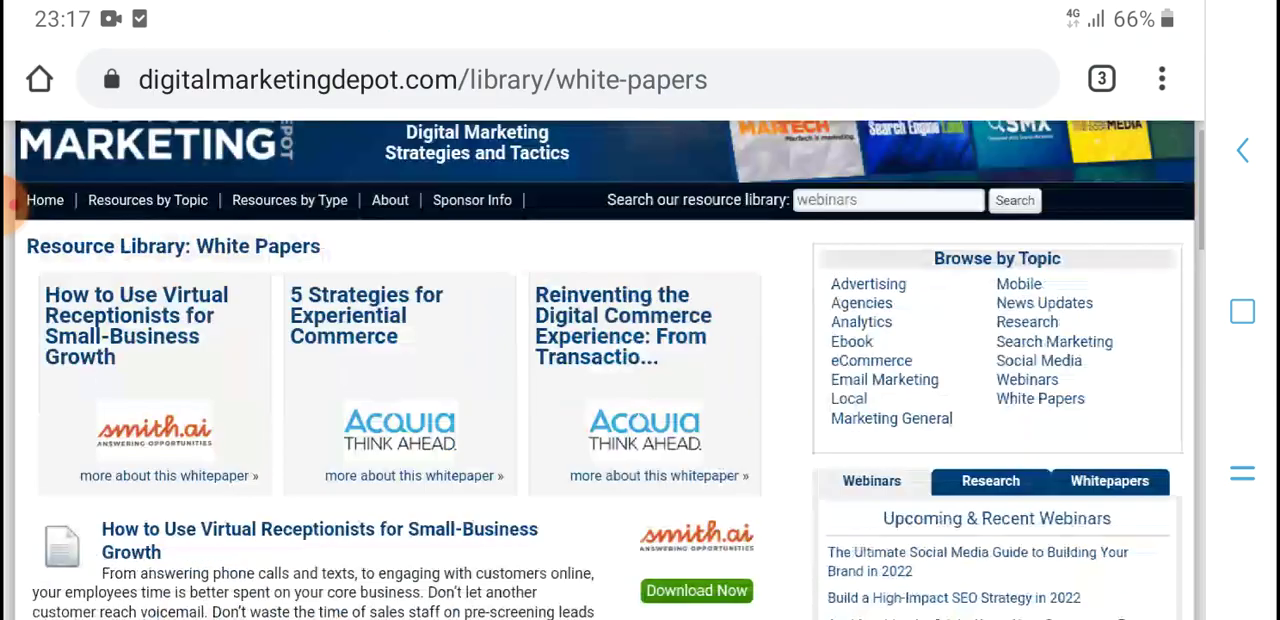
{"action": "scroll", "scroll_direction": "down", "scroll_amount": 3}
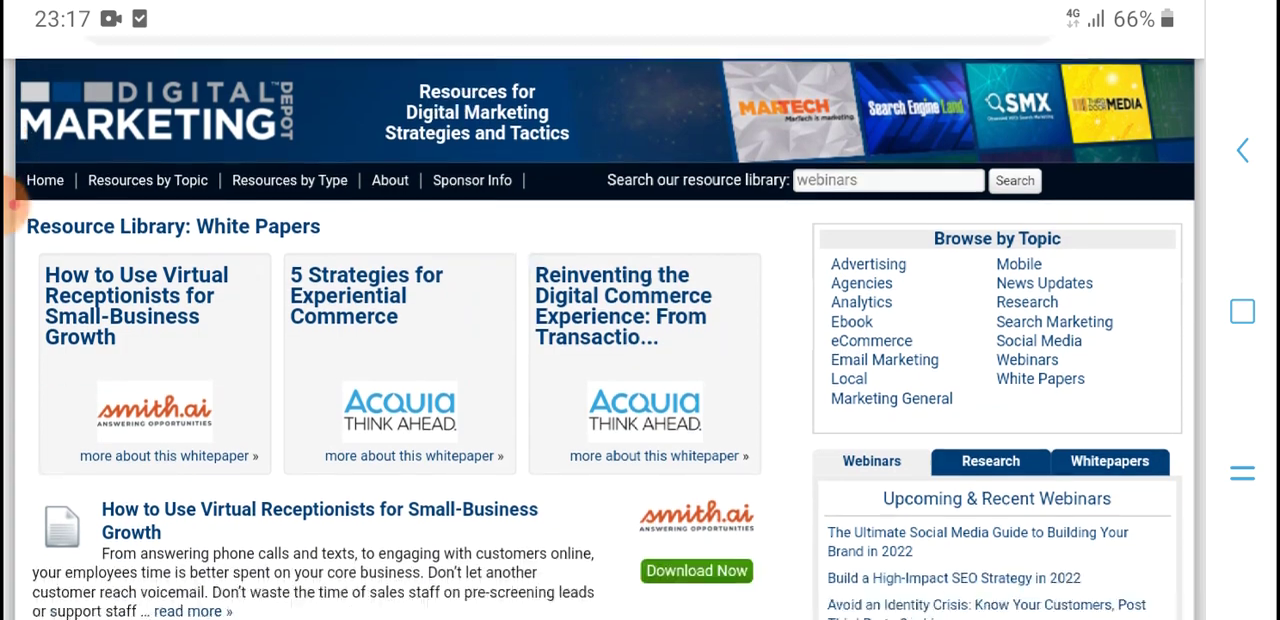
{"action": "scroll", "scroll_direction": "down", "scroll_amount": 3}
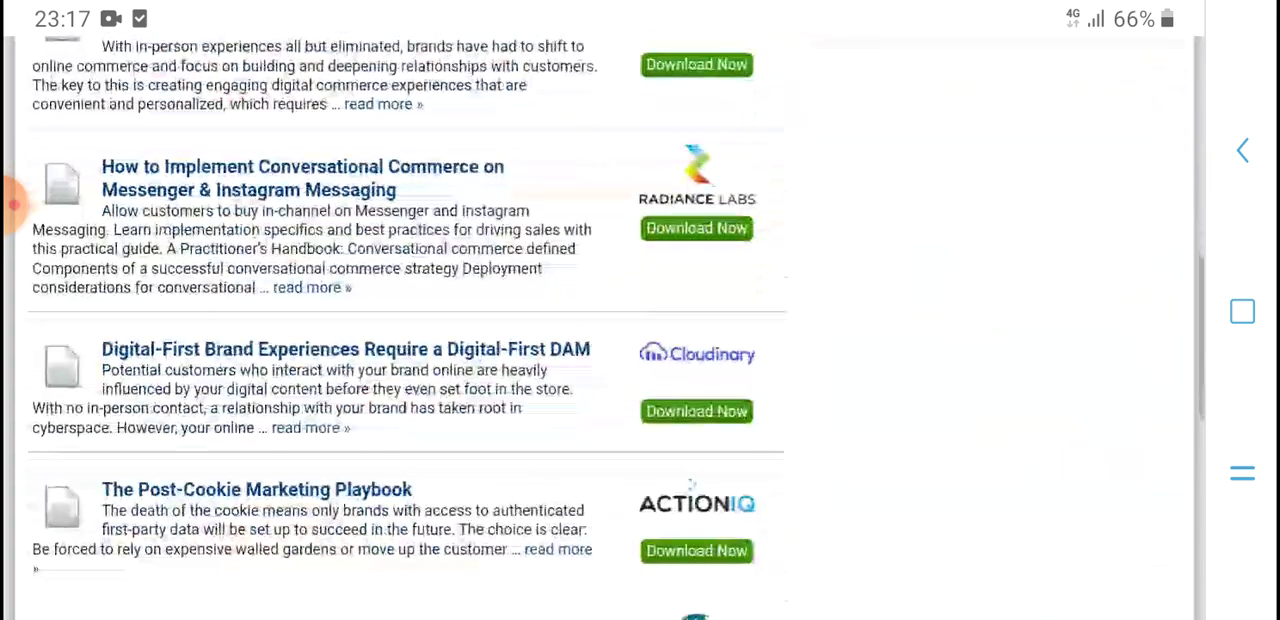
{"action": "scroll", "scroll_direction": "down", "scroll_amount": 3}
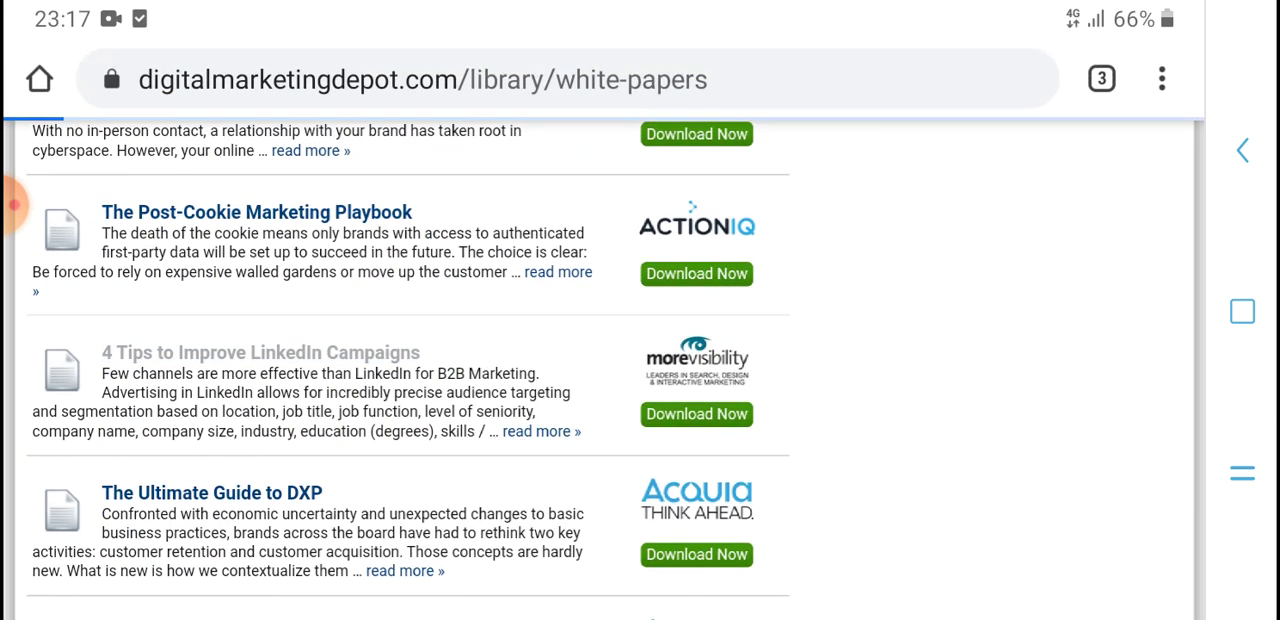
Open '4 Tips to Improve LinkedIn Campaigns' and read the landing page's introductory text
{"action": "left_click", "coordinate": [696, 414]}
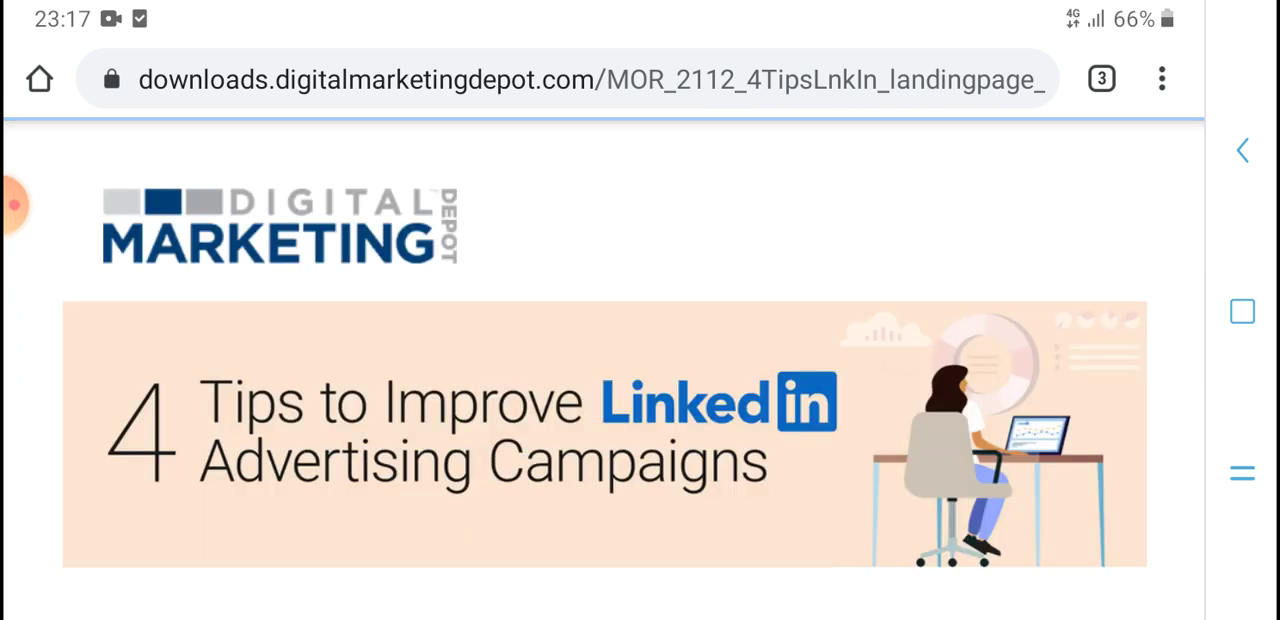
{"action": "scroll", "scroll_direction": "down", "scroll_amount": 3}
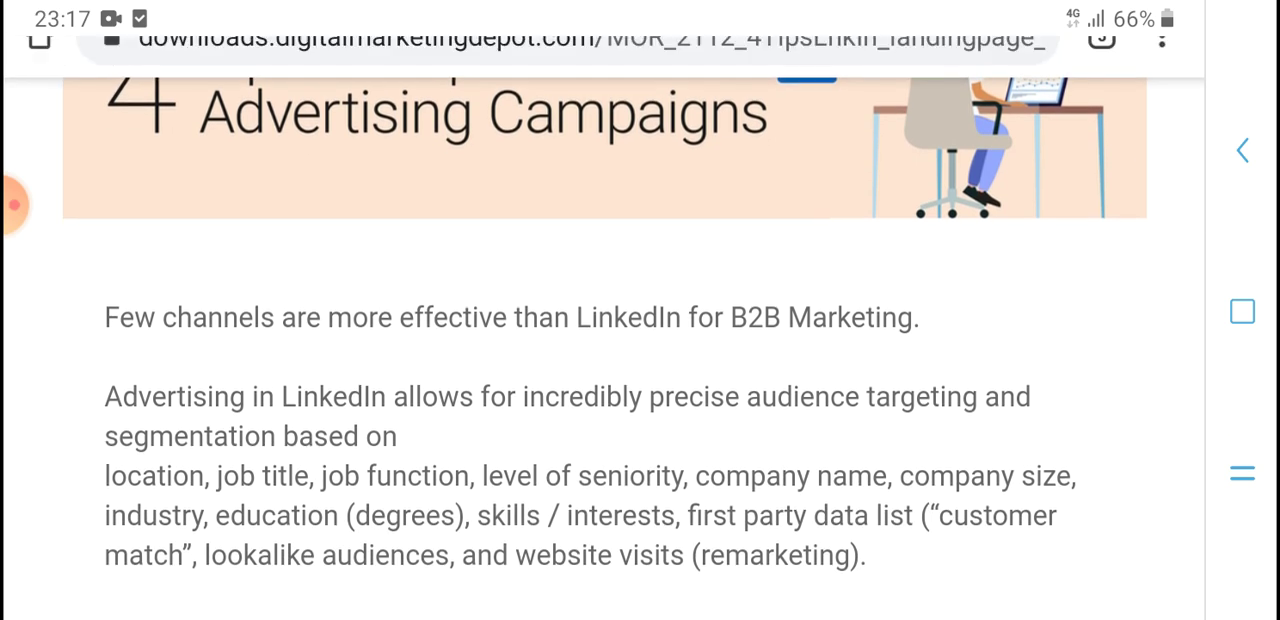
{"action": "scroll", "scroll_direction": "down", "scroll_amount": 3}
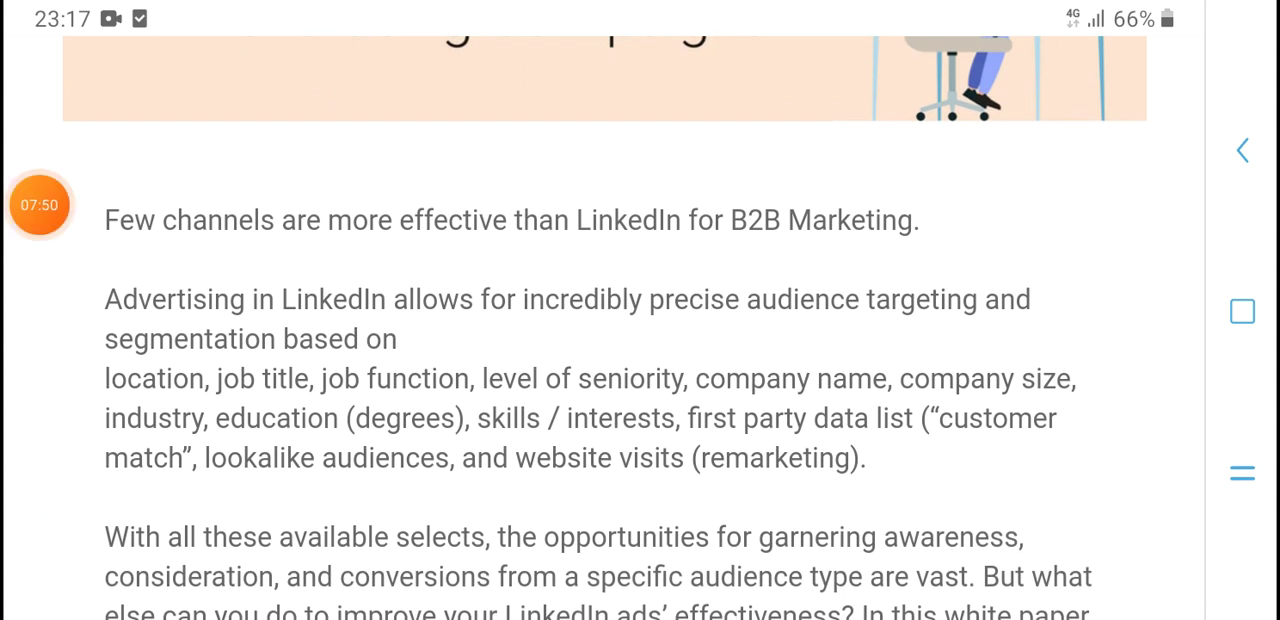
{"action": "scroll", "scroll_direction": "down", "scroll_amount": 3}
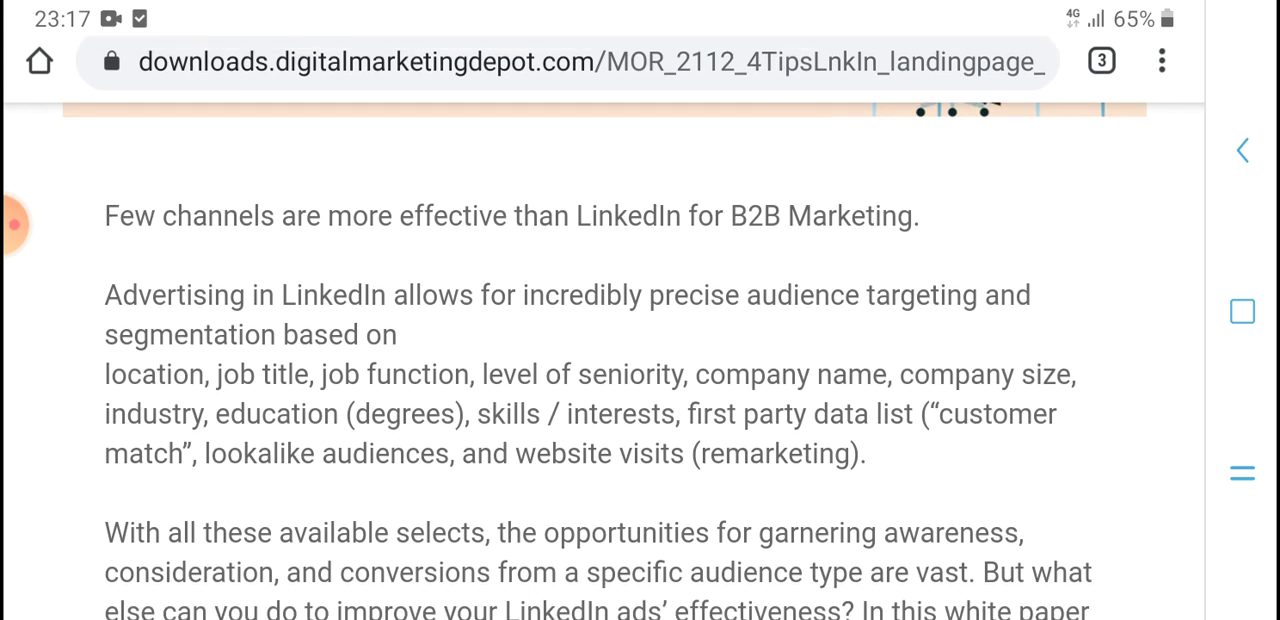
{"action": "scroll", "scroll_direction": "down", "scroll_amount": 3}
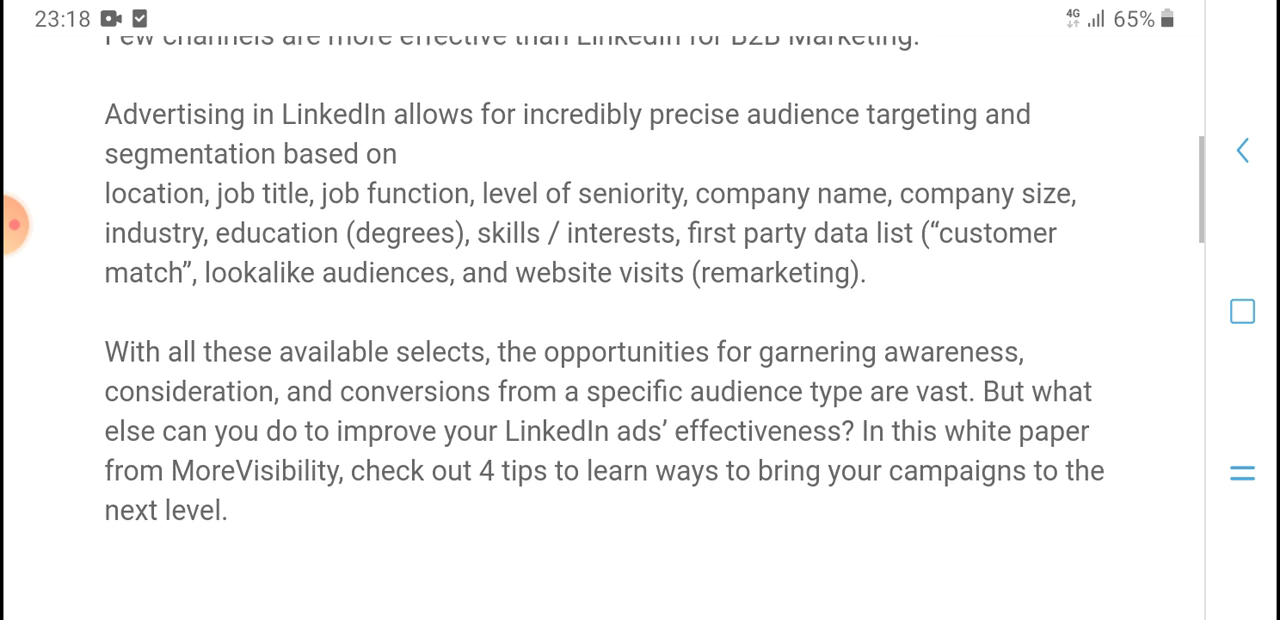
Scroll through the download form fields from First Name toward Industry
{"action": "scroll", "scroll_direction": "down", "scroll_amount": 3}
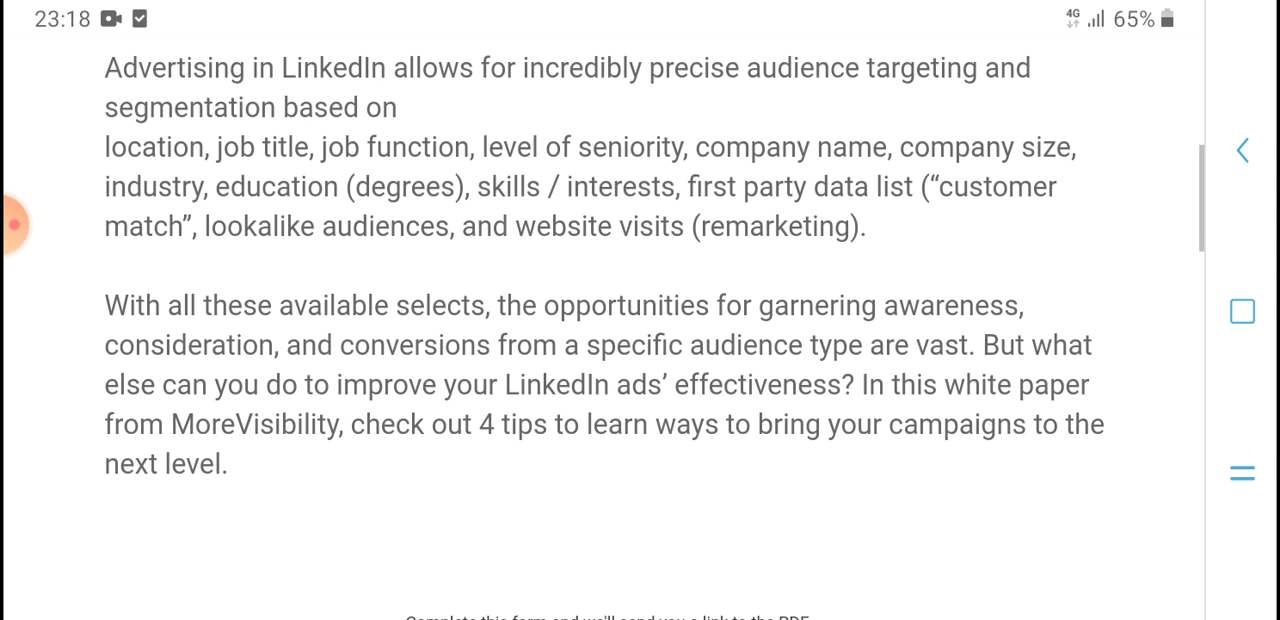
{"action": "scroll", "scroll_direction": "down", "scroll_amount": 3}
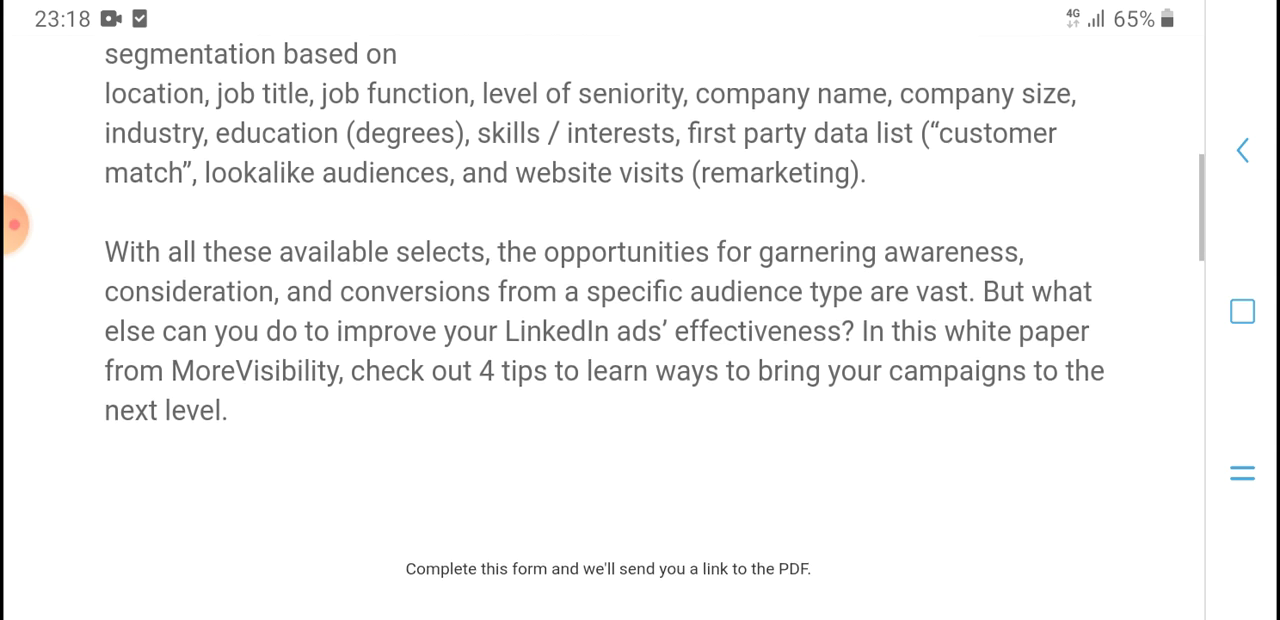
{"action": "scroll", "scroll_direction": "down", "scroll_amount": 3}
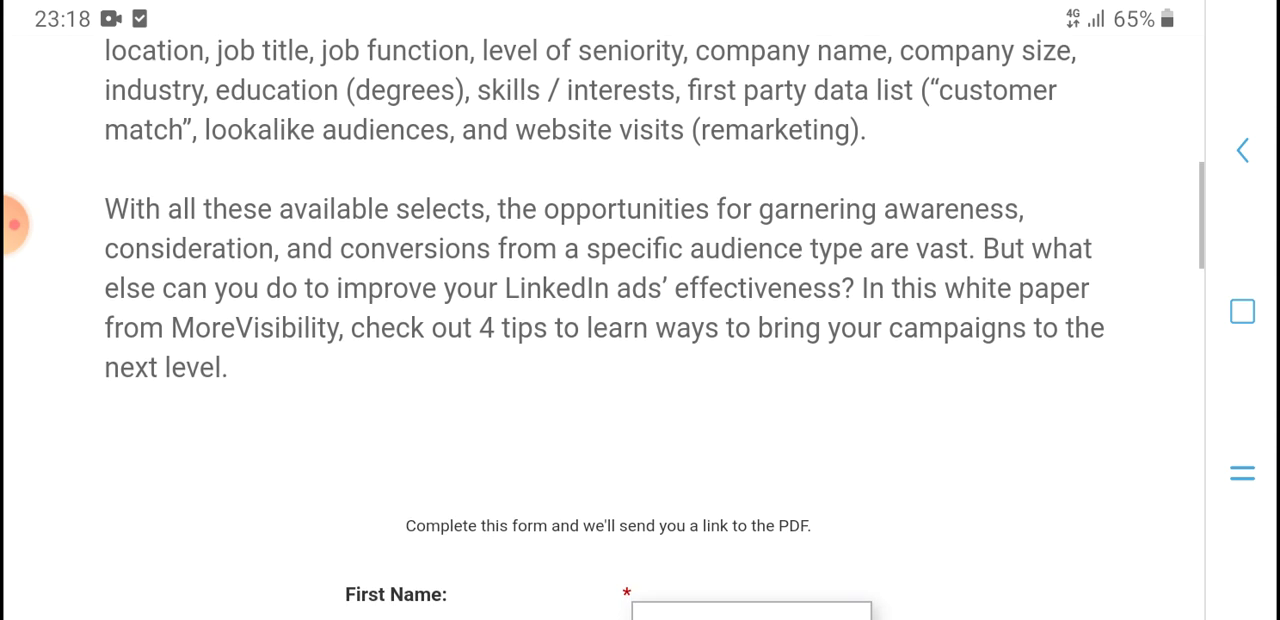
{"action": "scroll", "scroll_direction": "down", "scroll_amount": 3}
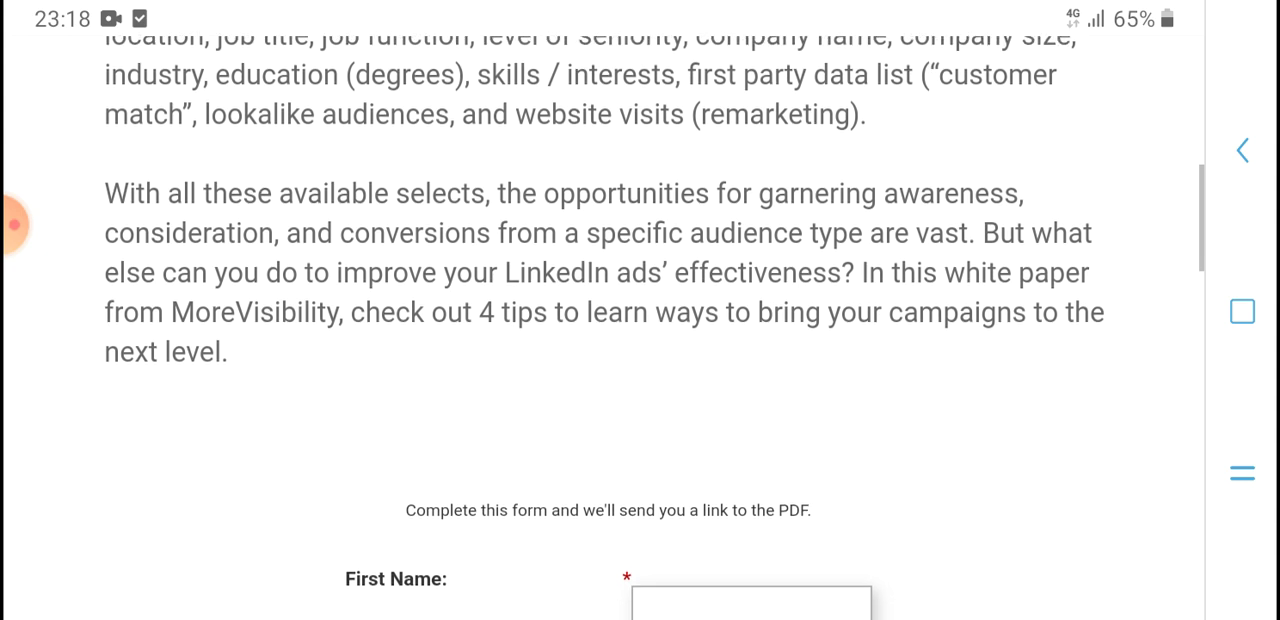
{"action": "scroll", "scroll_direction": "down", "scroll_amount": 3}
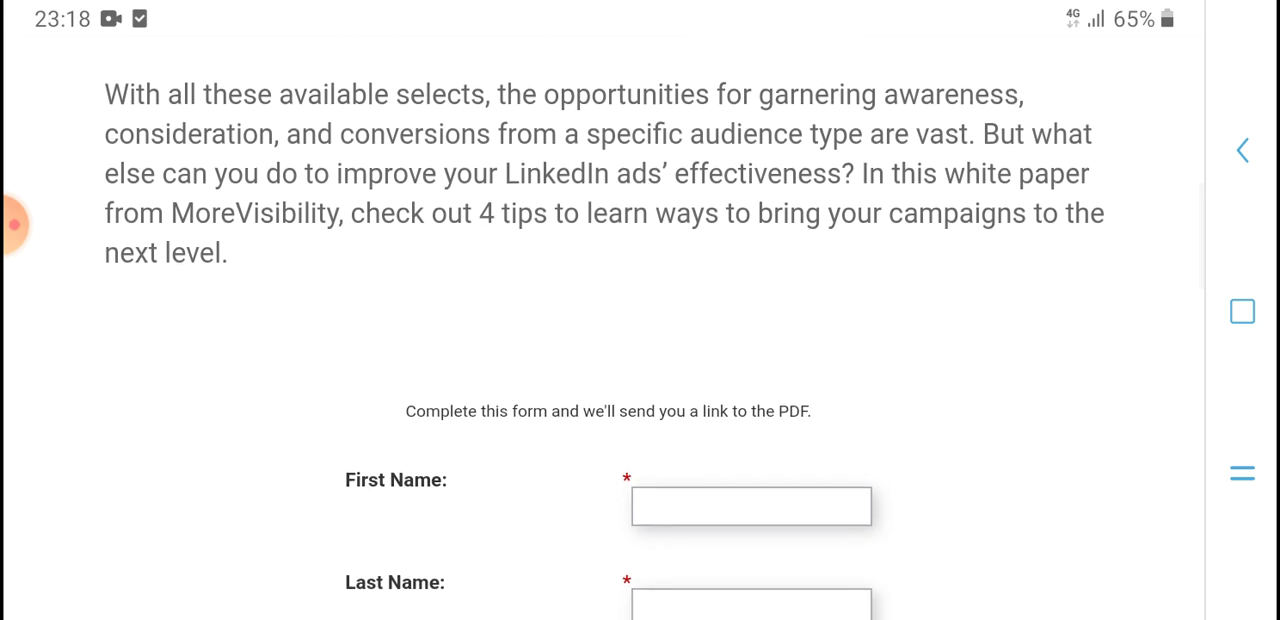
{"action": "scroll", "scroll_direction": "down", "scroll_amount": 3}
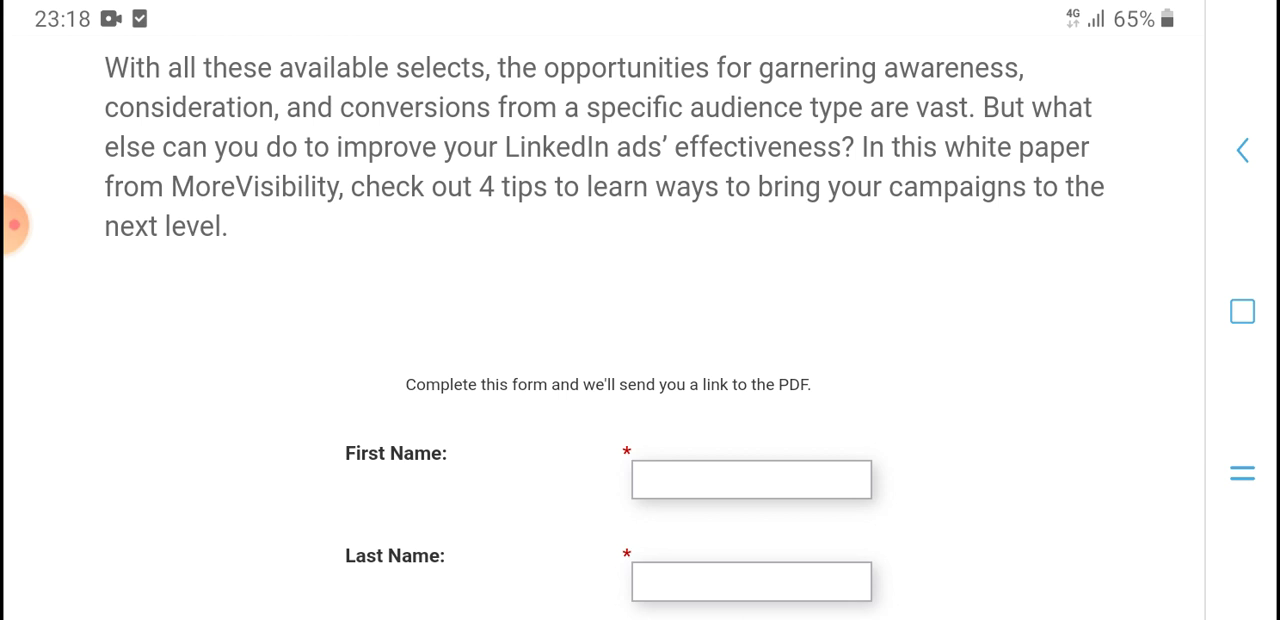
{"action": "scroll", "scroll_direction": "down", "scroll_amount": 3}
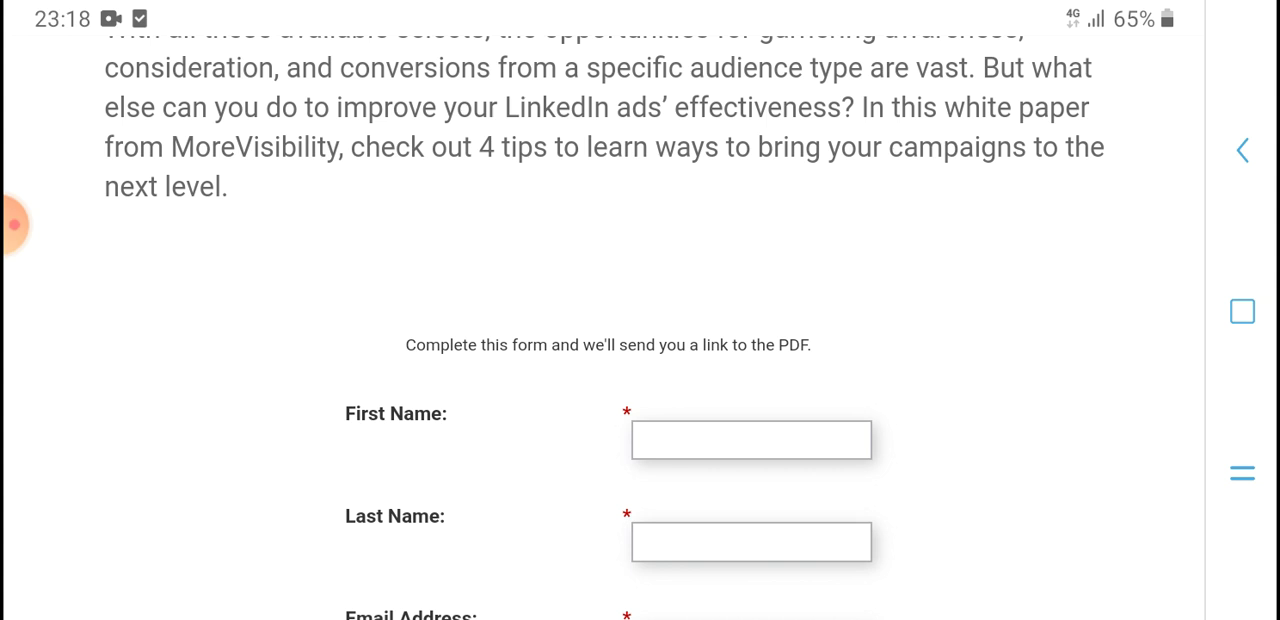
{"action": "scroll", "scroll_direction": "down", "scroll_amount": 3}
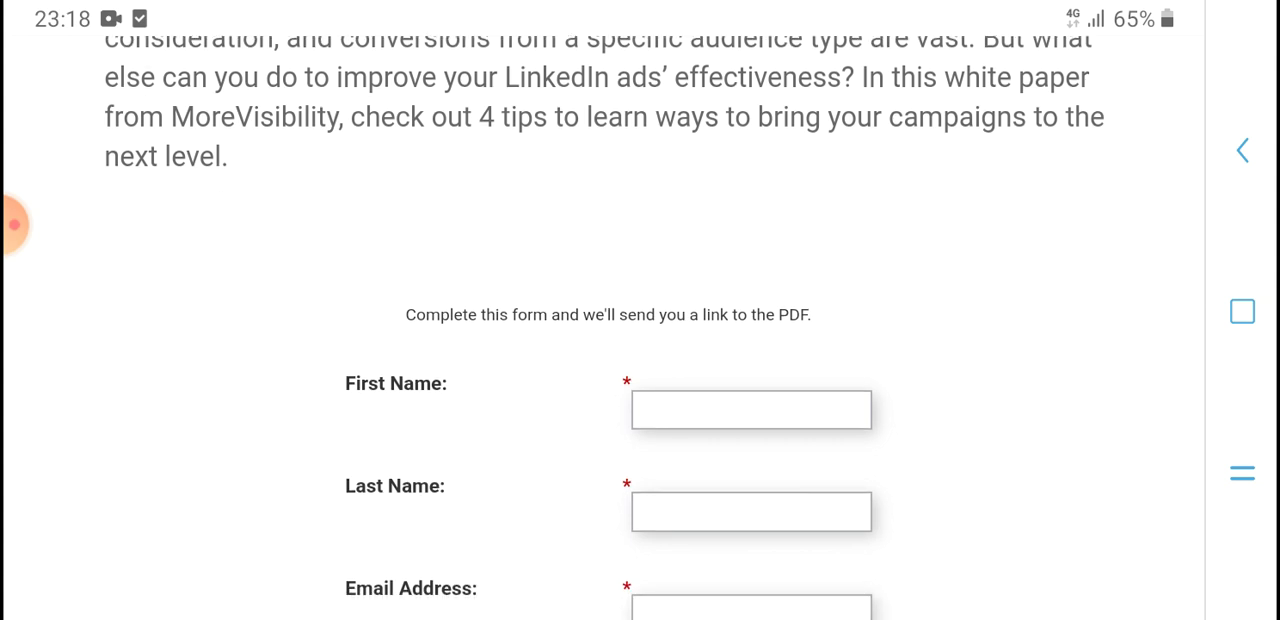
{"action": "scroll", "scroll_direction": "down", "scroll_amount": 3}
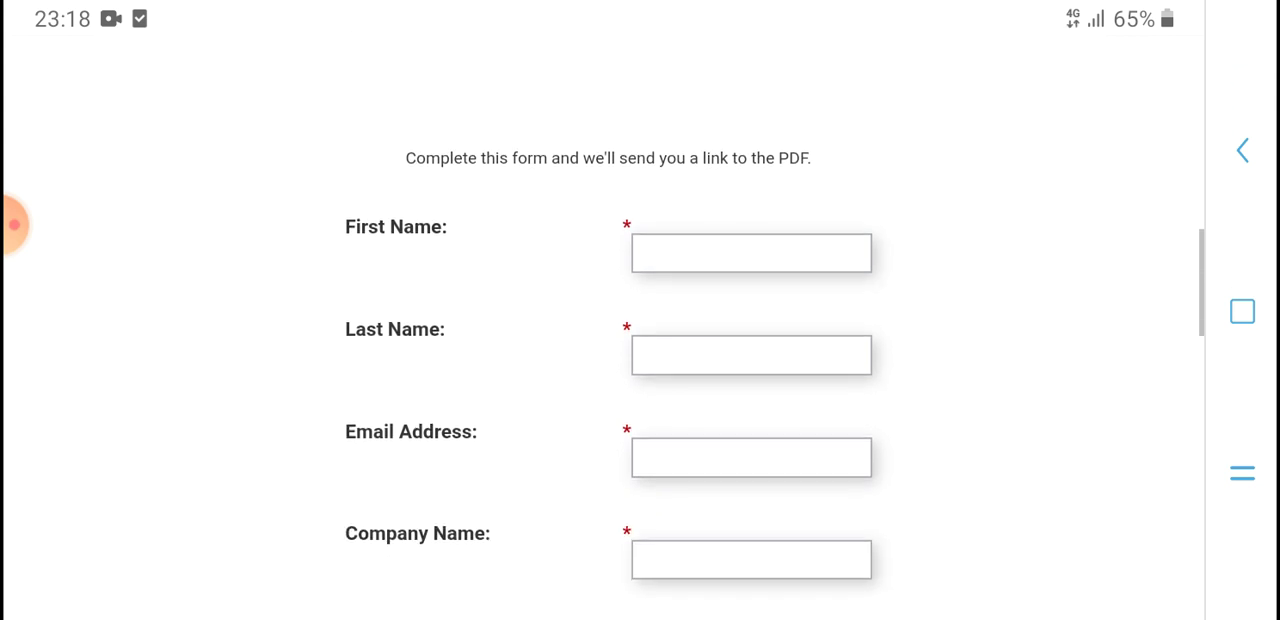
{"action": "scroll", "scroll_direction": "down", "scroll_amount": 3}
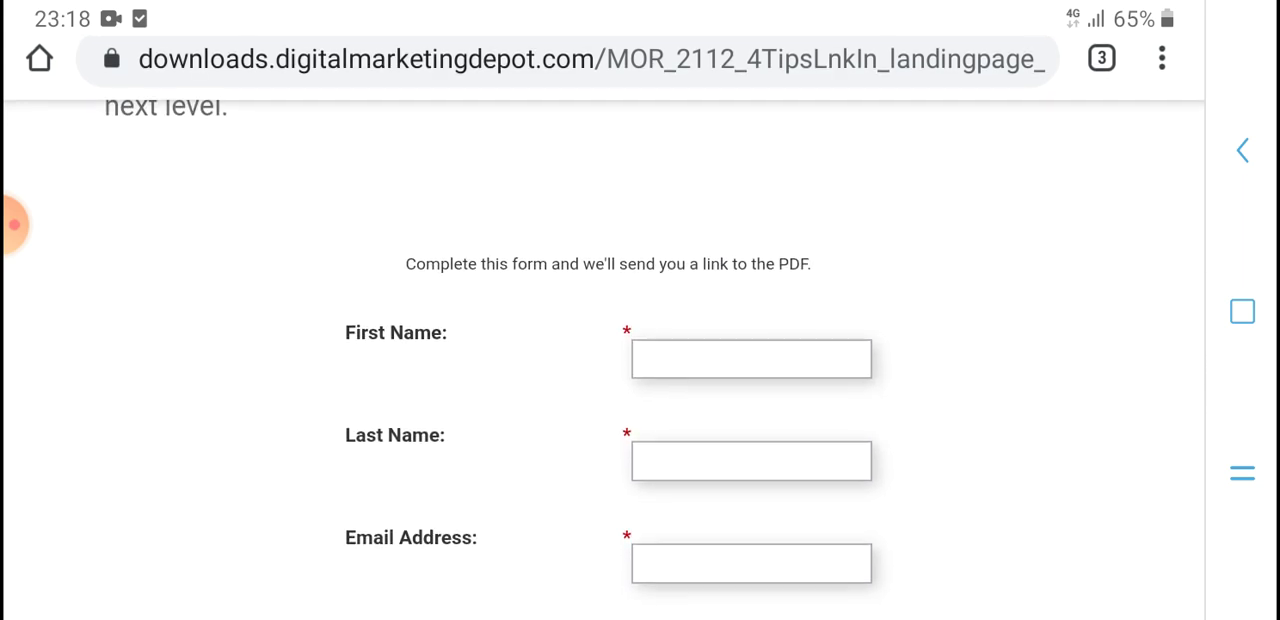
Continue past the Get it Now button to the MoreVisibility sponsor description
{"action": "scroll", "scroll_direction": "down", "scroll_amount": 3}
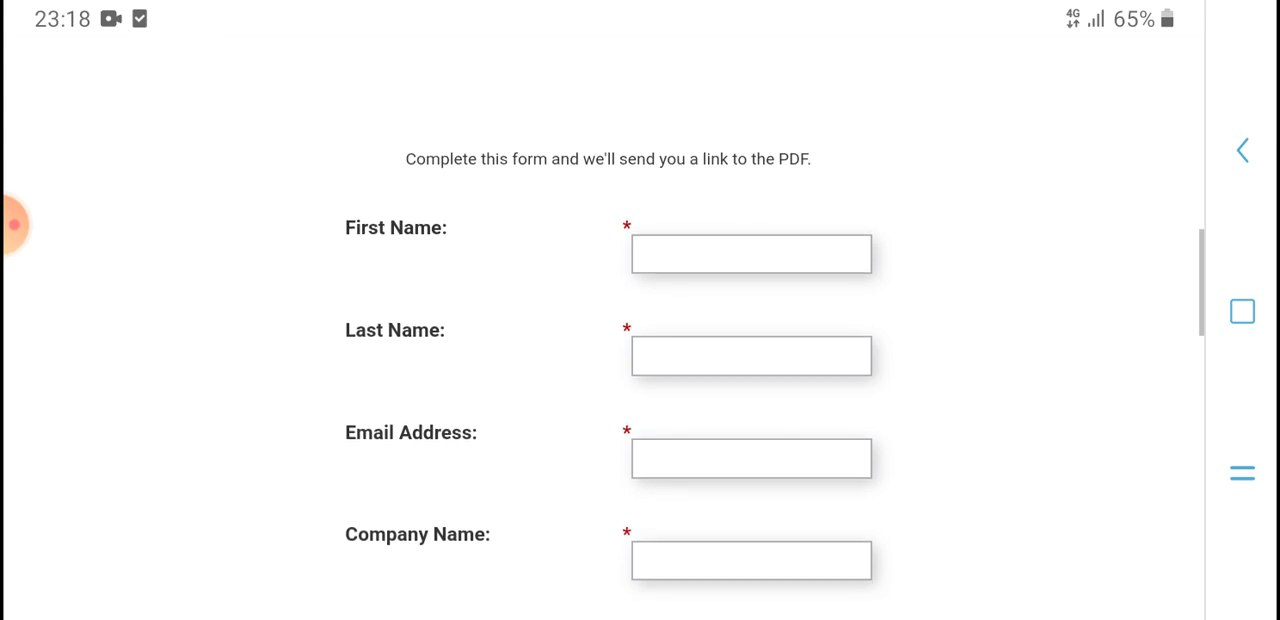
{"action": "scroll", "scroll_direction": "down", "scroll_amount": 3}
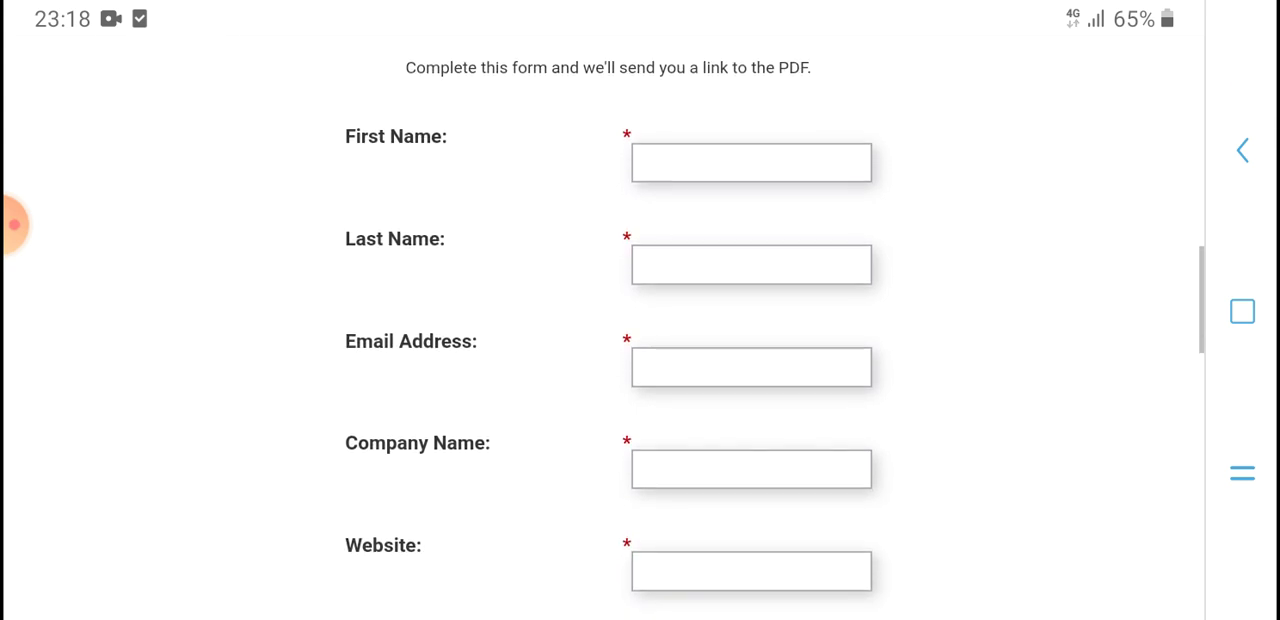
{"action": "scroll", "scroll_direction": "down", "scroll_amount": 3}
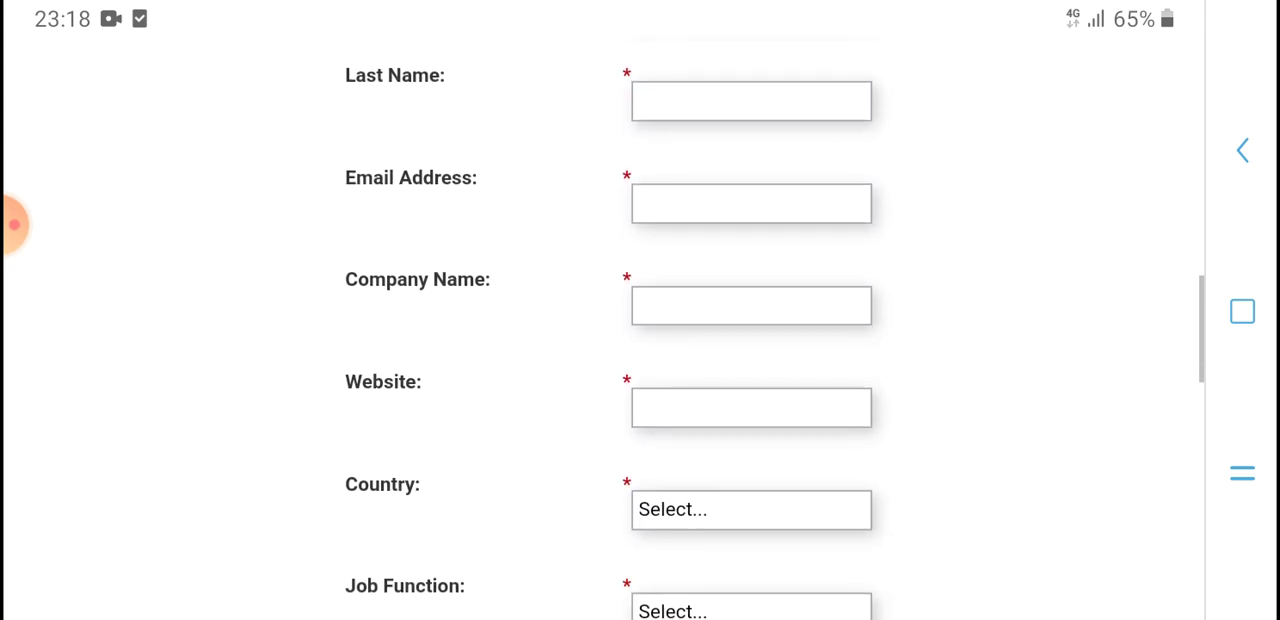
{"action": "scroll", "scroll_direction": "down", "scroll_amount": 3}
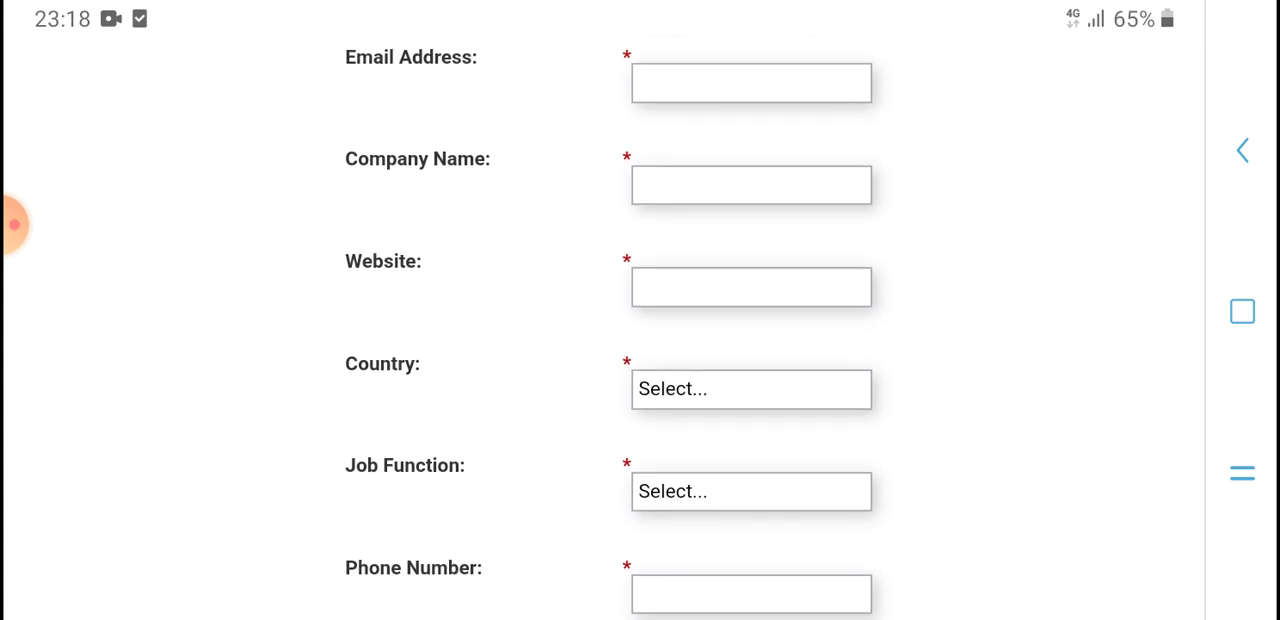
{"action": "scroll", "scroll_direction": "down", "scroll_amount": 3}
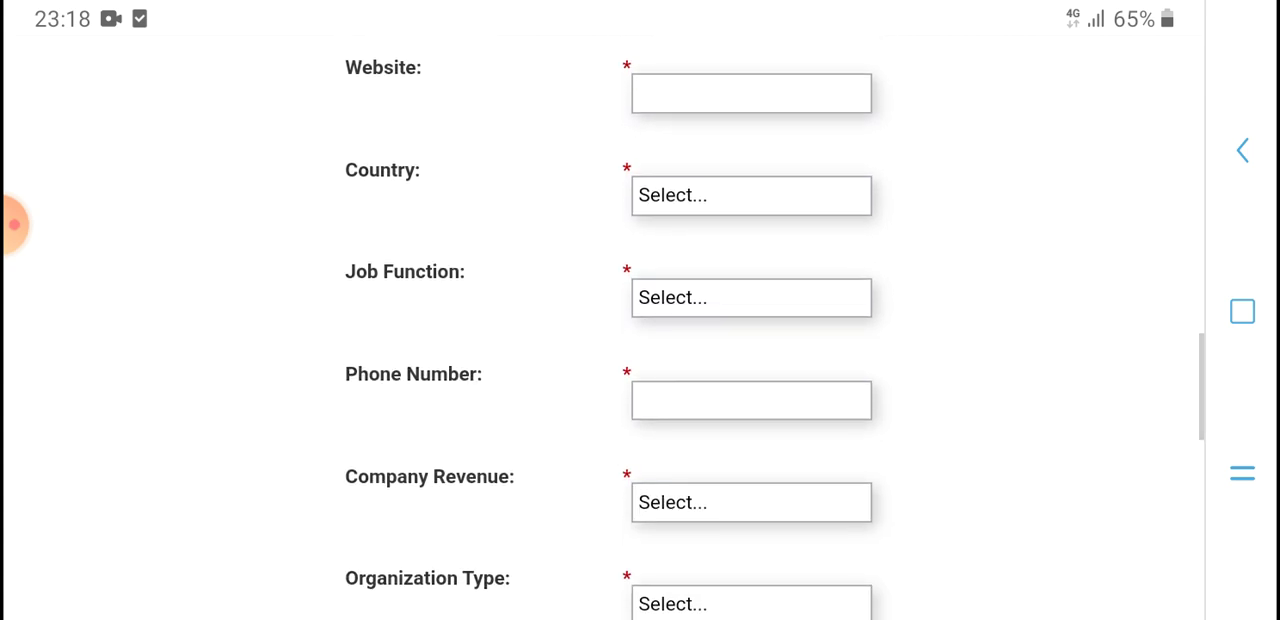
{"action": "scroll", "scroll_direction": "down", "scroll_amount": 3}
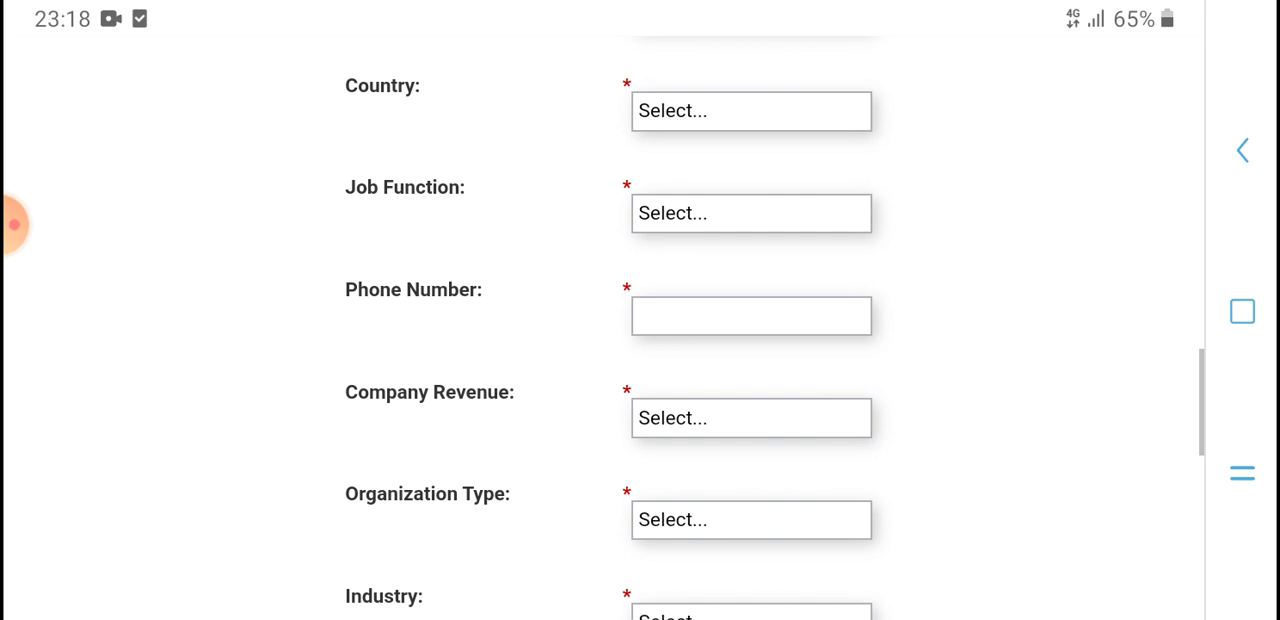
{"action": "scroll", "scroll_direction": "down", "scroll_amount": 3}
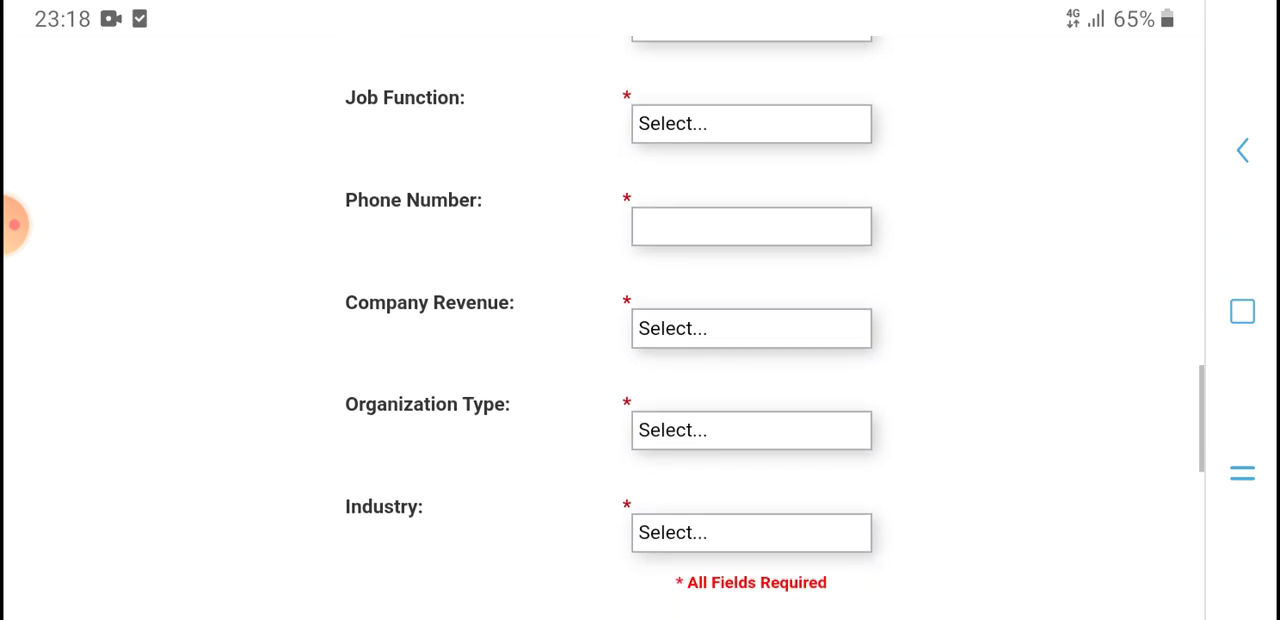
{"action": "scroll", "scroll_direction": "down", "scroll_amount": 3}
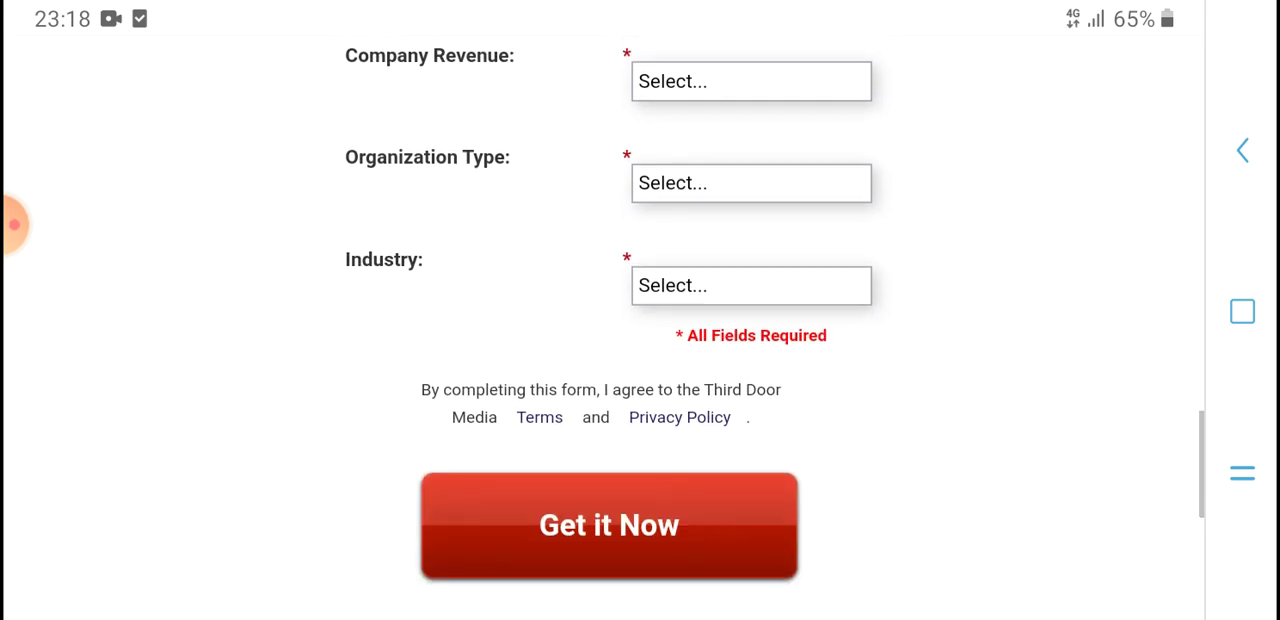
{"action": "scroll", "scroll_direction": "down", "scroll_amount": 3}
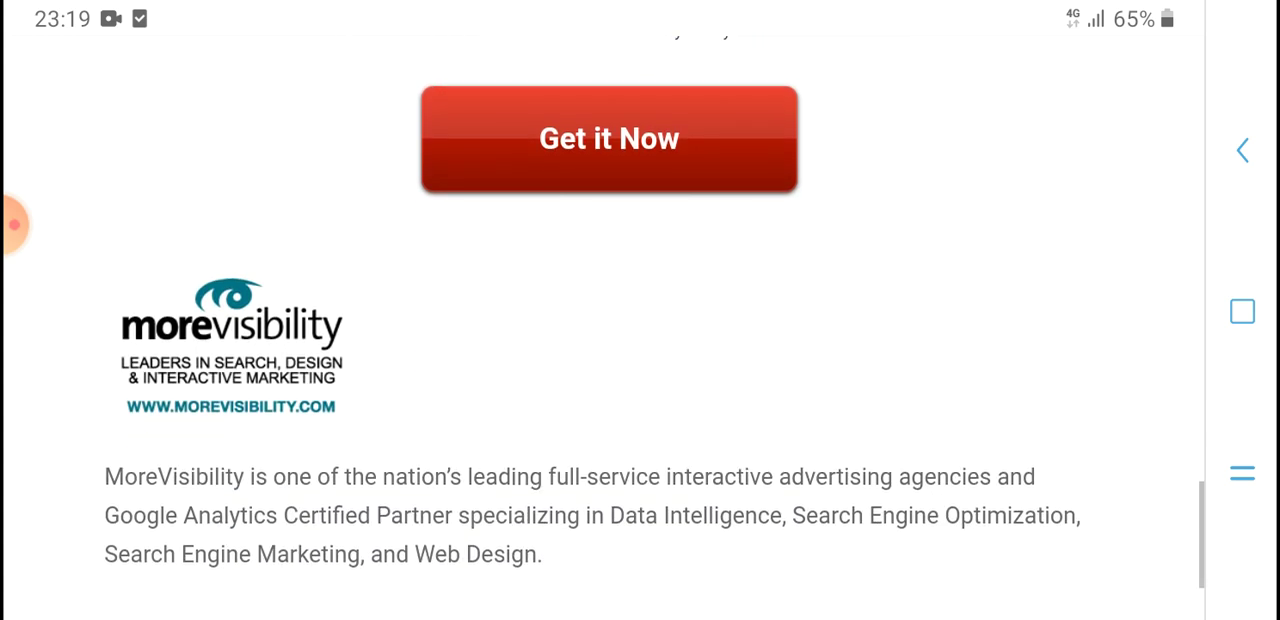
Reach the MoreVisibility page footer, then return to the landing page's title banner
{"action": "scroll", "scroll_direction": "down", "scroll_amount": 3}
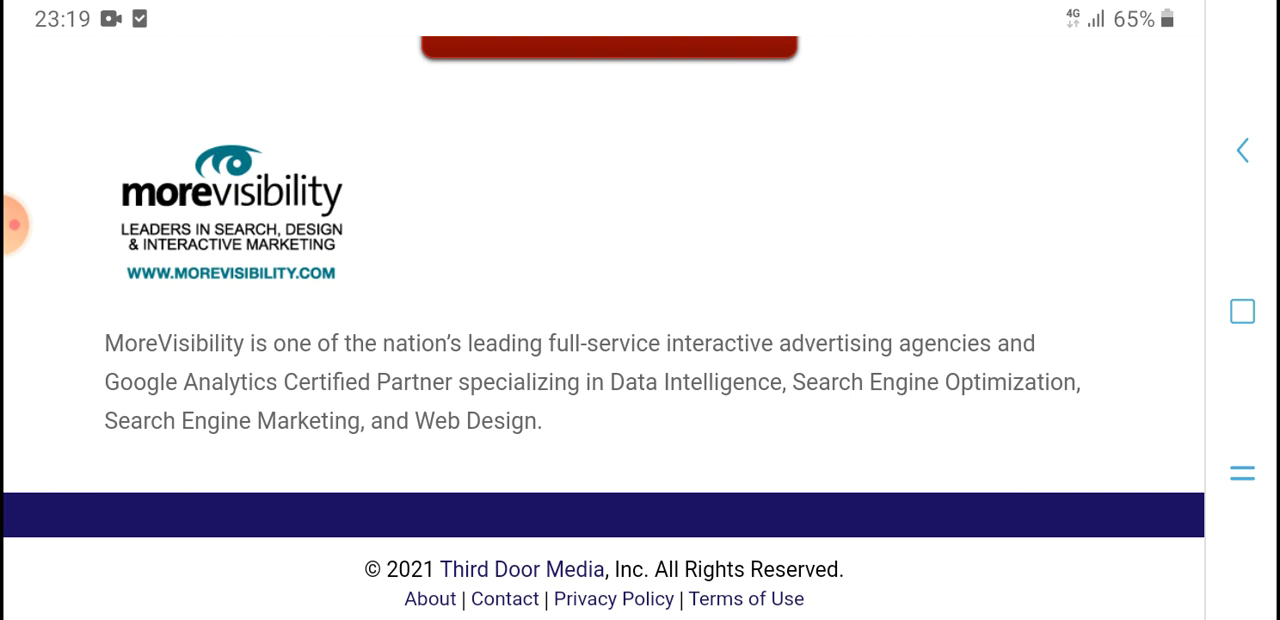
{"action": "scroll", "scroll_direction": "down", "scroll_amount": 3}
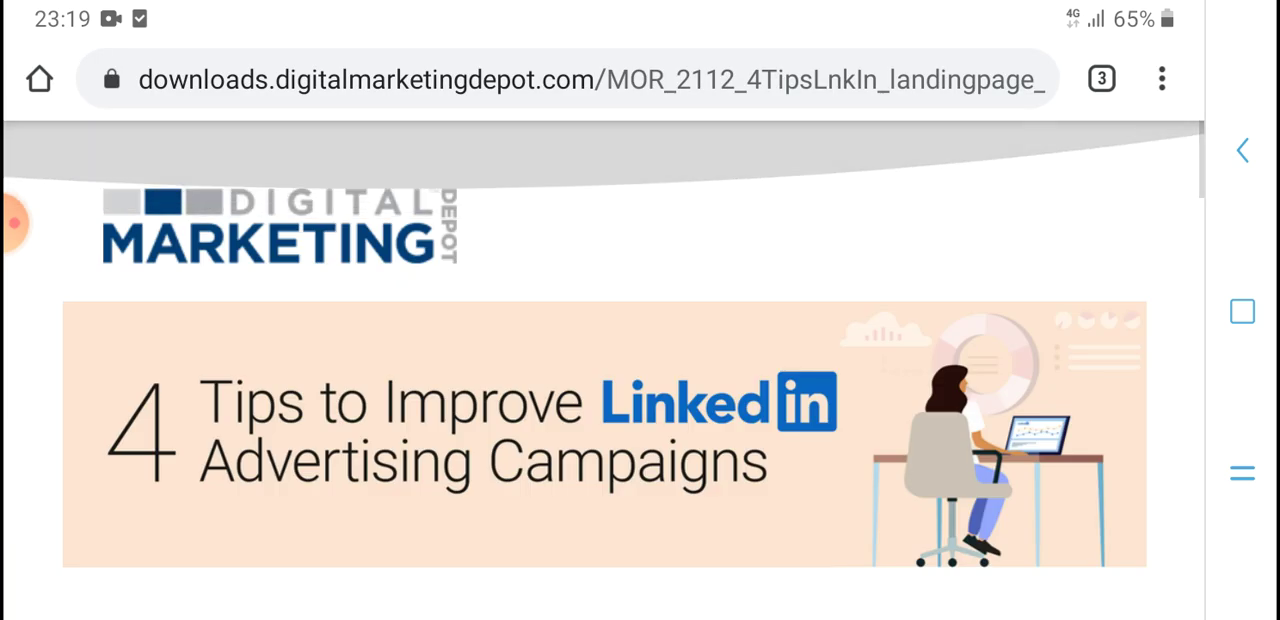
{"action": "scroll", "scroll_direction": "down", "scroll_amount": 3}
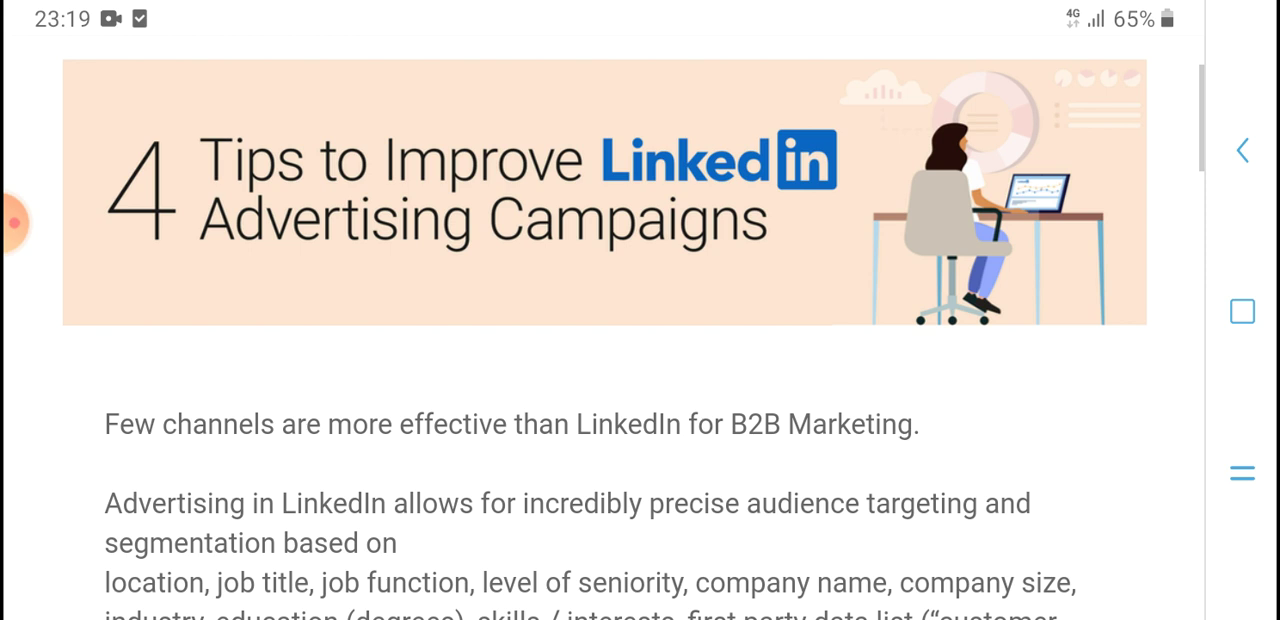
{"action": "scroll", "scroll_direction": "down", "scroll_amount": 3}
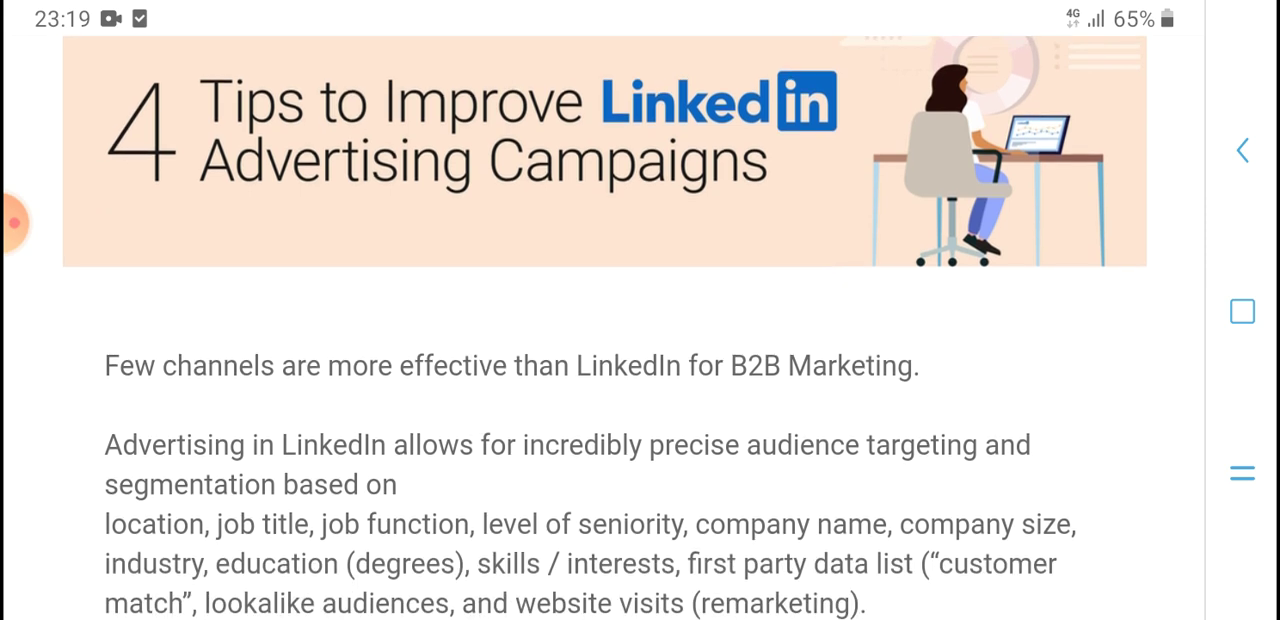